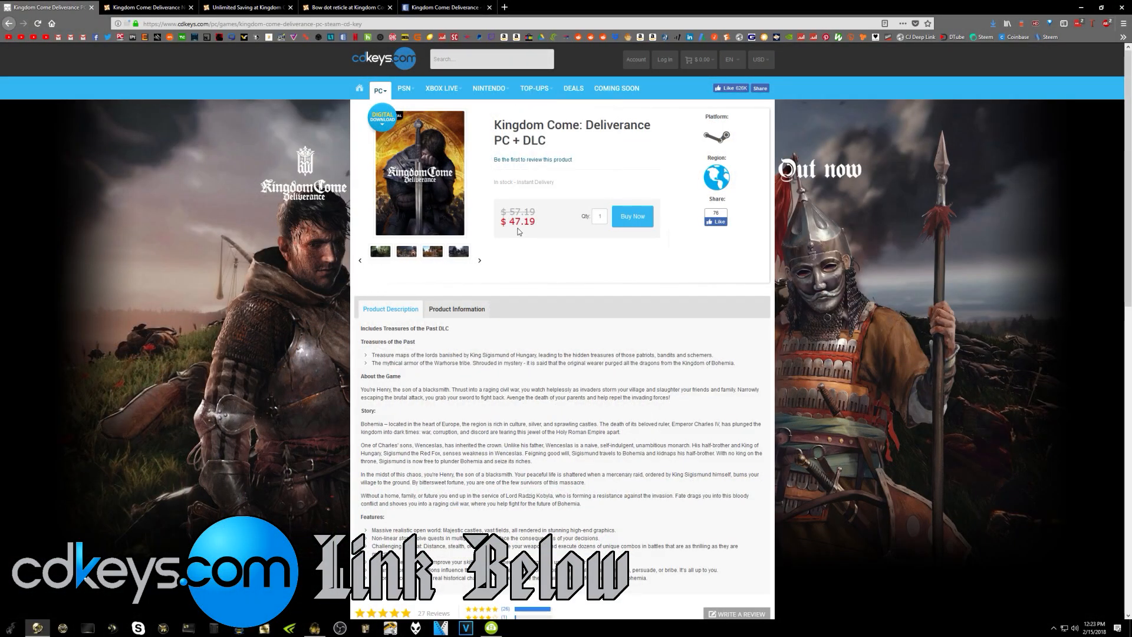
{"action": "mouse_move", "coordinate": [569, 230]}
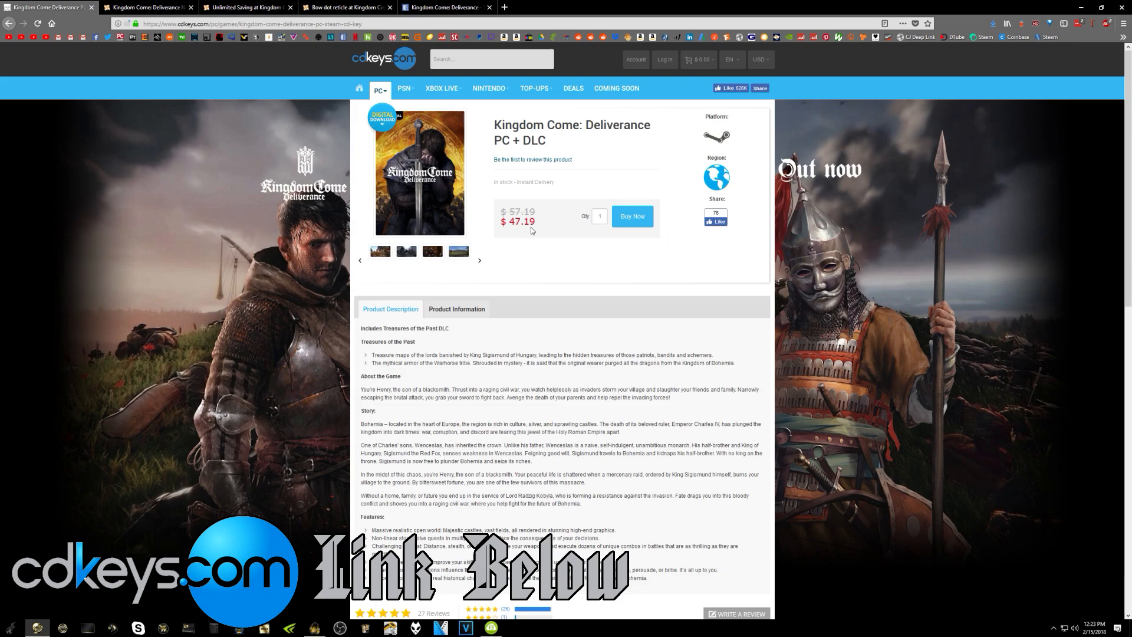
{"action": "mouse_move", "coordinate": [543, 249]}
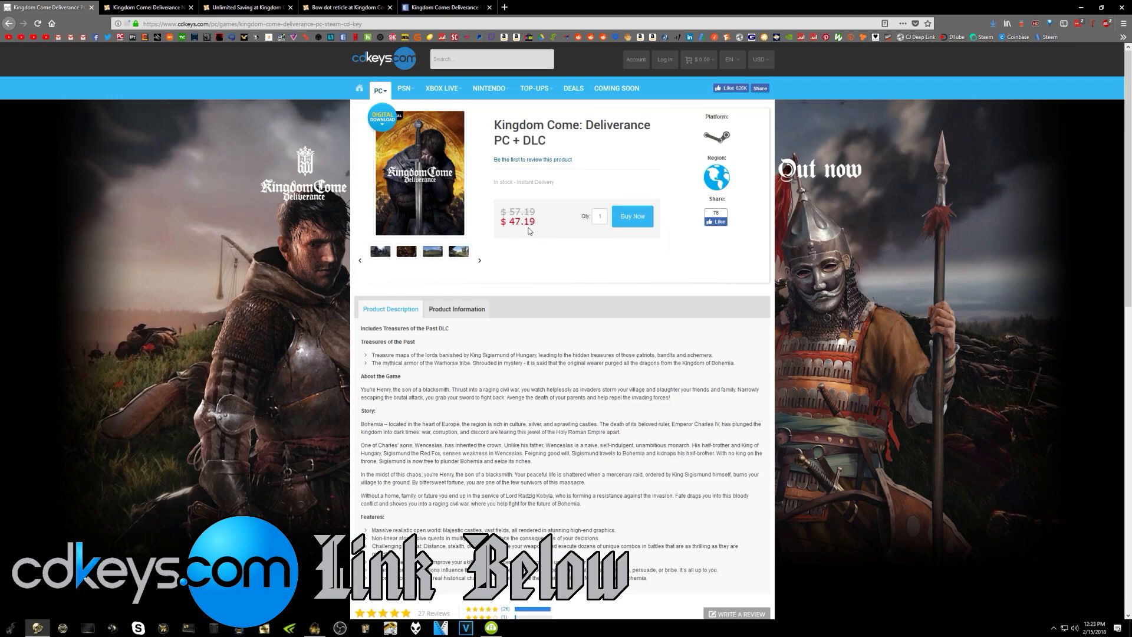
{"action": "mouse_move", "coordinate": [553, 247]}
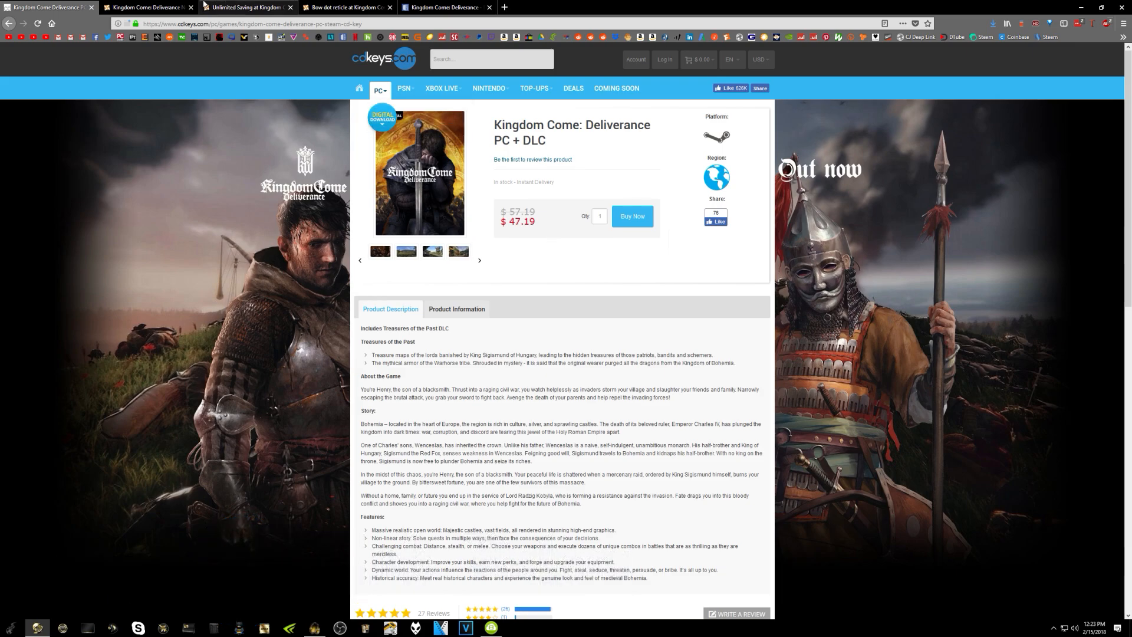
Switch to the browser tab listing Kingdom Come: Deliverance mods sorted by endorsements.
{"action": "left_click", "coordinate": [148, 6]}
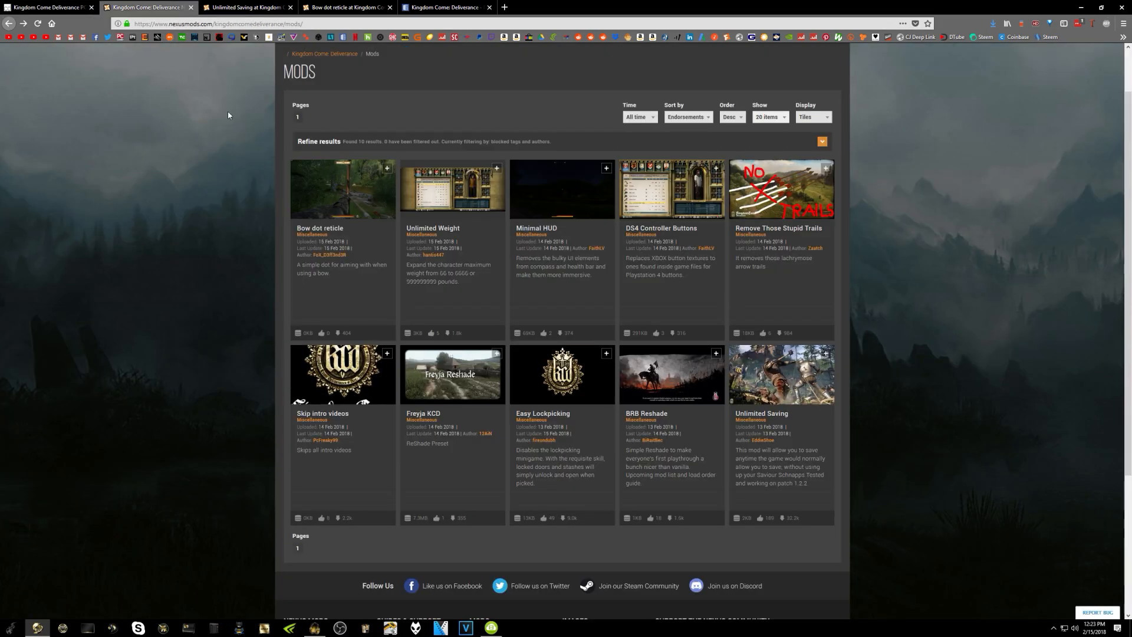
{"action": "mouse_move", "coordinate": [396, 119]}
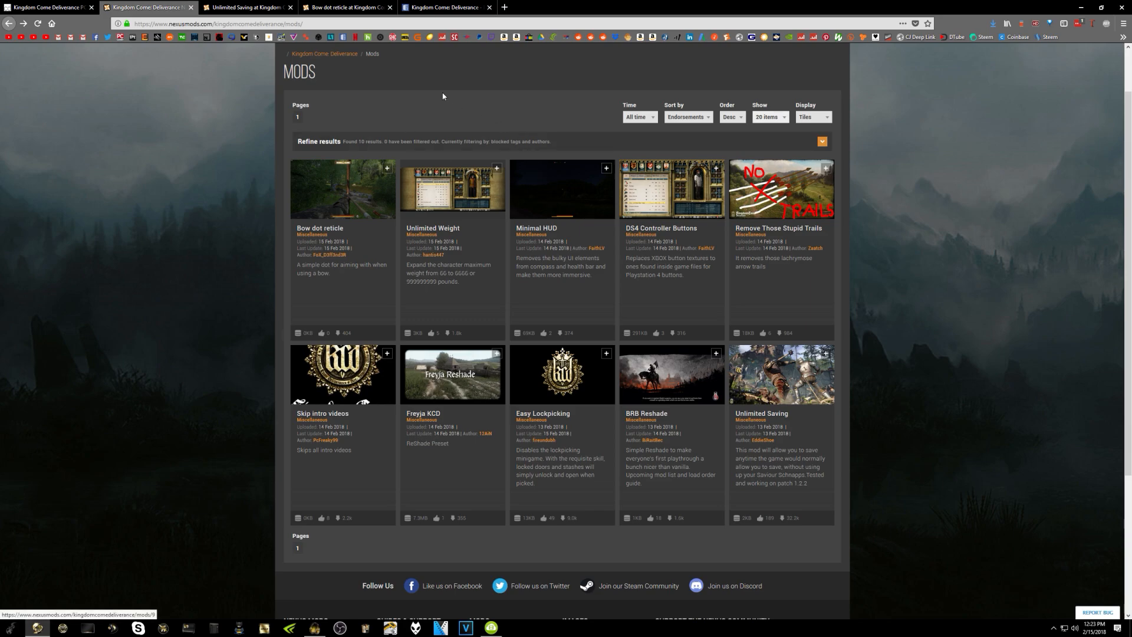
{"action": "mouse_move", "coordinate": [657, 408]}
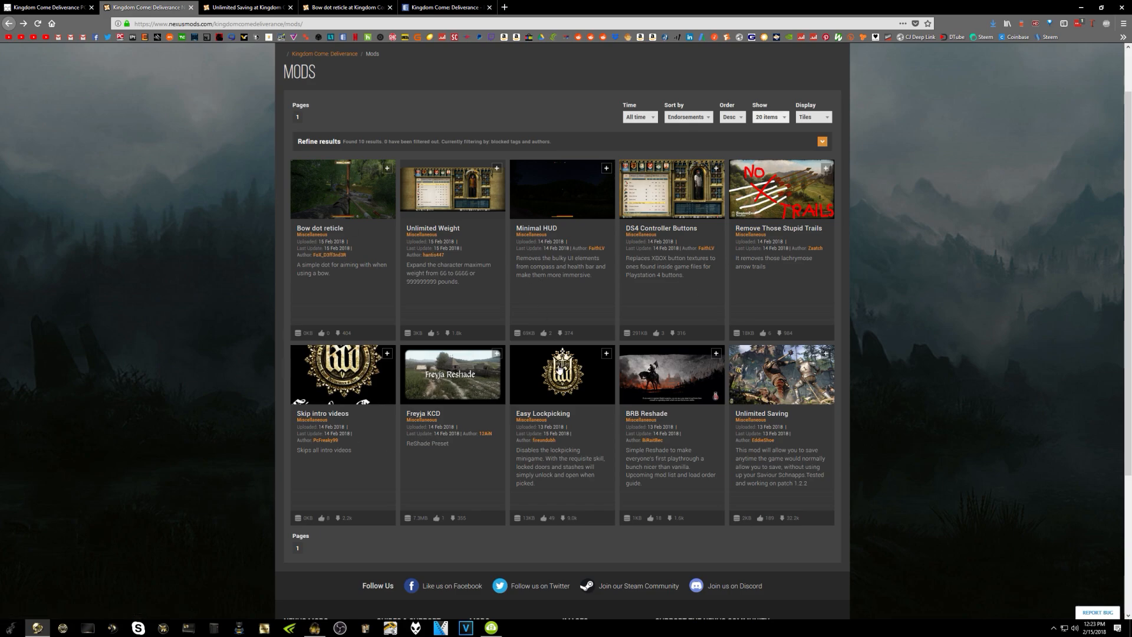
{"action": "mouse_move", "coordinate": [732, 326]}
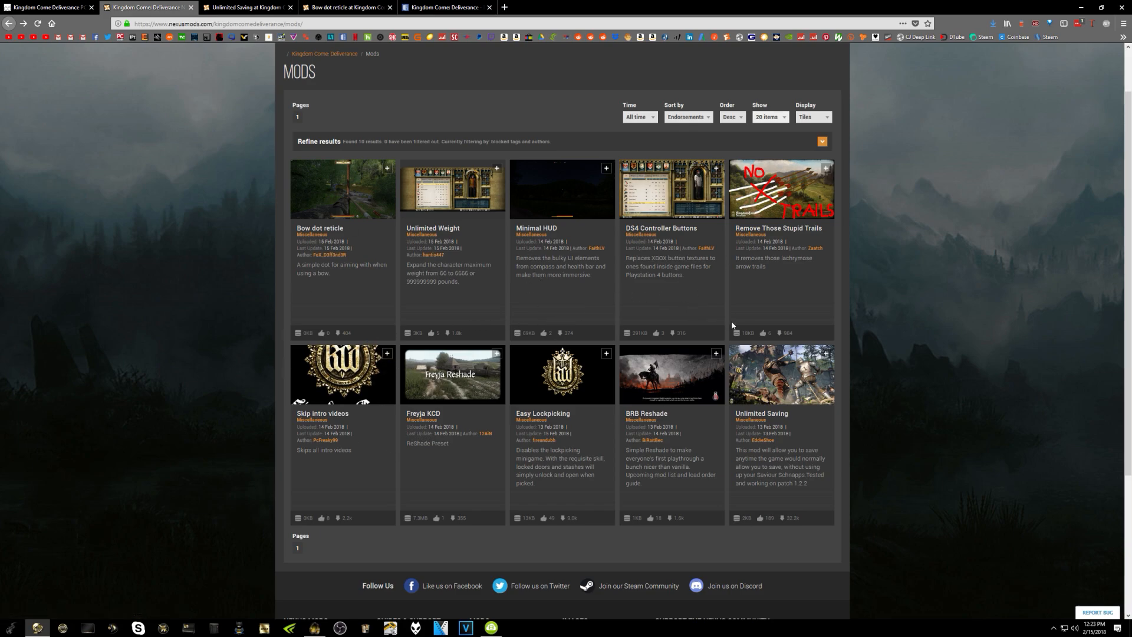
{"action": "mouse_move", "coordinate": [747, 392]}
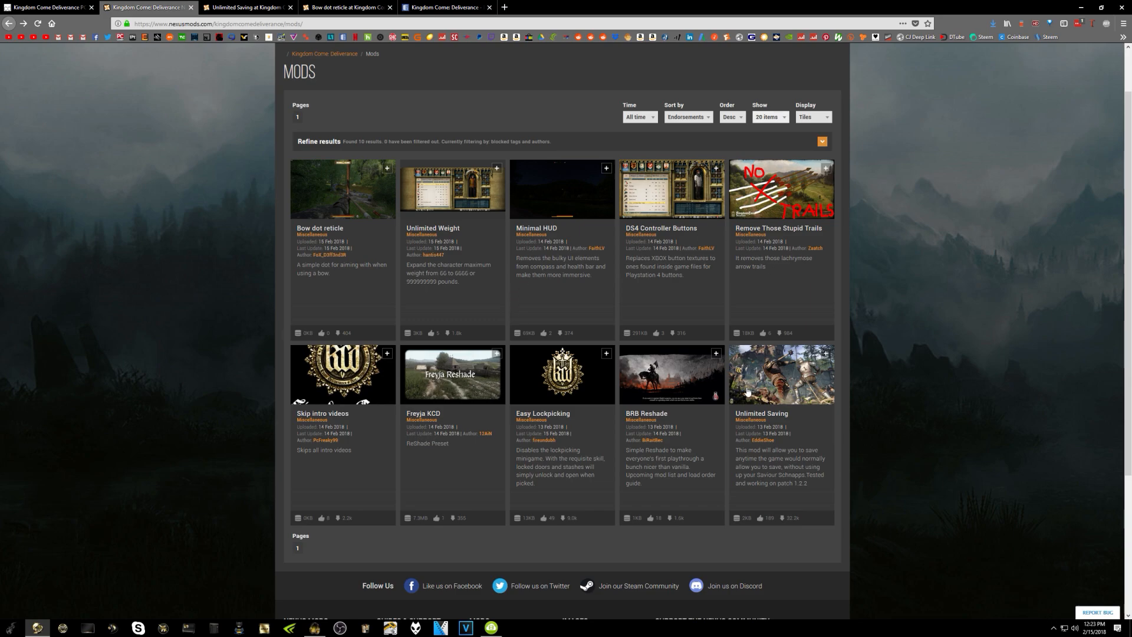
{"action": "mouse_move", "coordinate": [779, 376]}
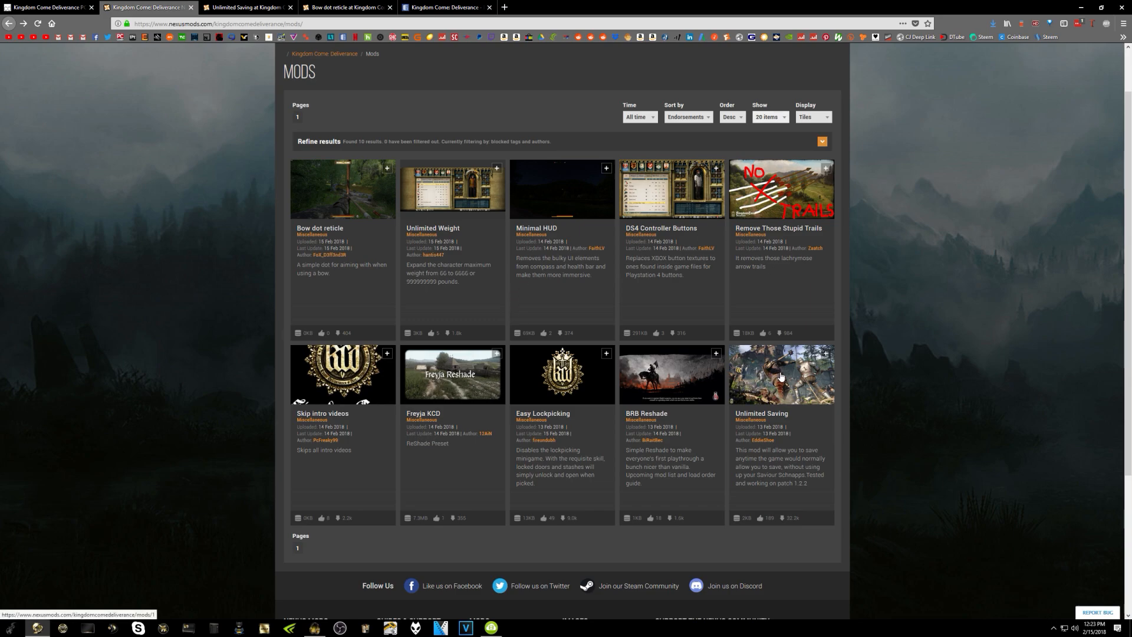
{"action": "mouse_move", "coordinate": [816, 298]}
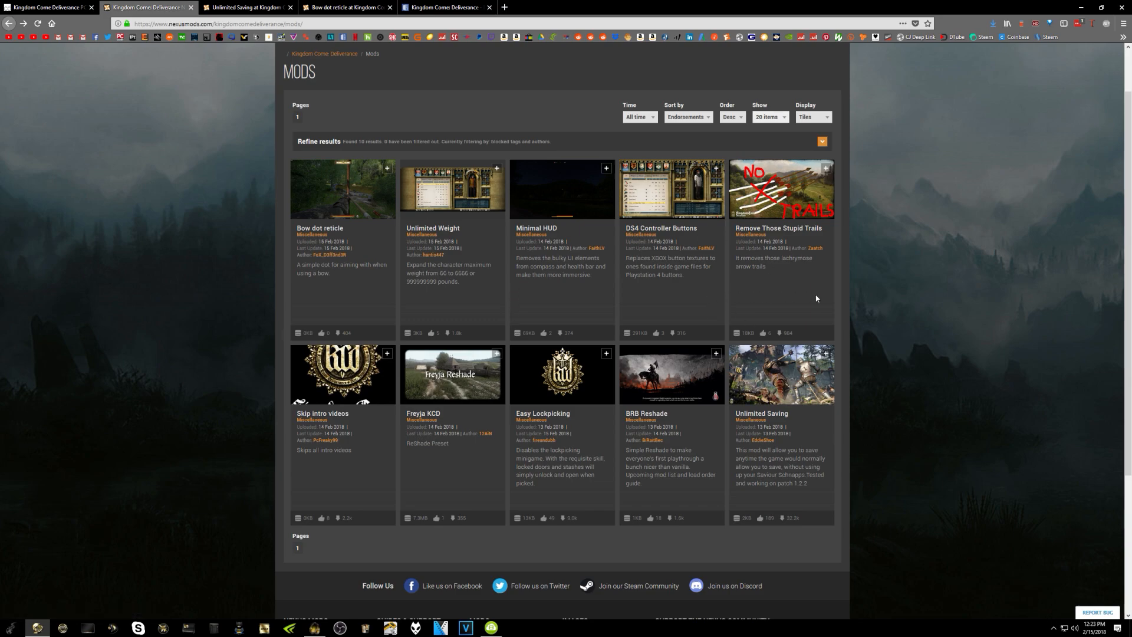
{"action": "mouse_move", "coordinate": [858, 455]}
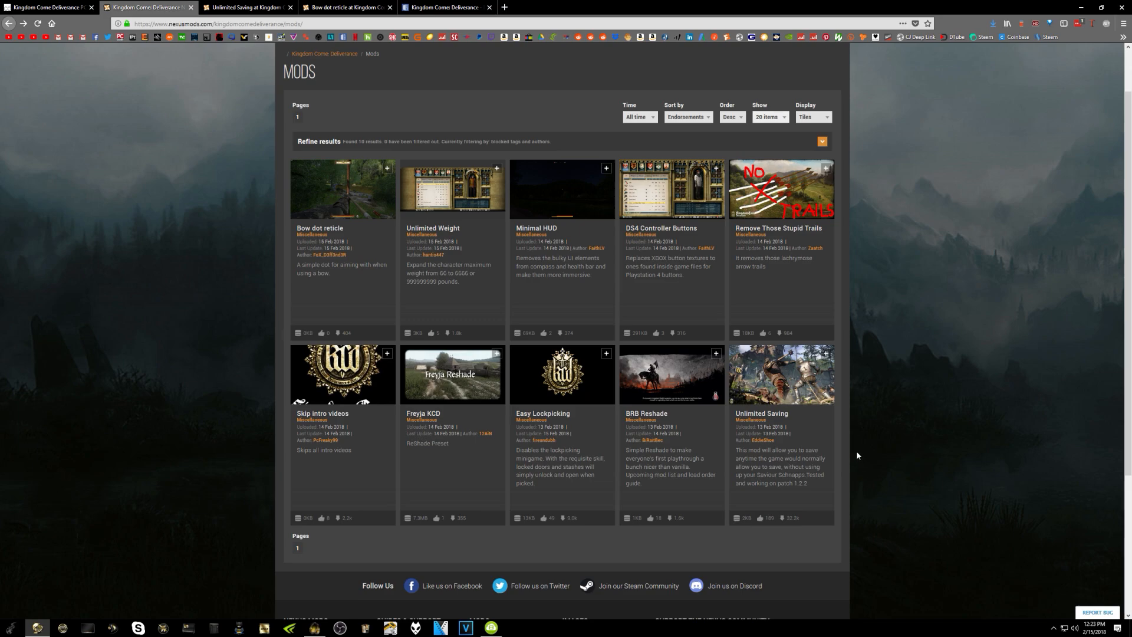
{"action": "mouse_move", "coordinate": [778, 380]}
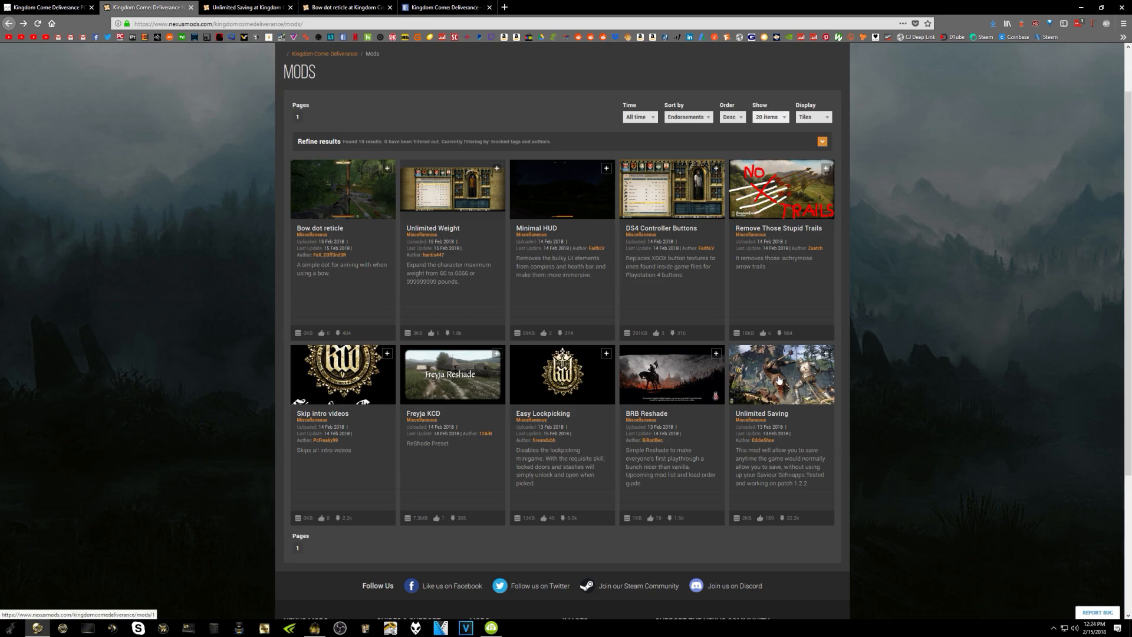
{"action": "mouse_move", "coordinate": [322, 182]}
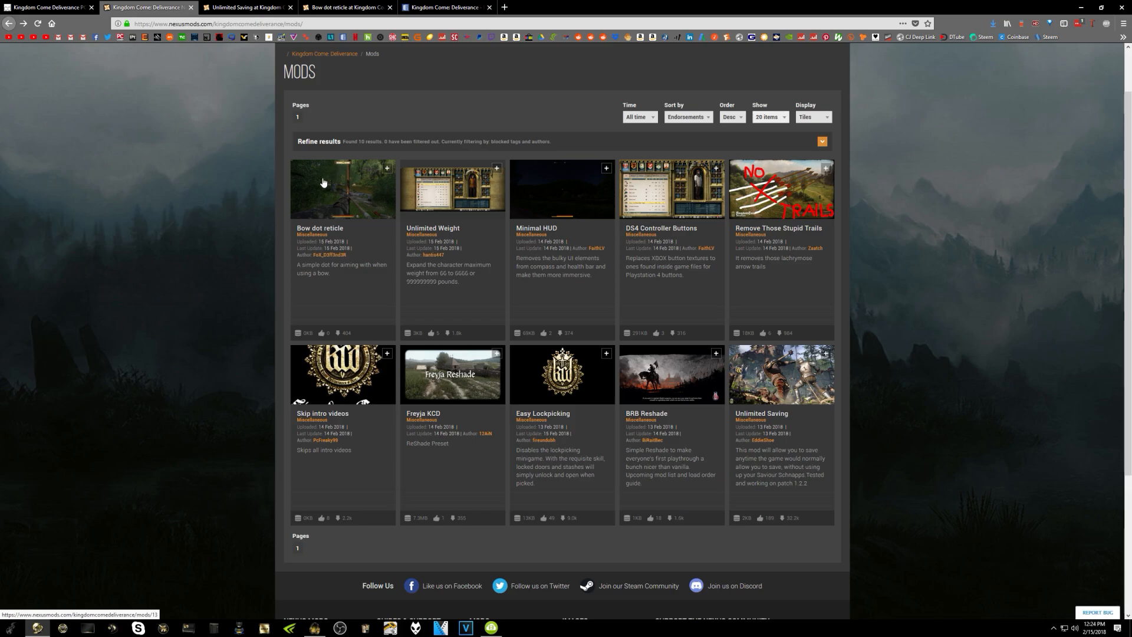
{"action": "mouse_move", "coordinate": [582, 309]}
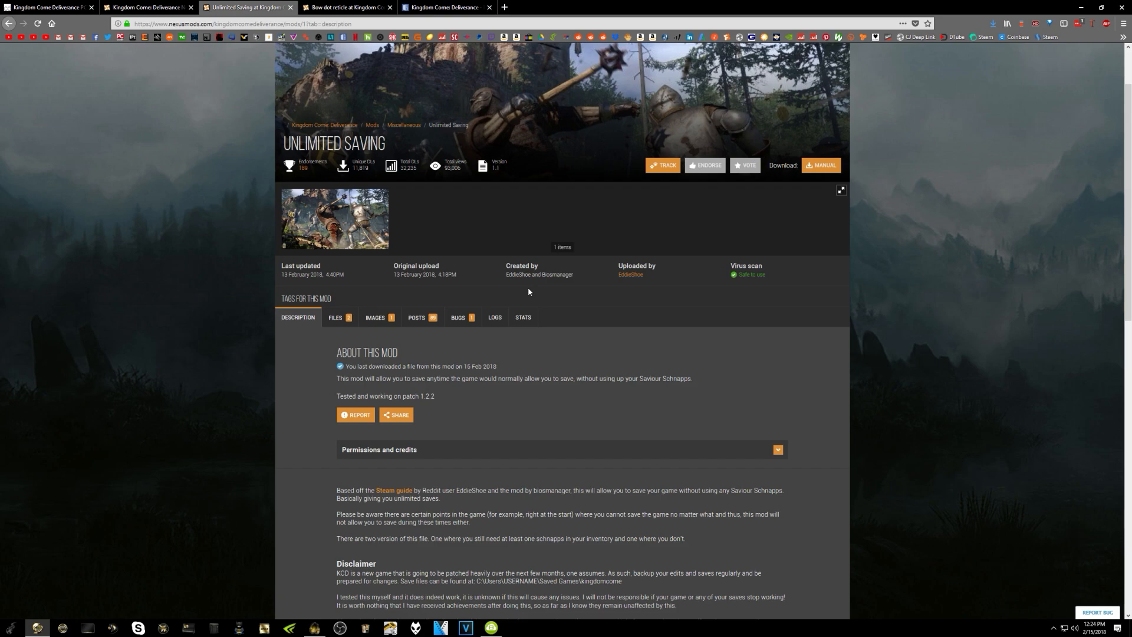
{"action": "mouse_move", "coordinate": [499, 293]}
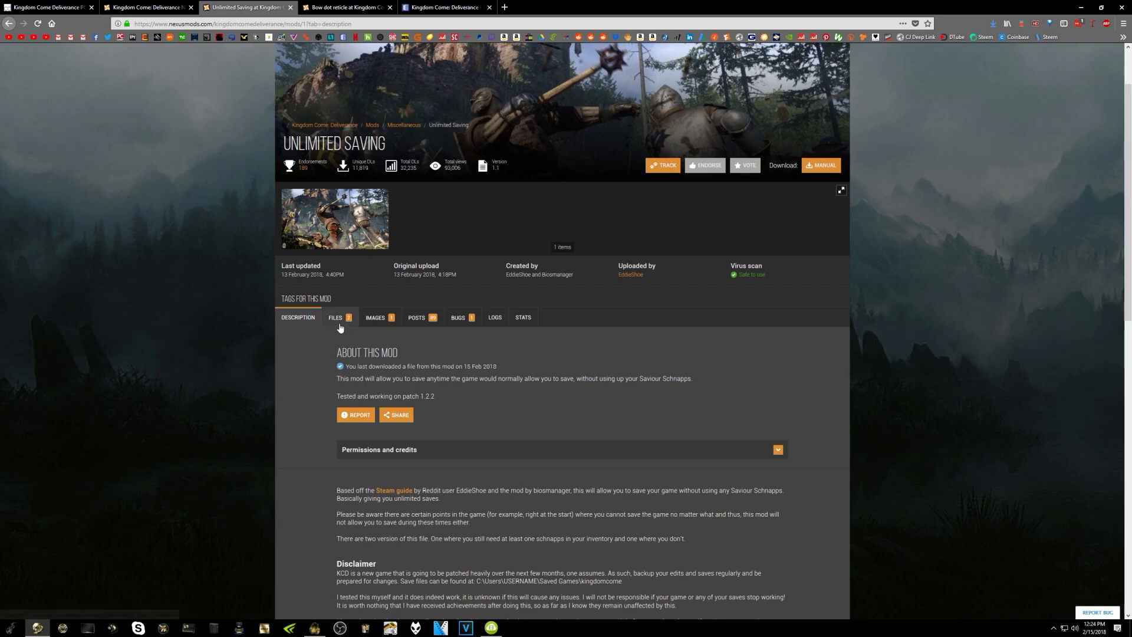
{"action": "mouse_move", "coordinate": [375, 318]}
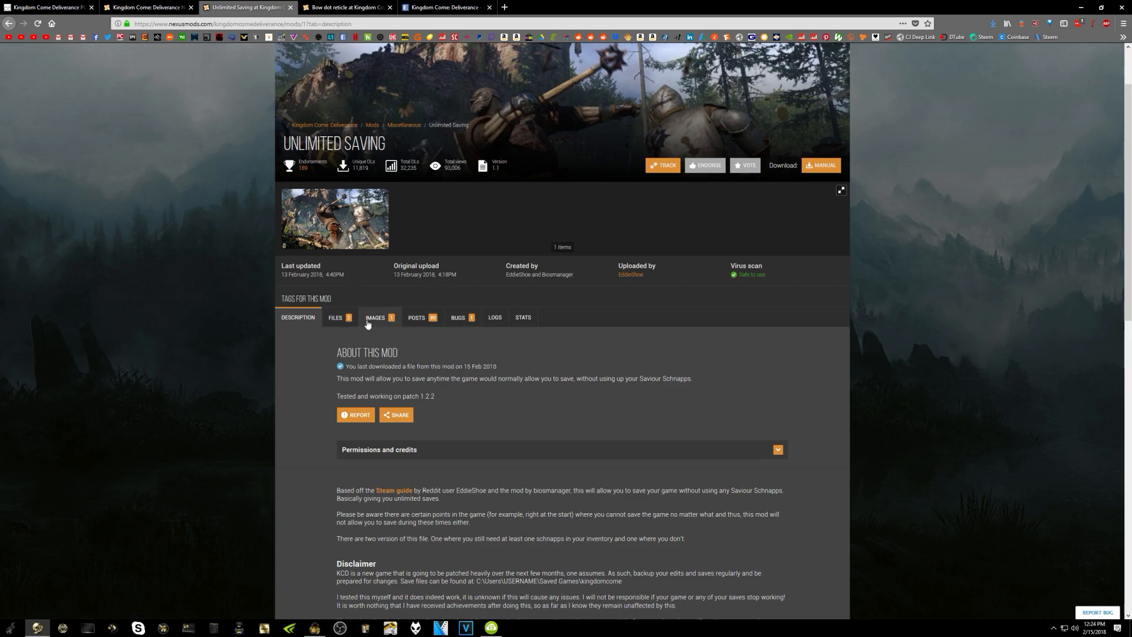
Show Unlimited Saving's main files, the No Schnapps and Schnapps versions.
{"action": "left_click", "coordinate": [335, 317]}
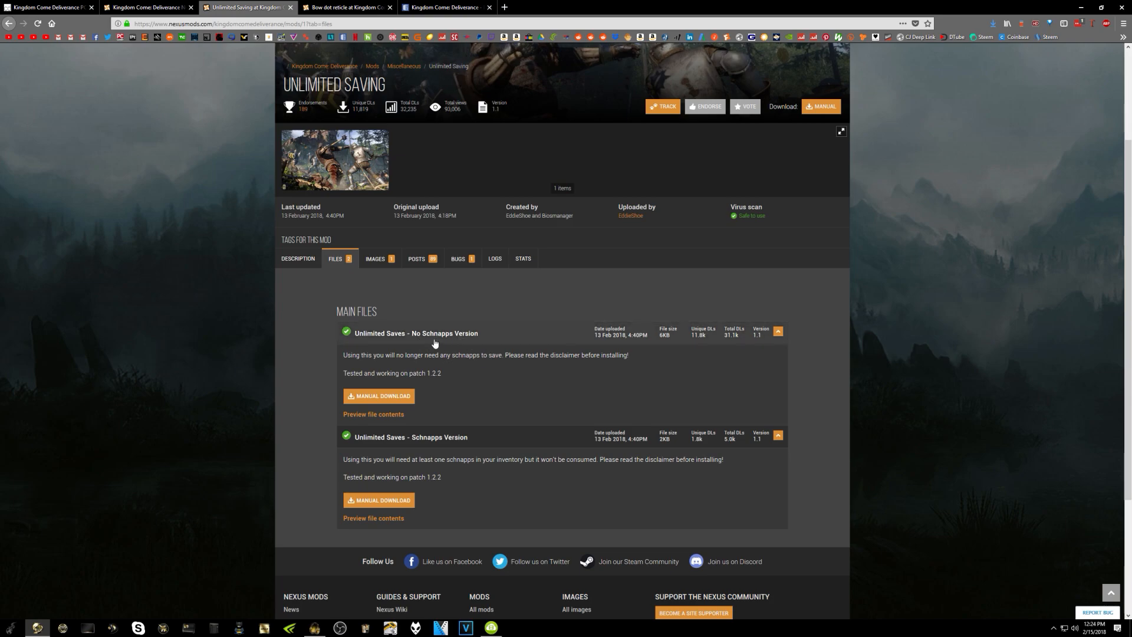
{"action": "mouse_move", "coordinate": [421, 440]}
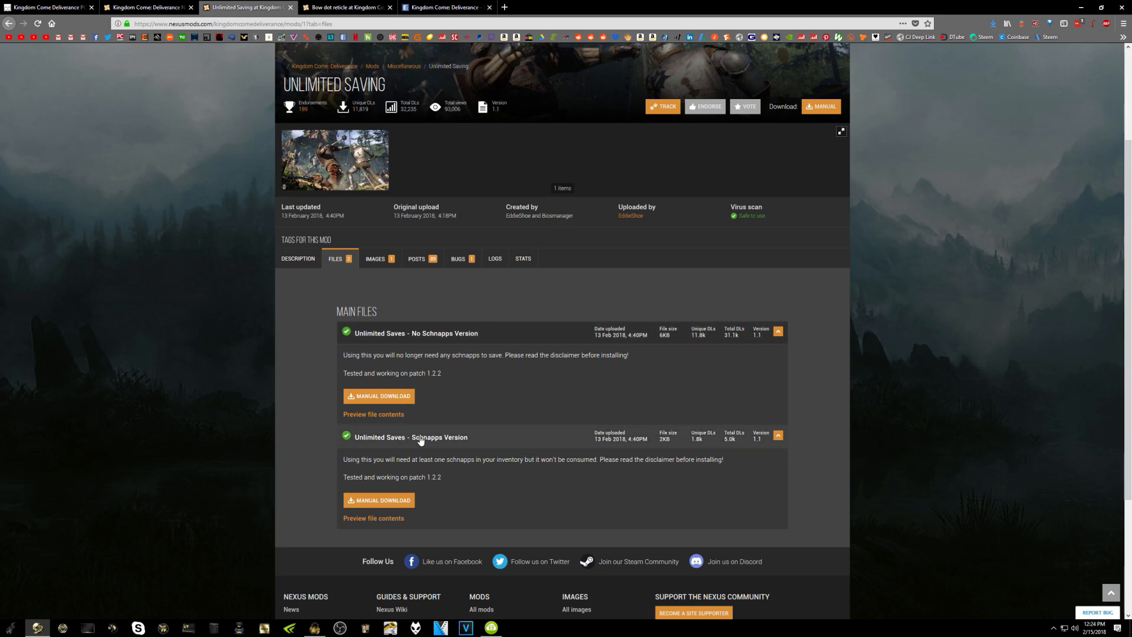
{"action": "mouse_move", "coordinate": [488, 447]}
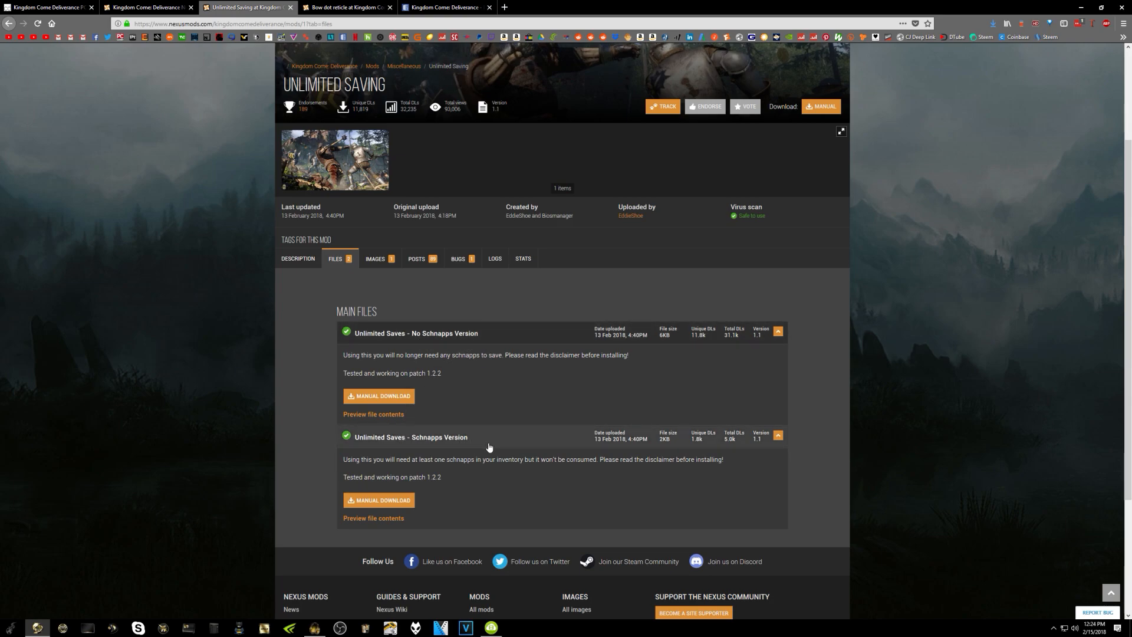
{"action": "mouse_move", "coordinate": [555, 476]}
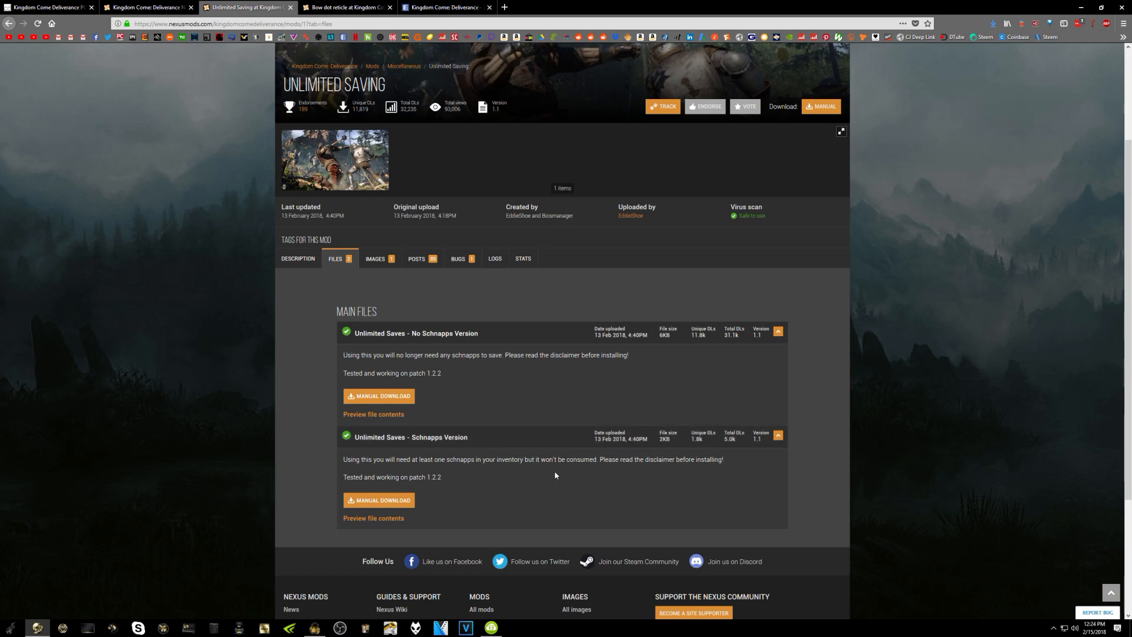
{"action": "mouse_move", "coordinate": [589, 474]}
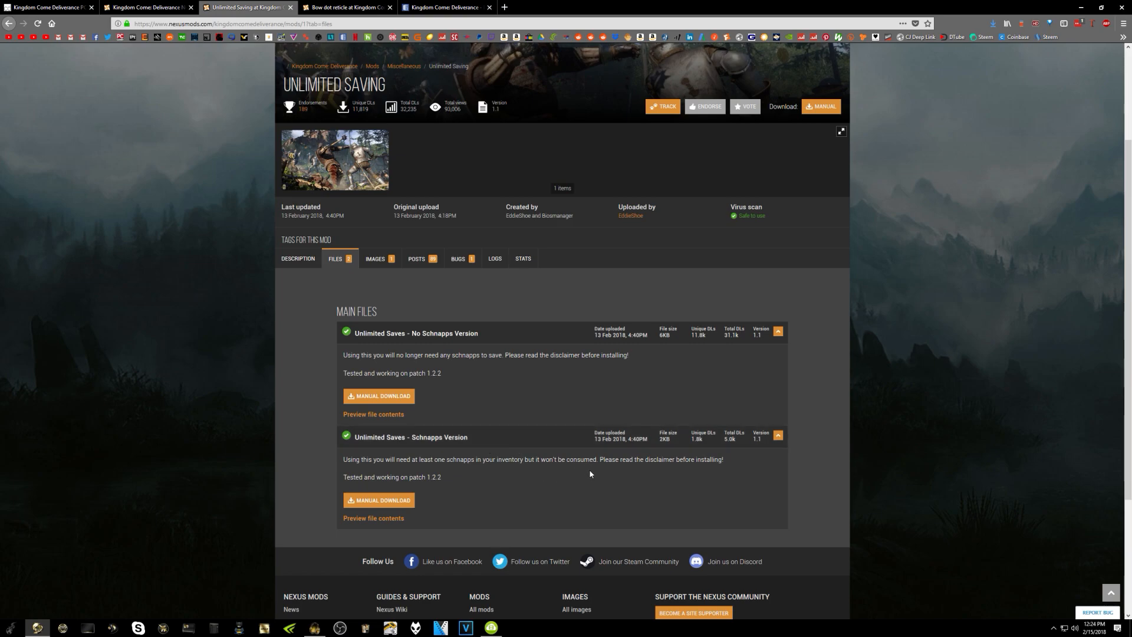
{"action": "mouse_move", "coordinate": [587, 469]}
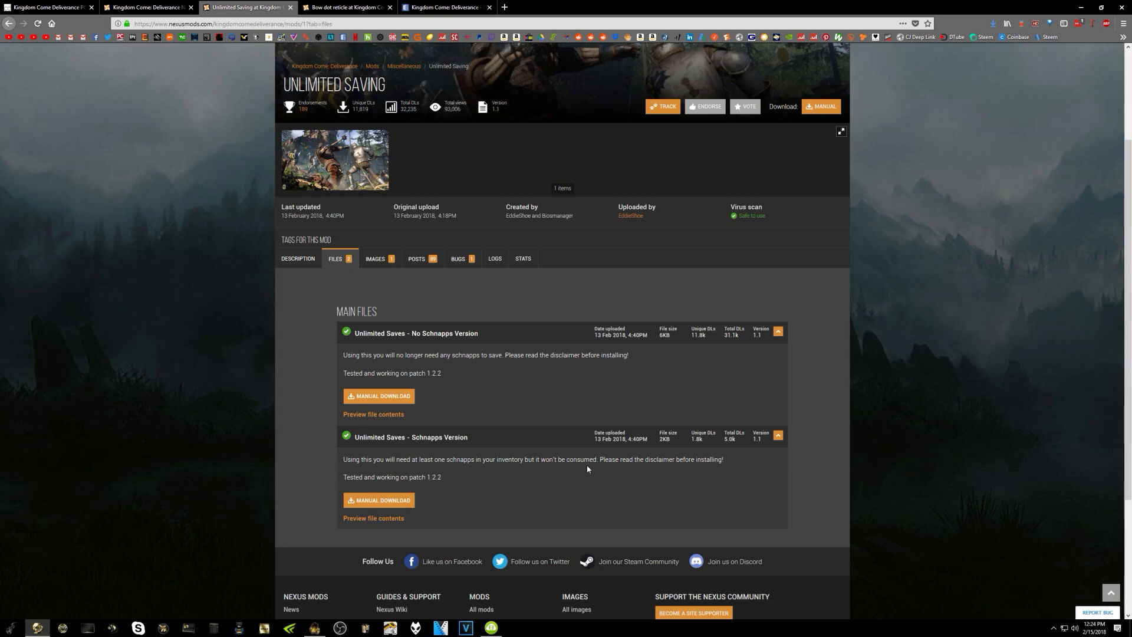
{"action": "mouse_move", "coordinate": [542, 454]}
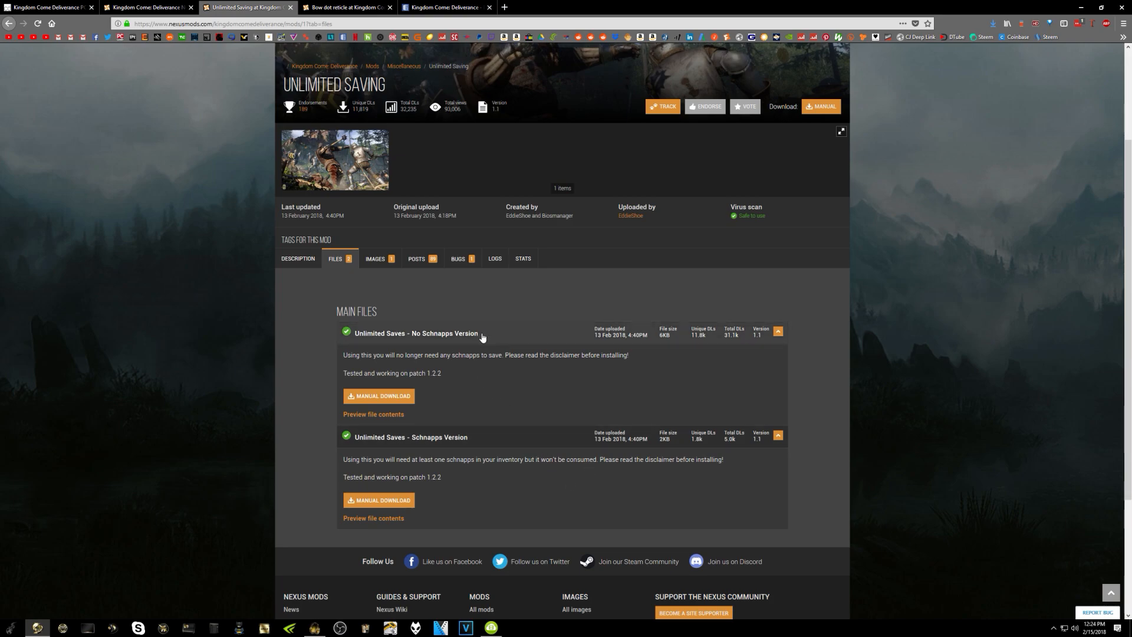
{"action": "mouse_move", "coordinate": [487, 349]}
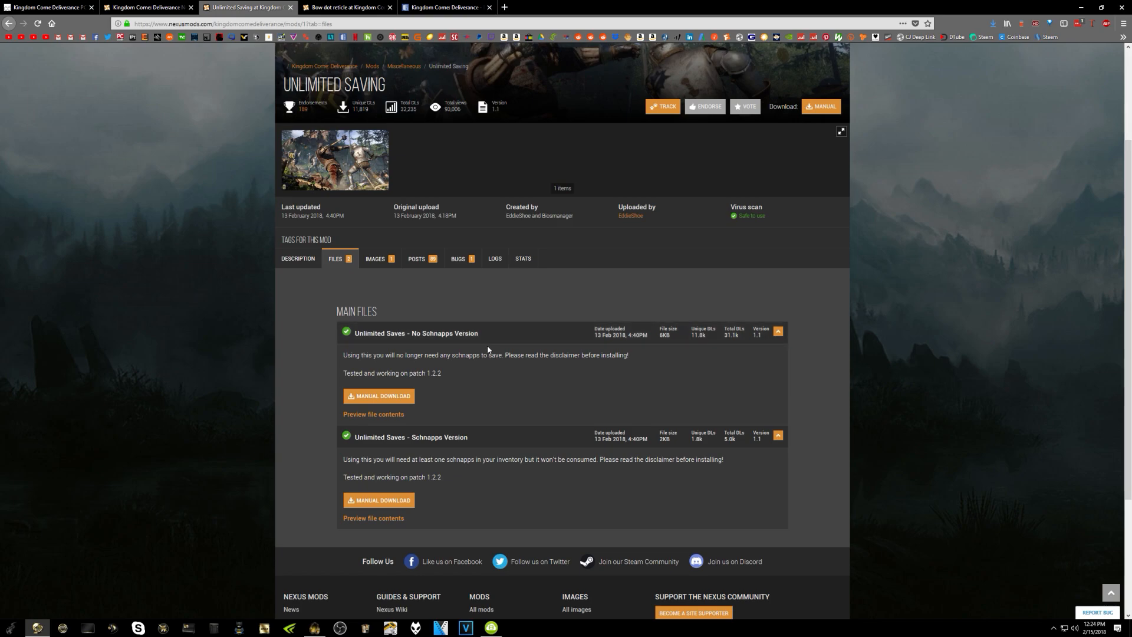
{"action": "mouse_move", "coordinate": [505, 368]}
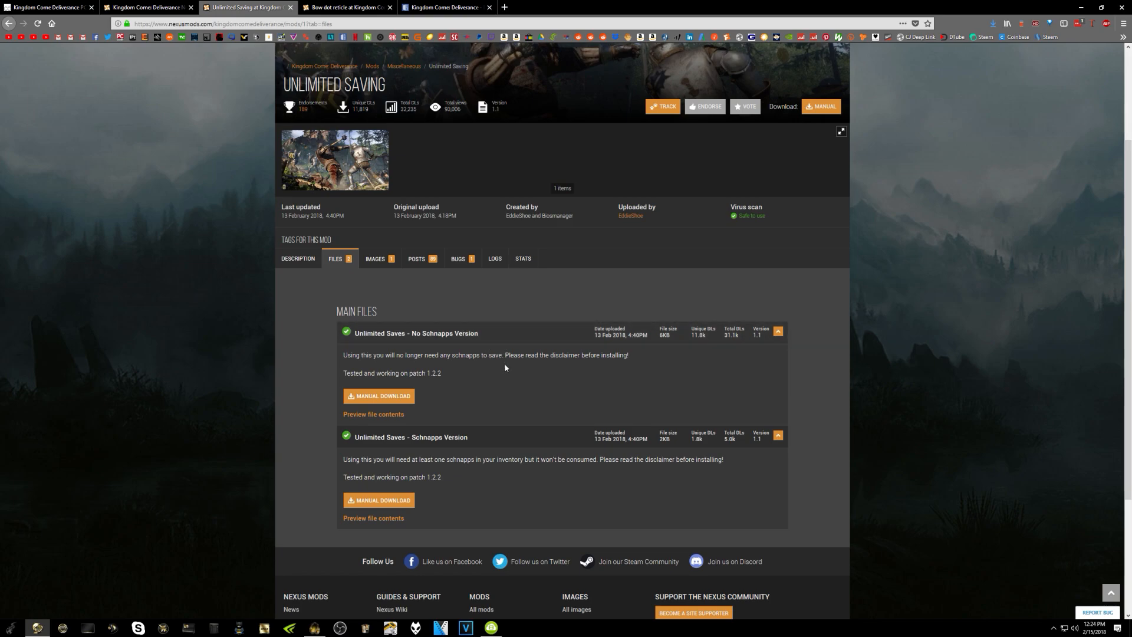
{"action": "mouse_move", "coordinate": [518, 384]}
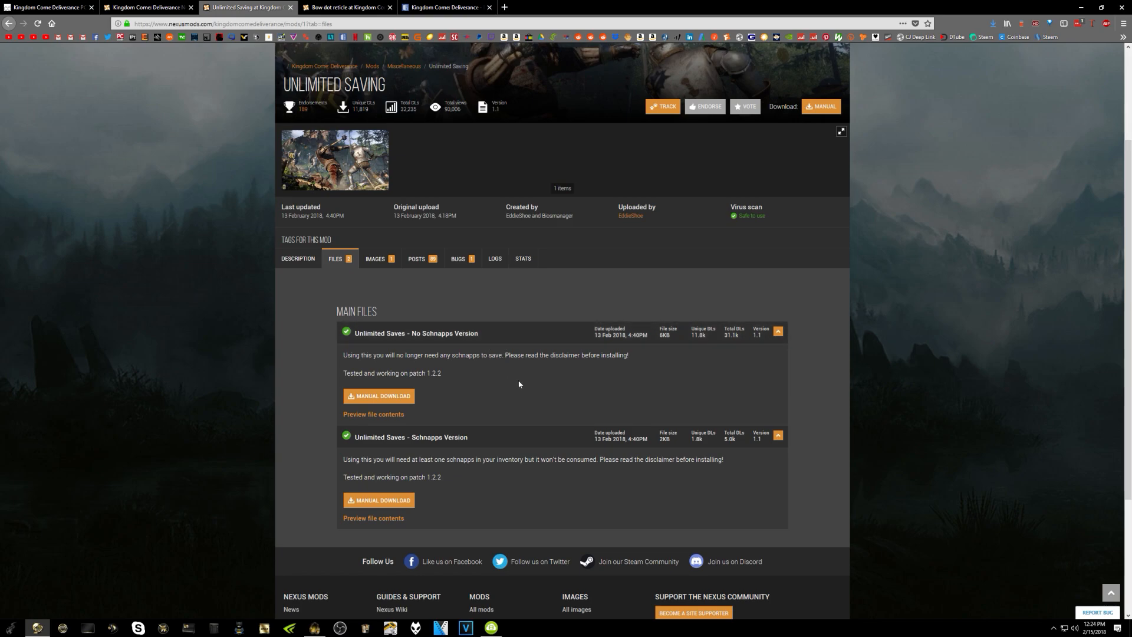
{"action": "mouse_move", "coordinate": [514, 355]}
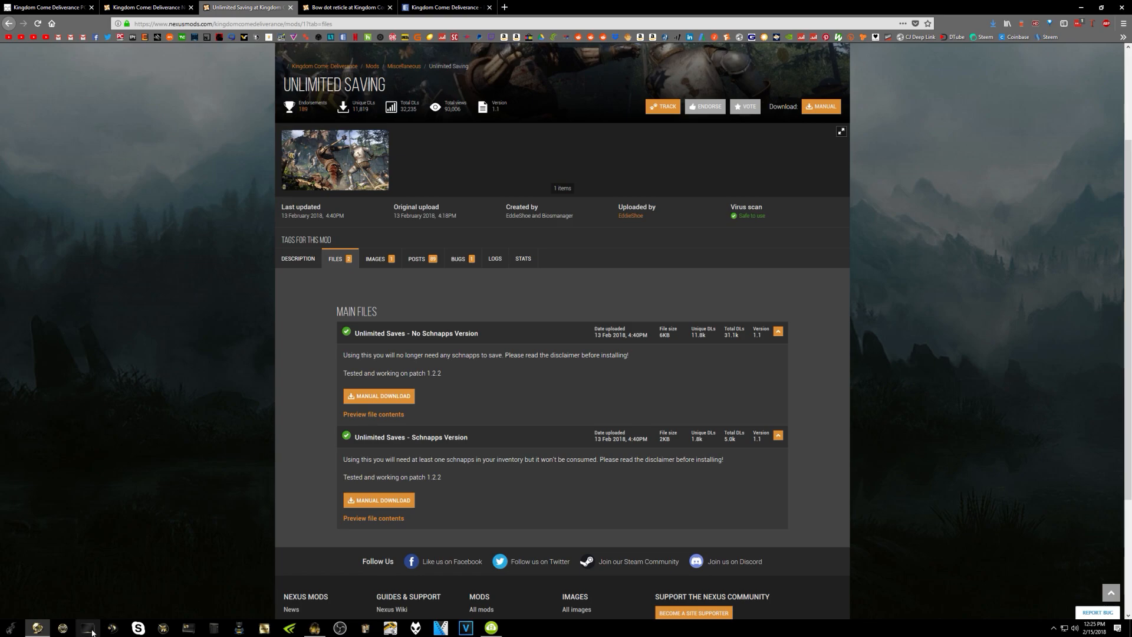
In Downloads > KCD Mods, delete the extracted Unlimited Saves folder and select the zip.
{"action": "left_click", "coordinate": [88, 627]}
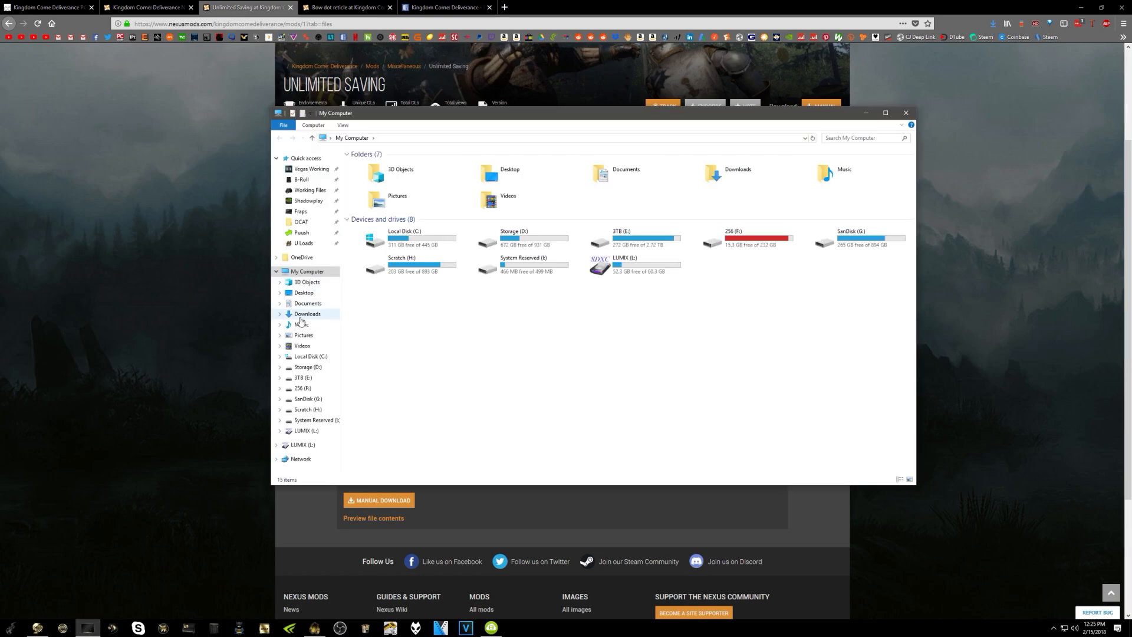
{"action": "left_click", "coordinate": [306, 313]}
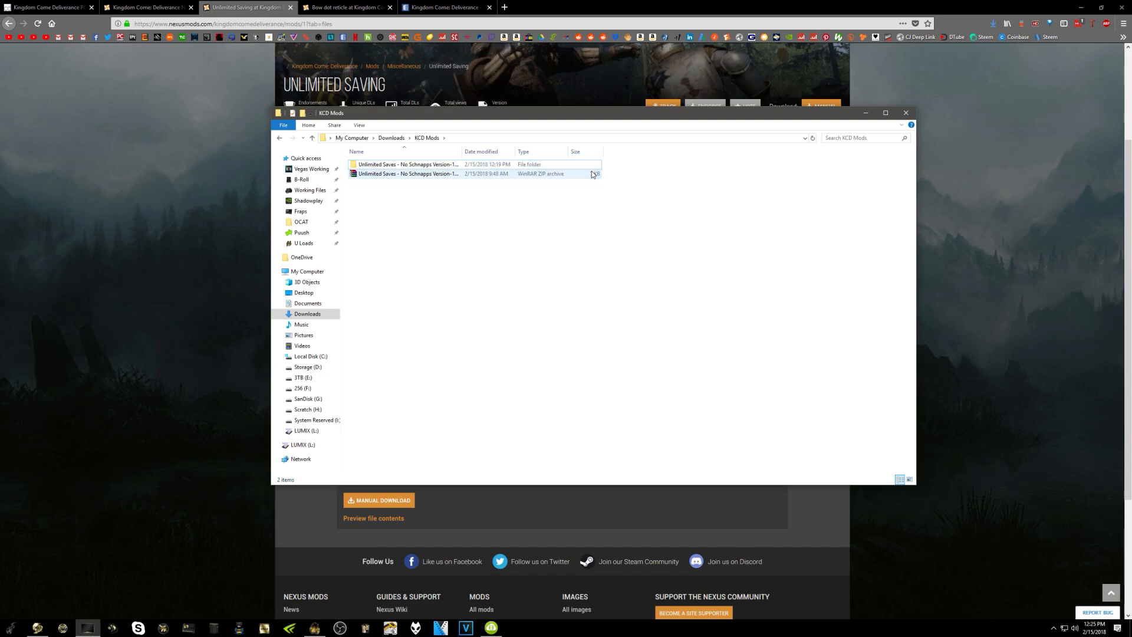
{"action": "left_click", "coordinate": [428, 225]}
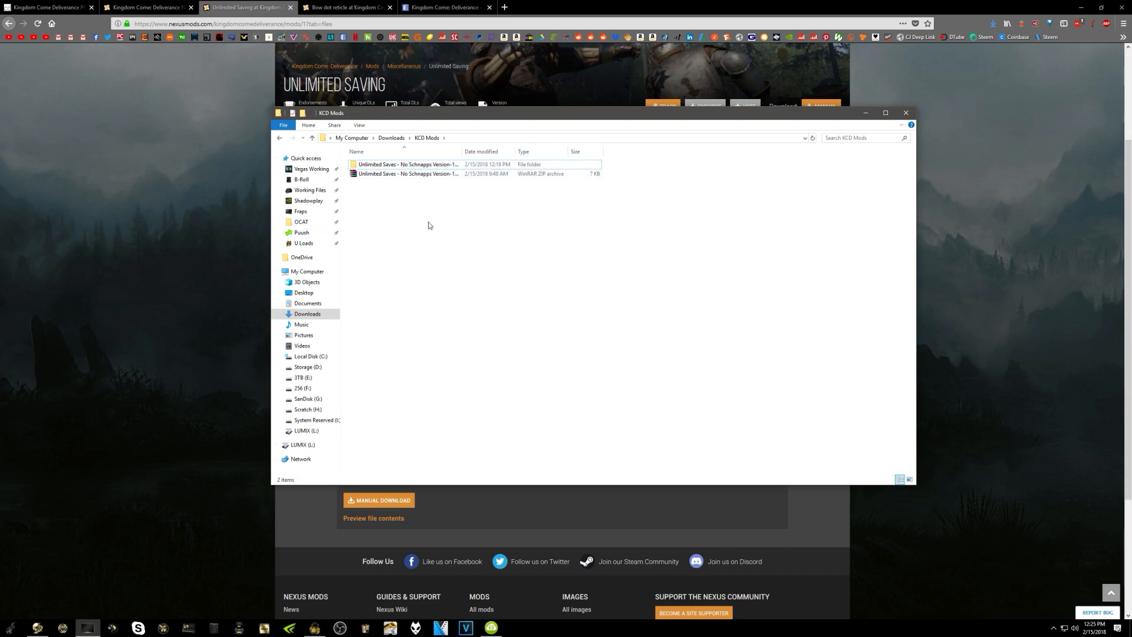
{"action": "left_click", "coordinate": [408, 173]}
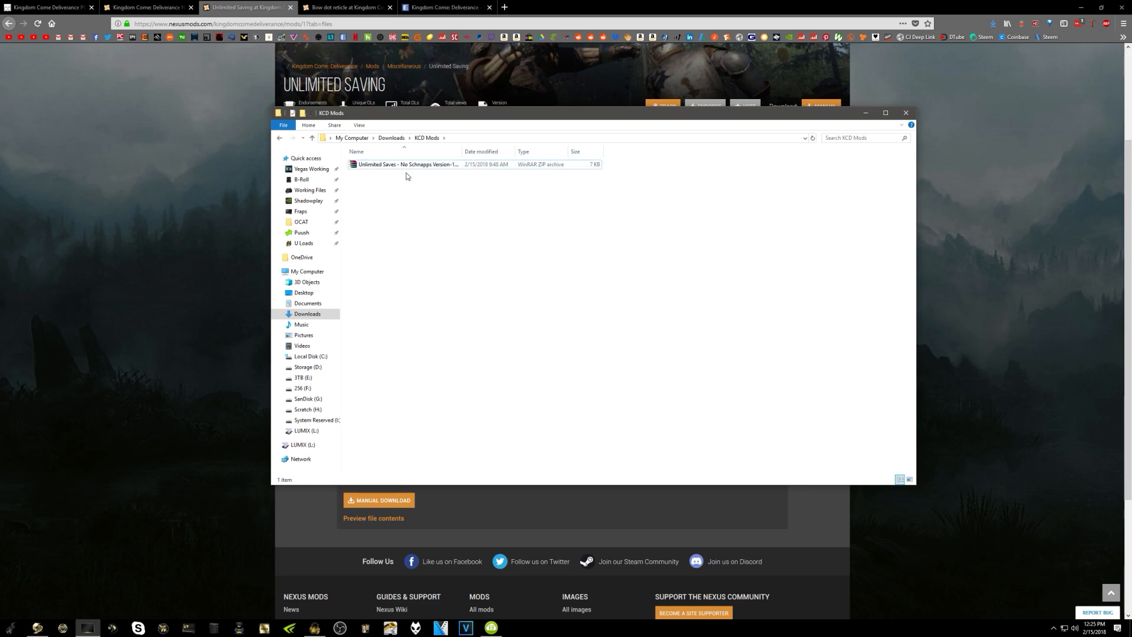
{"action": "left_click", "coordinate": [408, 163]}
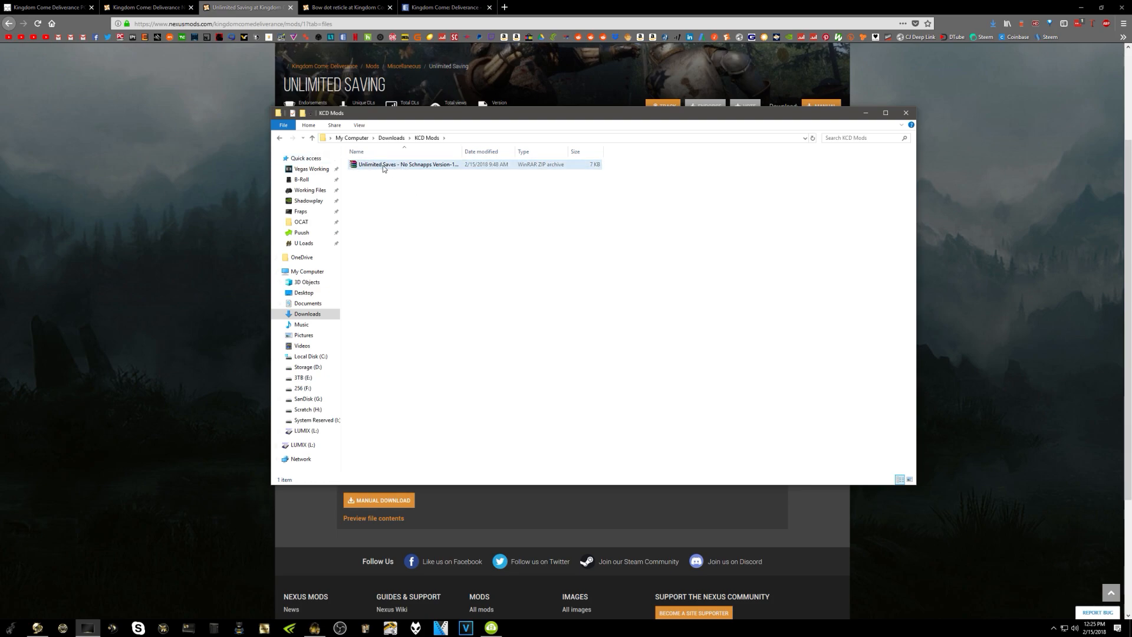
Extract the Unlimited Saves zip here and select zzz_kcd_UnlimitedSavingNS.pak.
{"action": "right_click", "coordinate": [408, 164]}
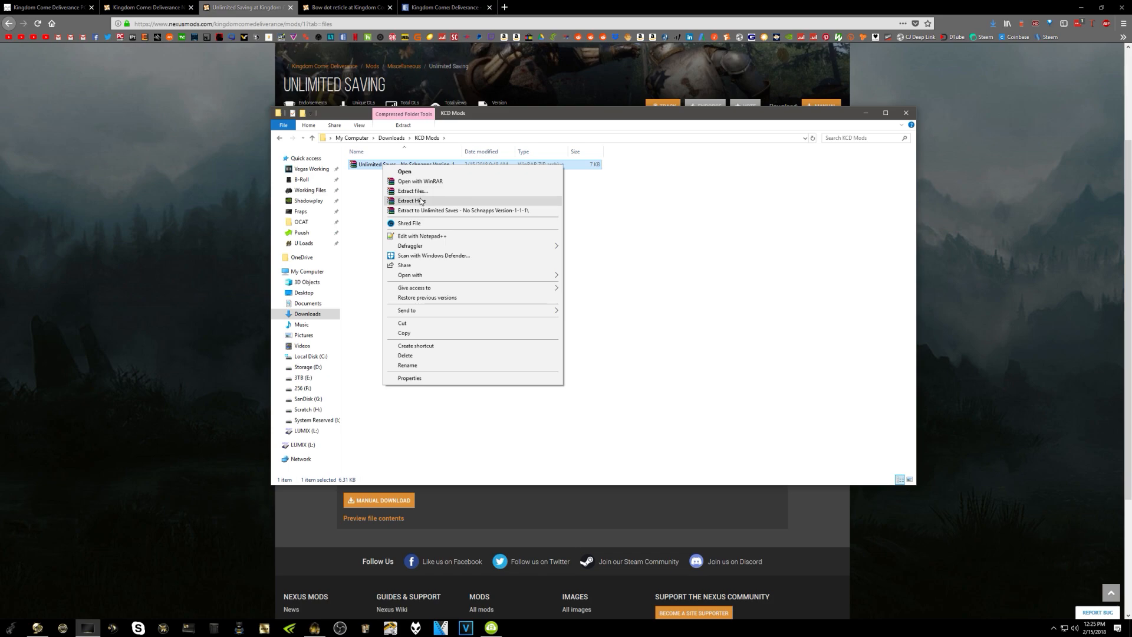
{"action": "left_click", "coordinate": [411, 200]}
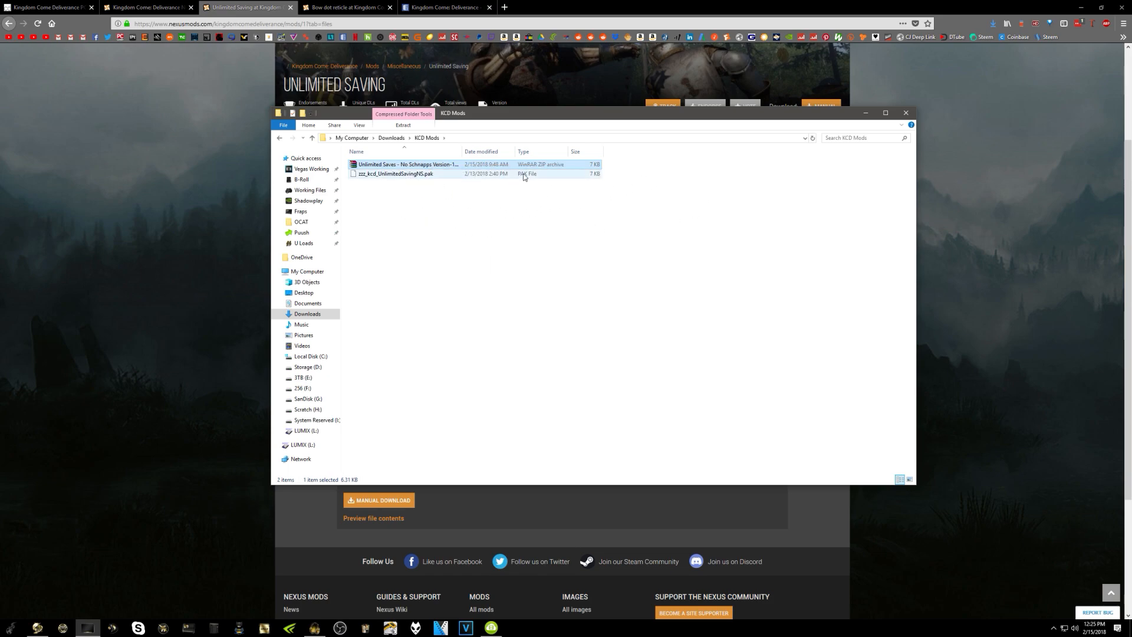
{"action": "left_click", "coordinate": [395, 173]}
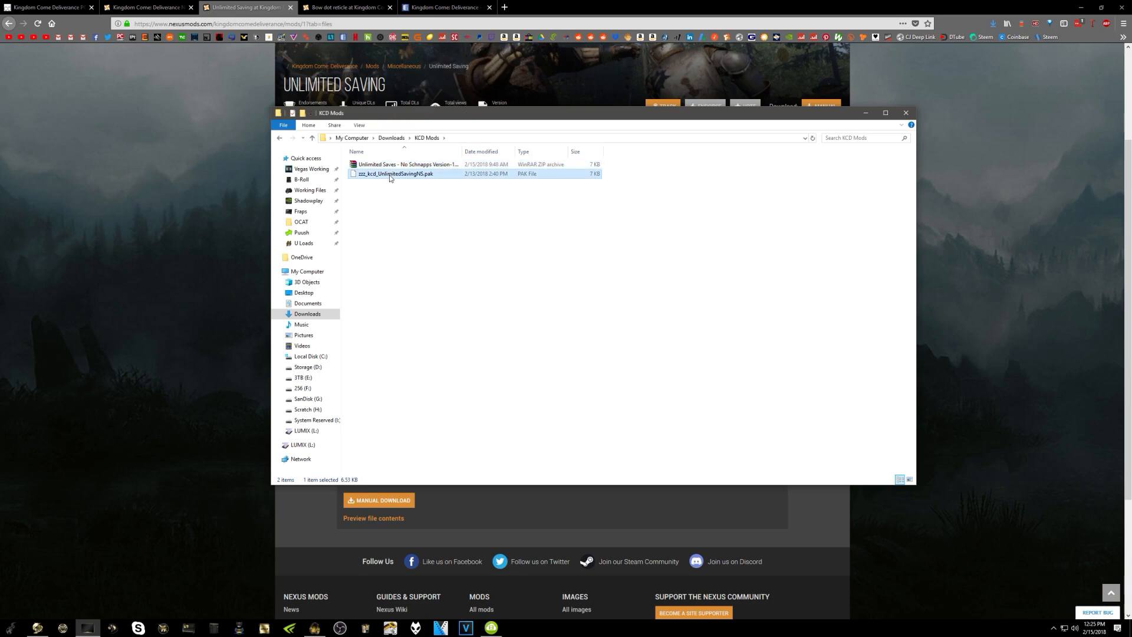
{"action": "mouse_move", "coordinate": [454, 334]}
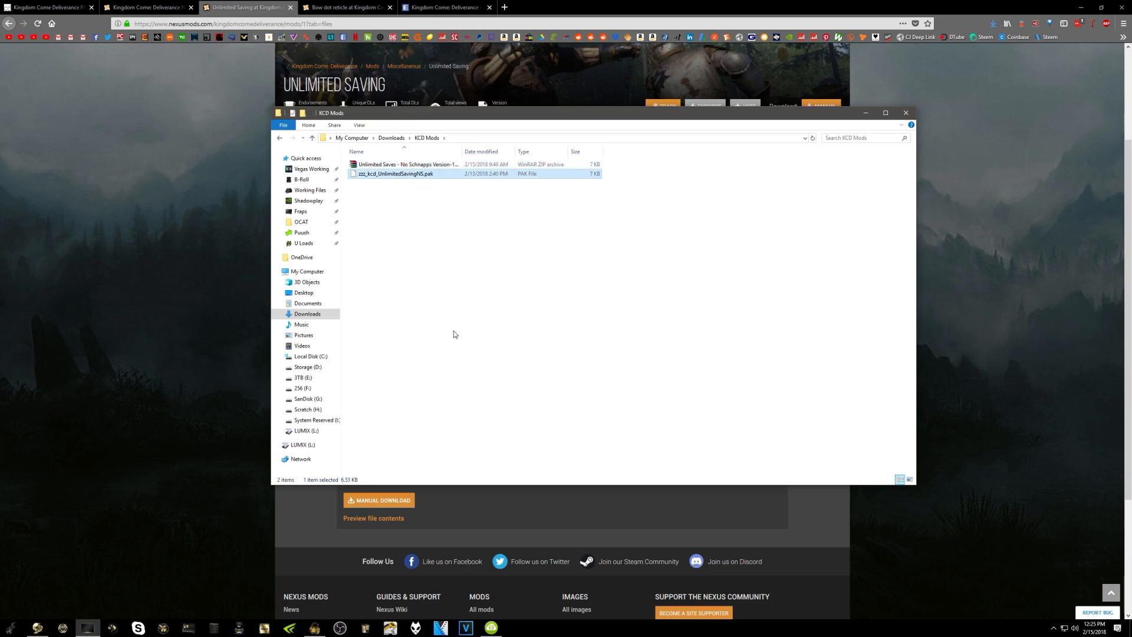
{"action": "mouse_move", "coordinate": [478, 398]}
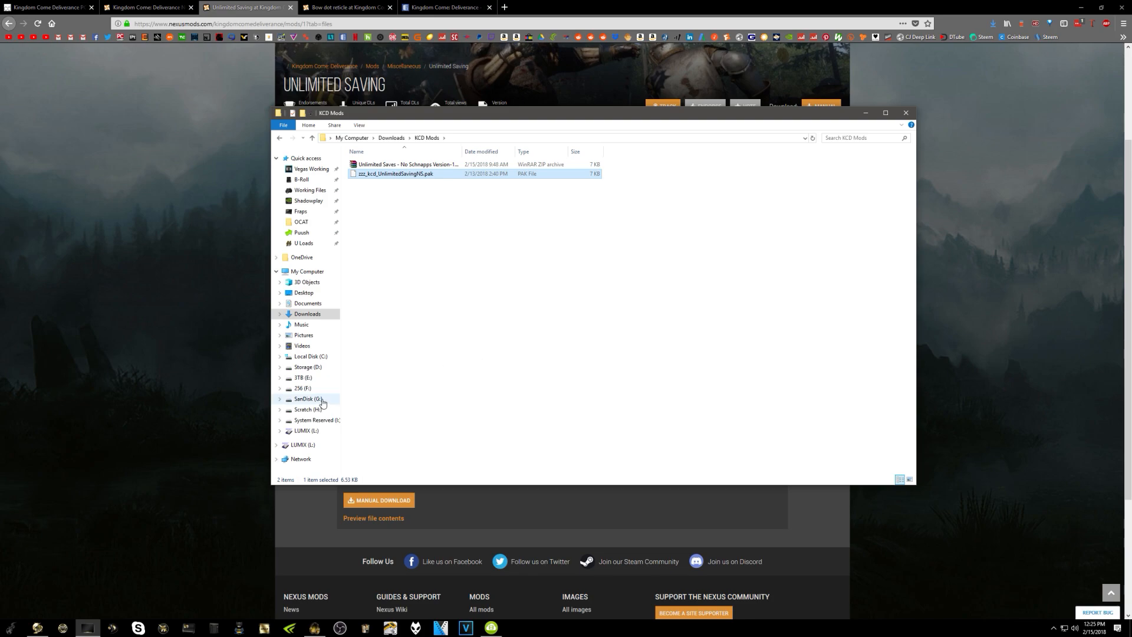
{"action": "mouse_move", "coordinate": [313, 403]}
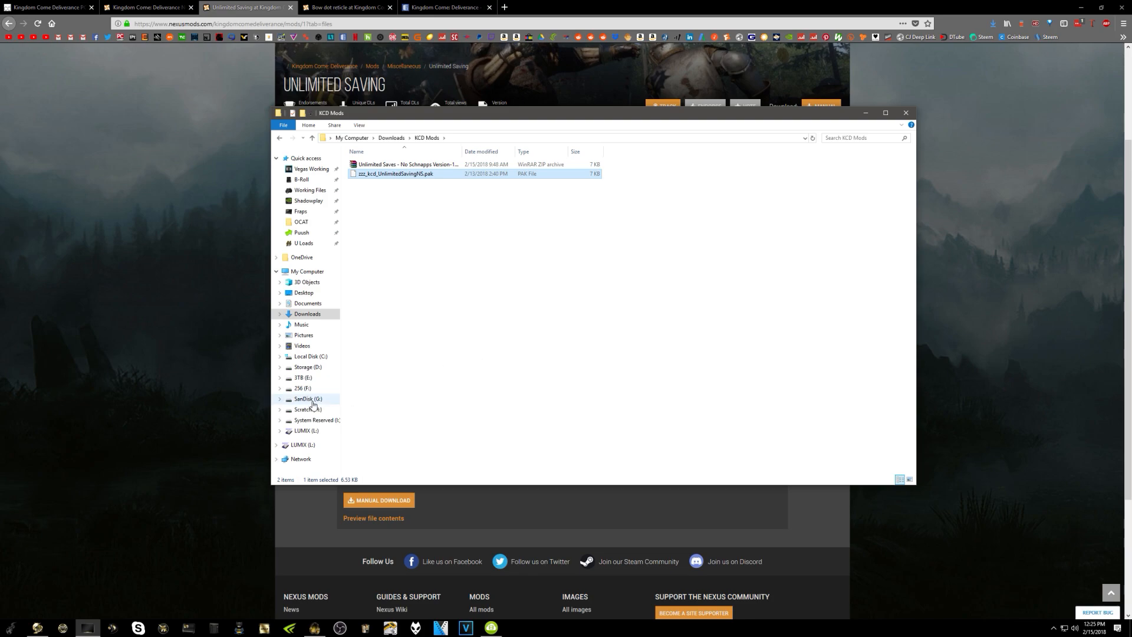
Navigate to SanDisk (G:) > Games > Kingdom Come Deliverance > Data.
{"action": "left_click", "coordinate": [308, 399]}
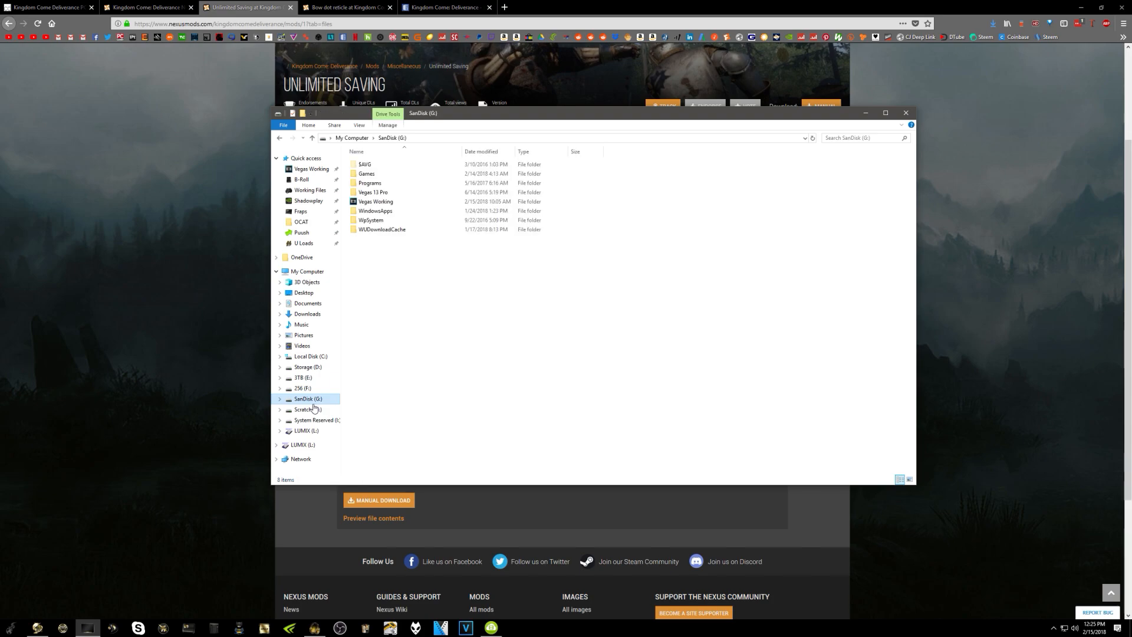
{"action": "double_click", "coordinate": [366, 173]}
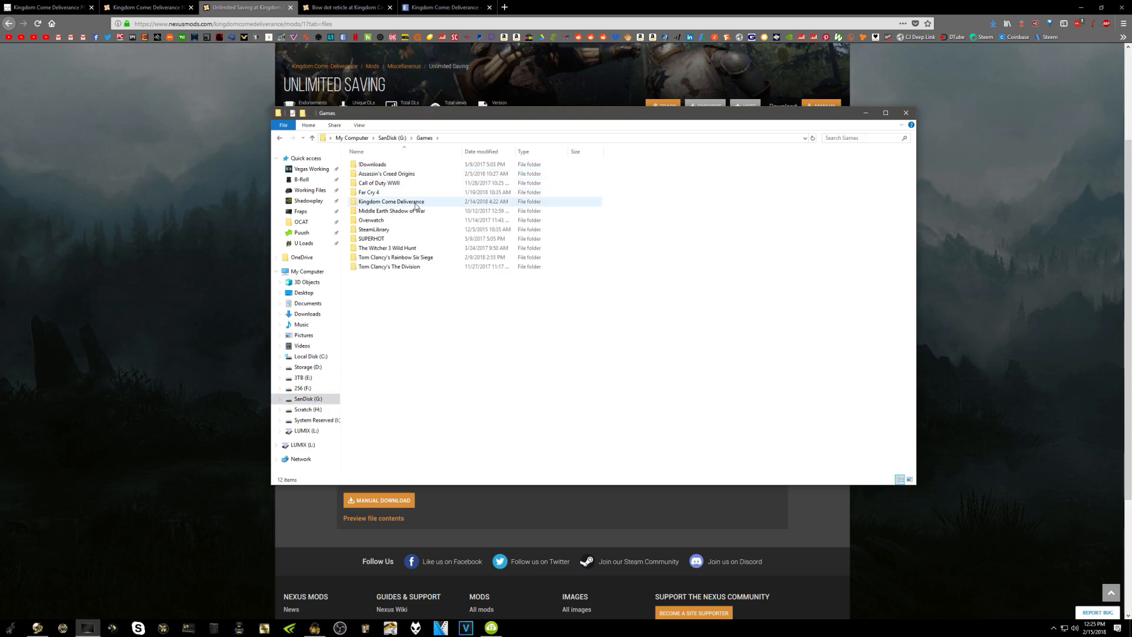
{"action": "double_click", "coordinate": [392, 201]}
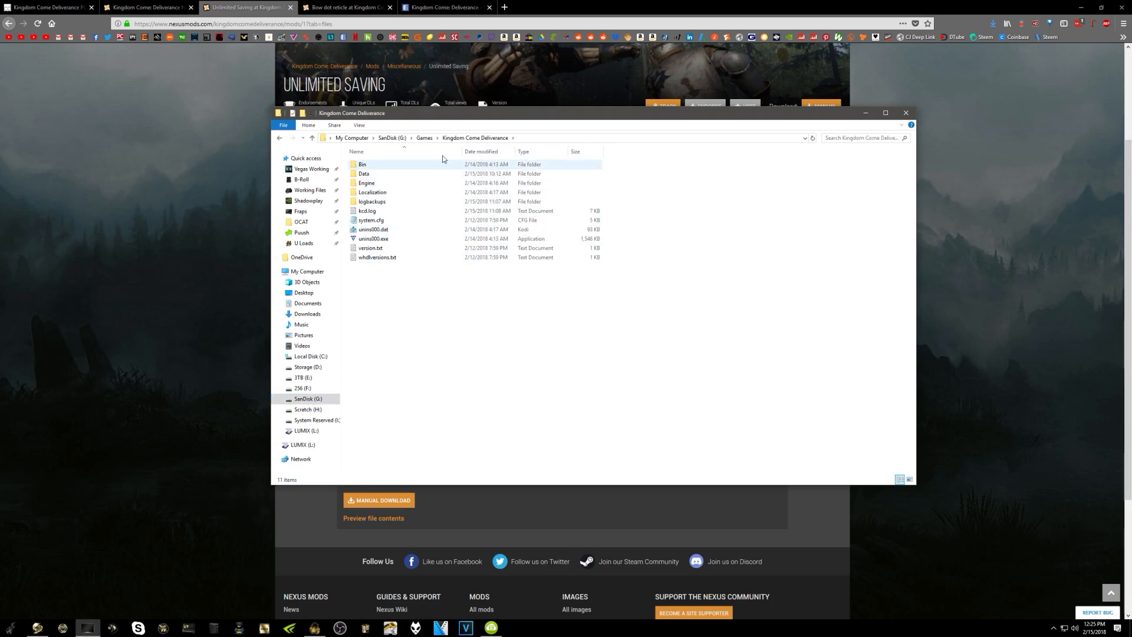
{"action": "left_click", "coordinate": [364, 173]}
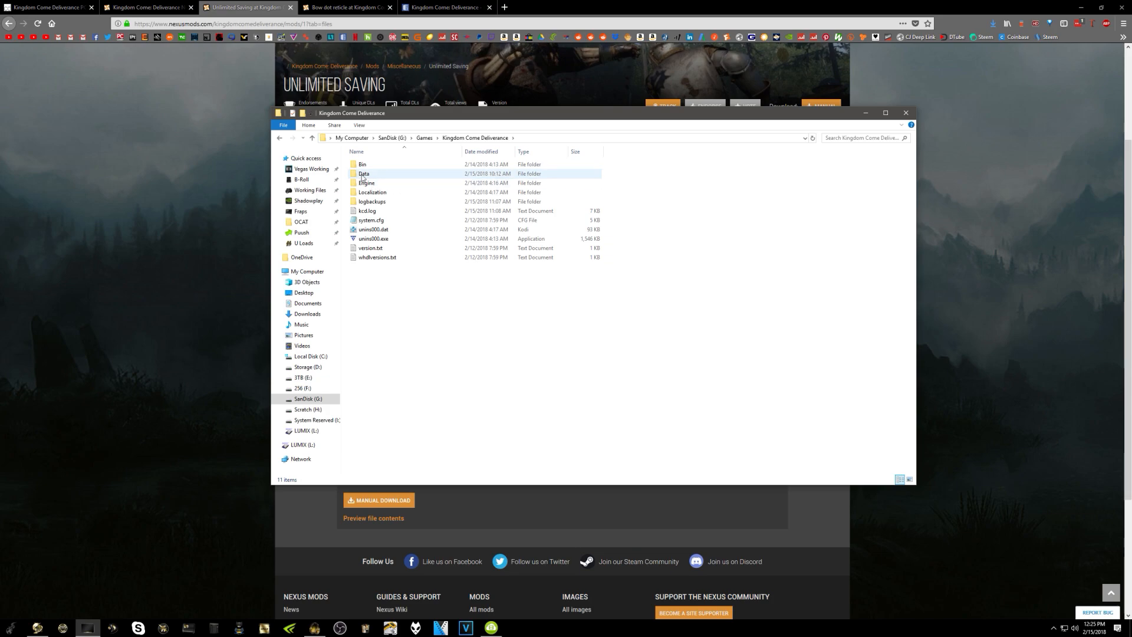
{"action": "double_click", "coordinate": [363, 173]}
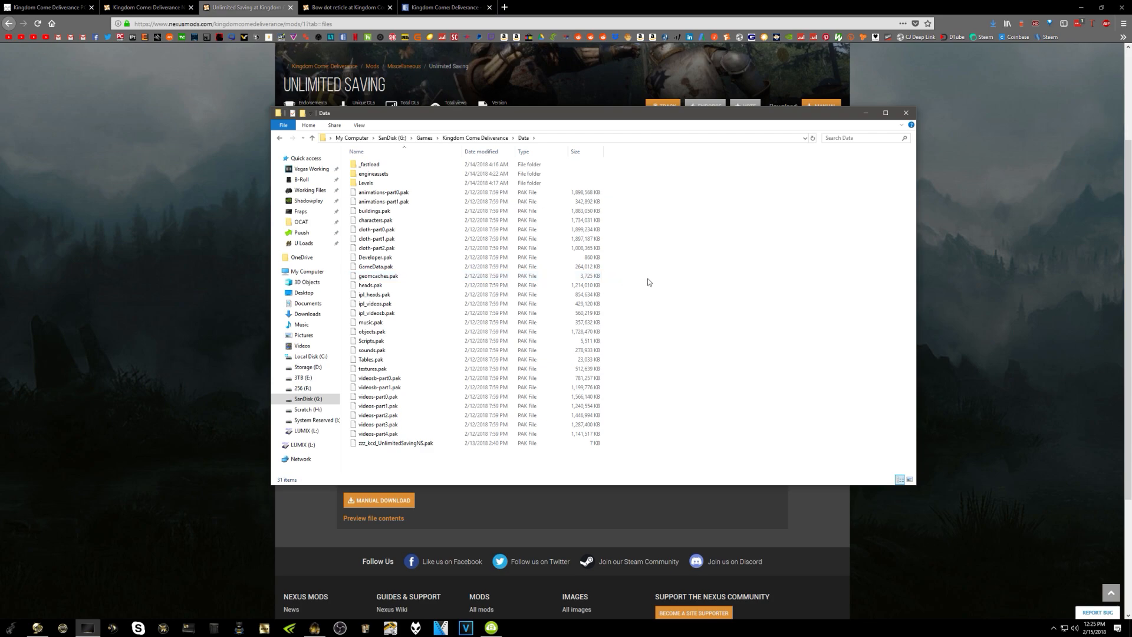
Paste zzz_kcd_UnlimitedSavingNS.pak into Data, replacing the existing file.
{"action": "left_click", "coordinate": [395, 443]}
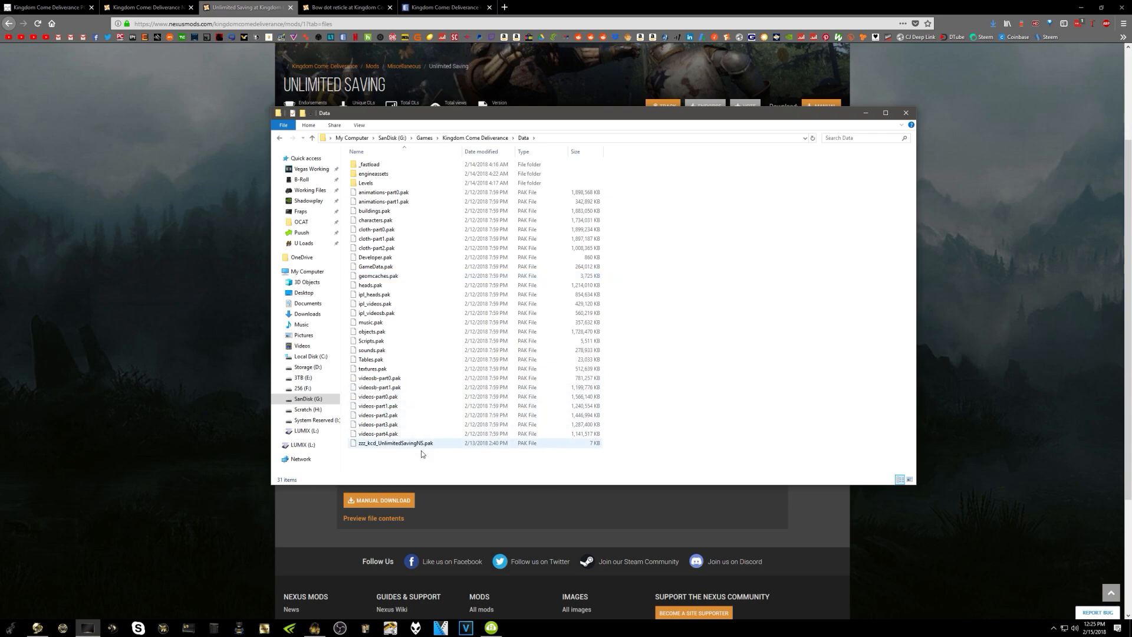
{"action": "right_click", "coordinate": [421, 451]}
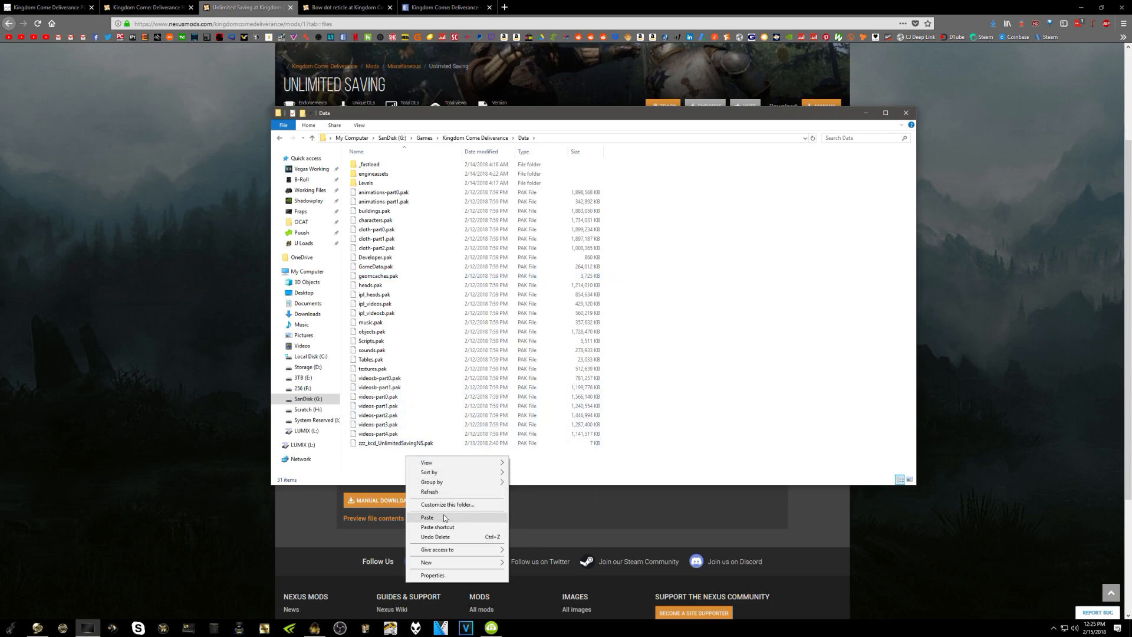
{"action": "left_click", "coordinate": [427, 518]}
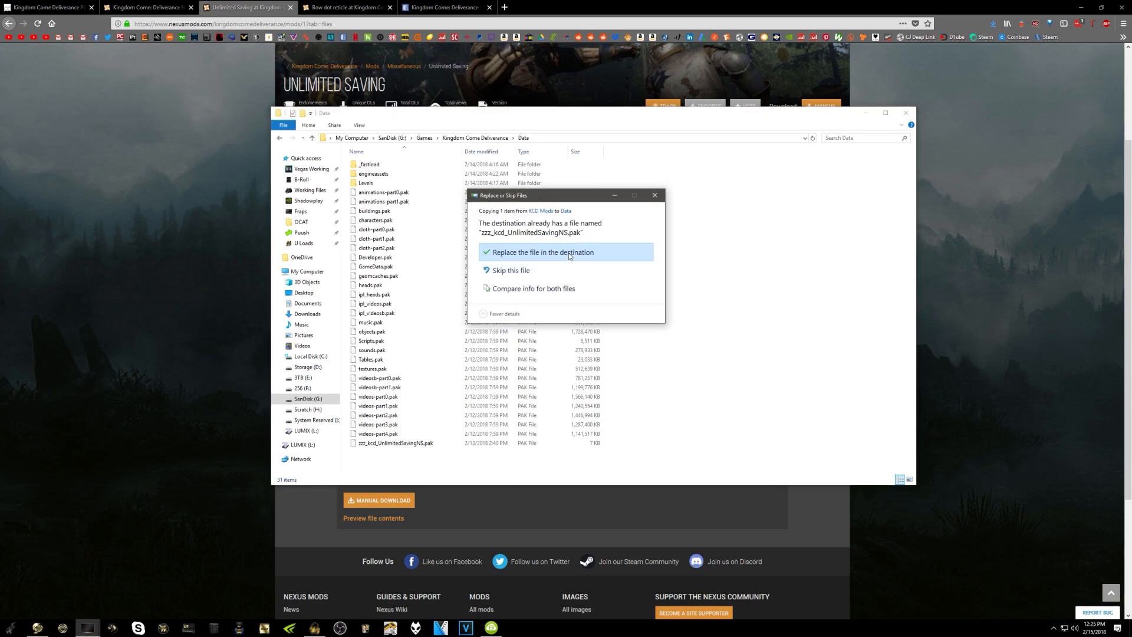
{"action": "left_click", "coordinate": [543, 252]}
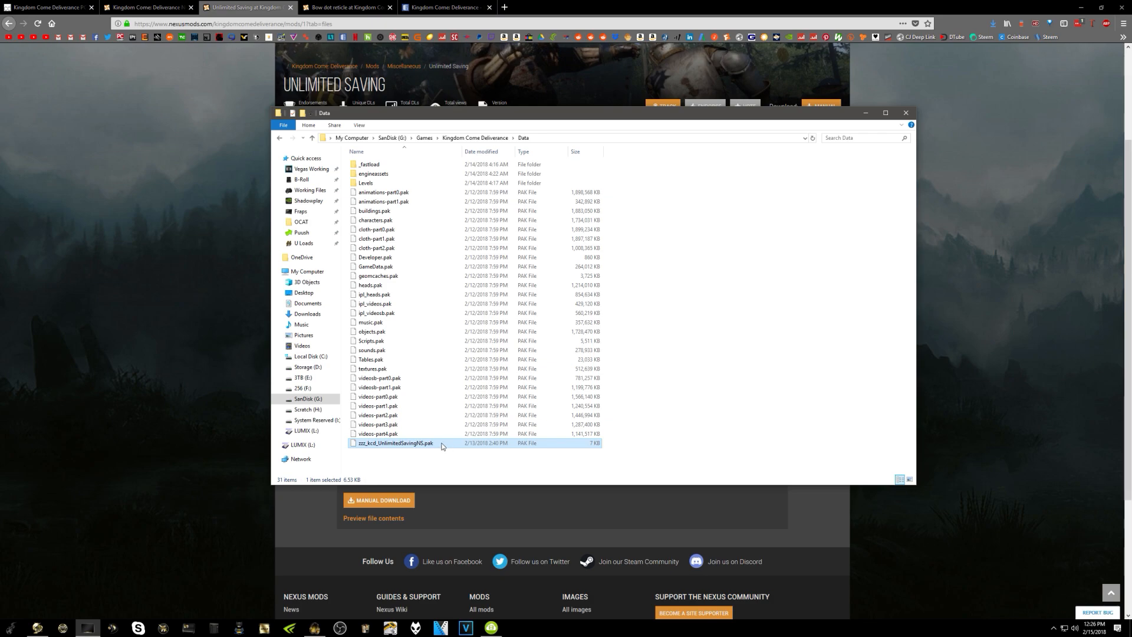
{"action": "mouse_move", "coordinate": [444, 456]}
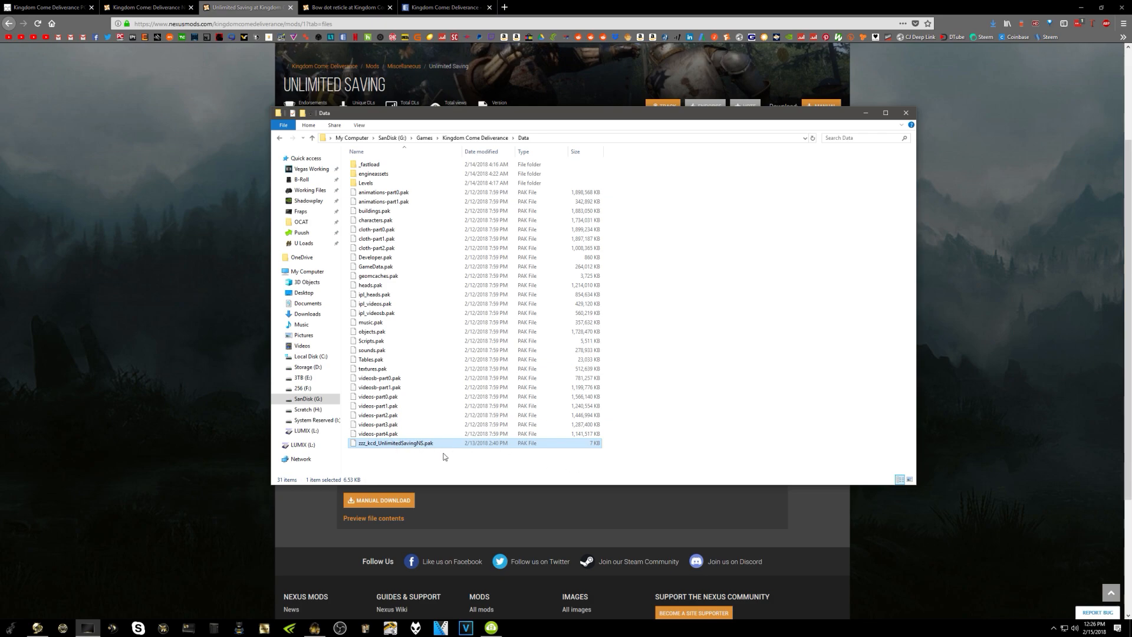
{"action": "mouse_move", "coordinate": [470, 451]}
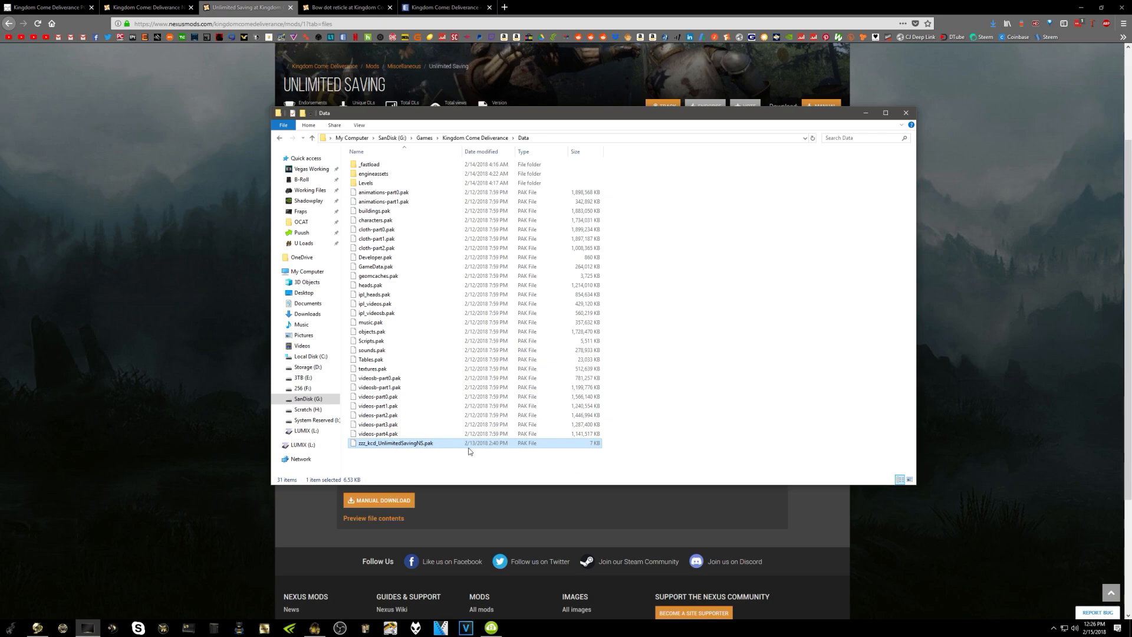
{"action": "mouse_move", "coordinate": [484, 449]}
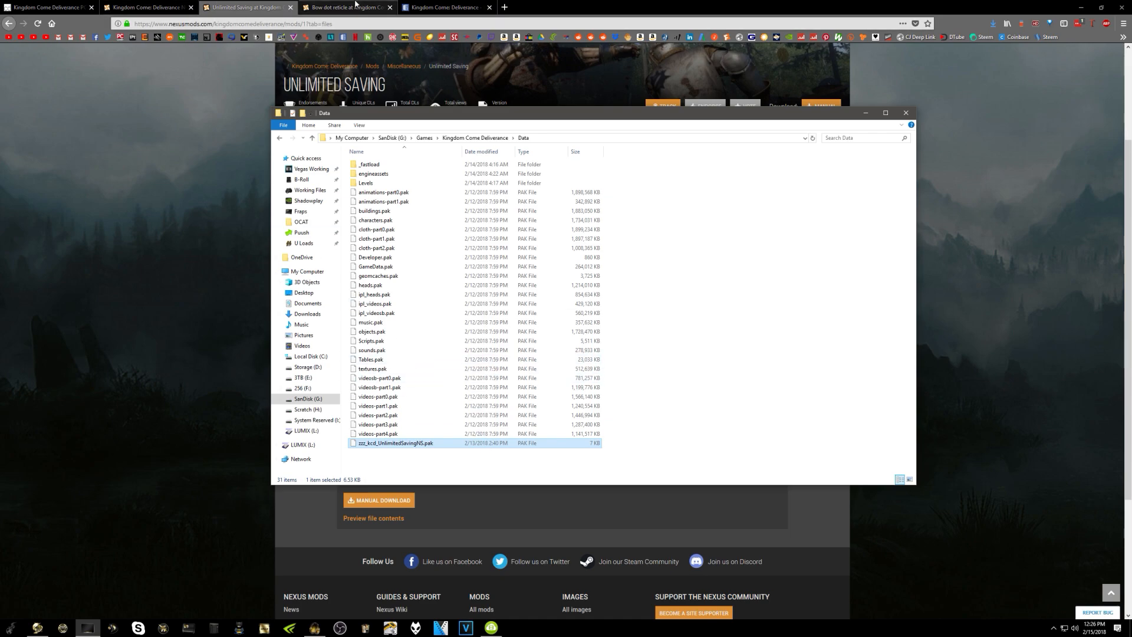
Copy the wh_pl_showfirecursor=1 line from the Bow dot reticle mod page.
{"action": "left_click", "coordinate": [347, 7]}
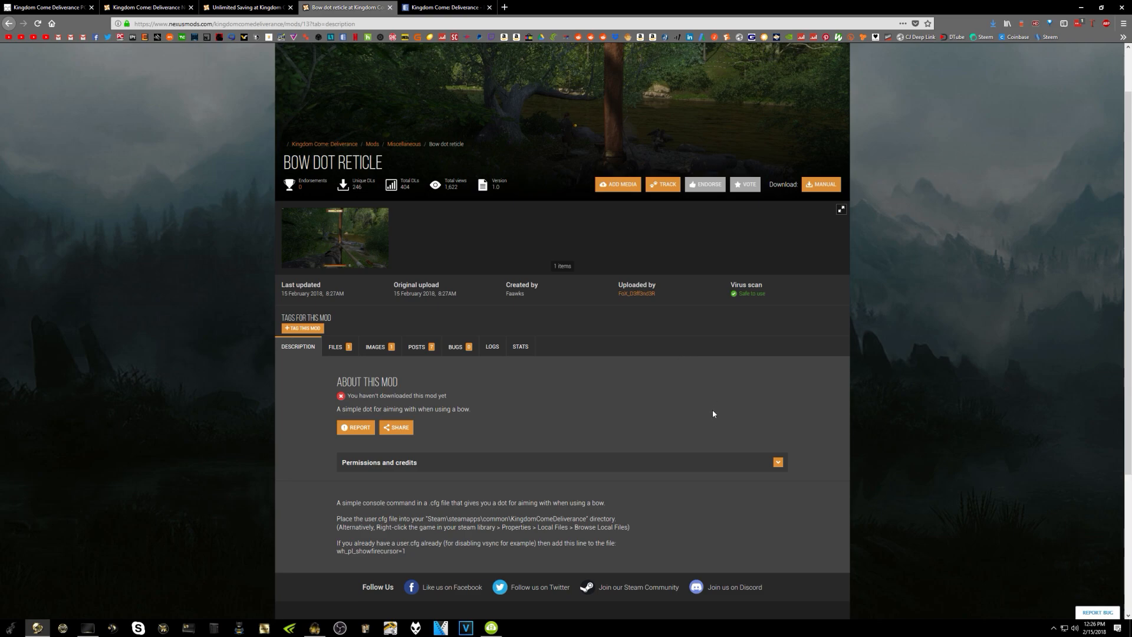
{"action": "mouse_move", "coordinate": [656, 415]}
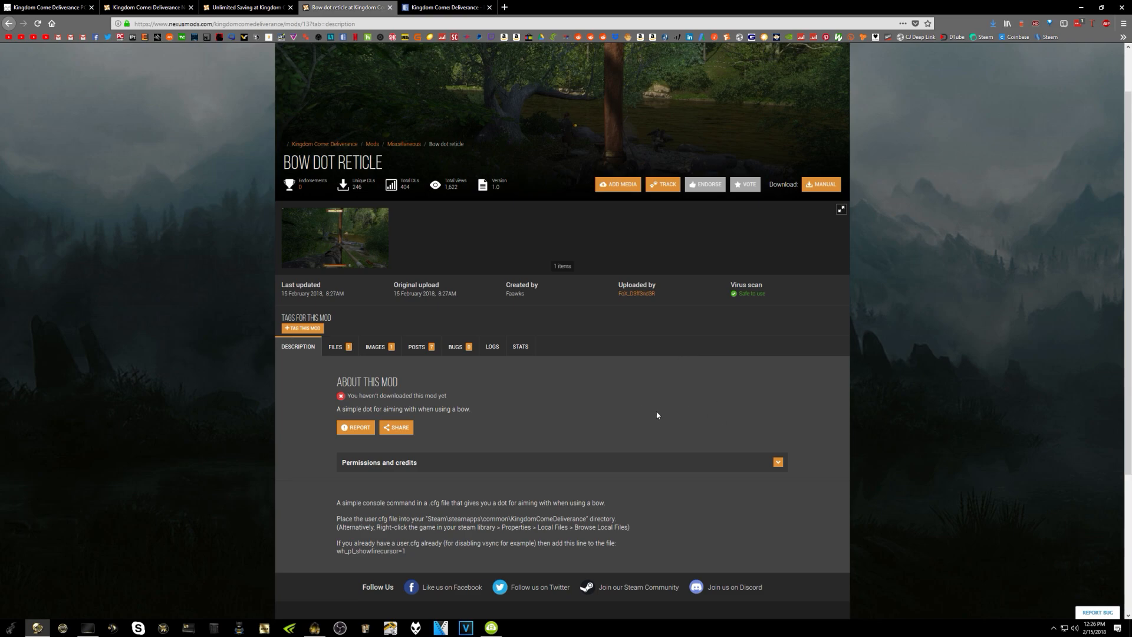
{"action": "mouse_move", "coordinate": [581, 425]}
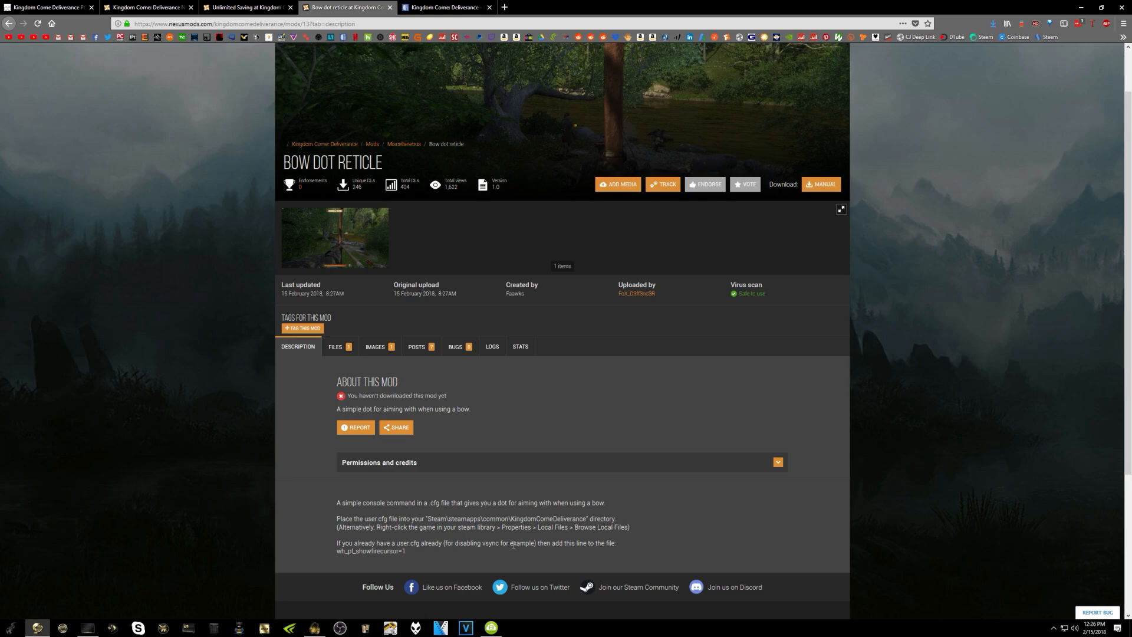
{"action": "mouse_move", "coordinate": [433, 554]}
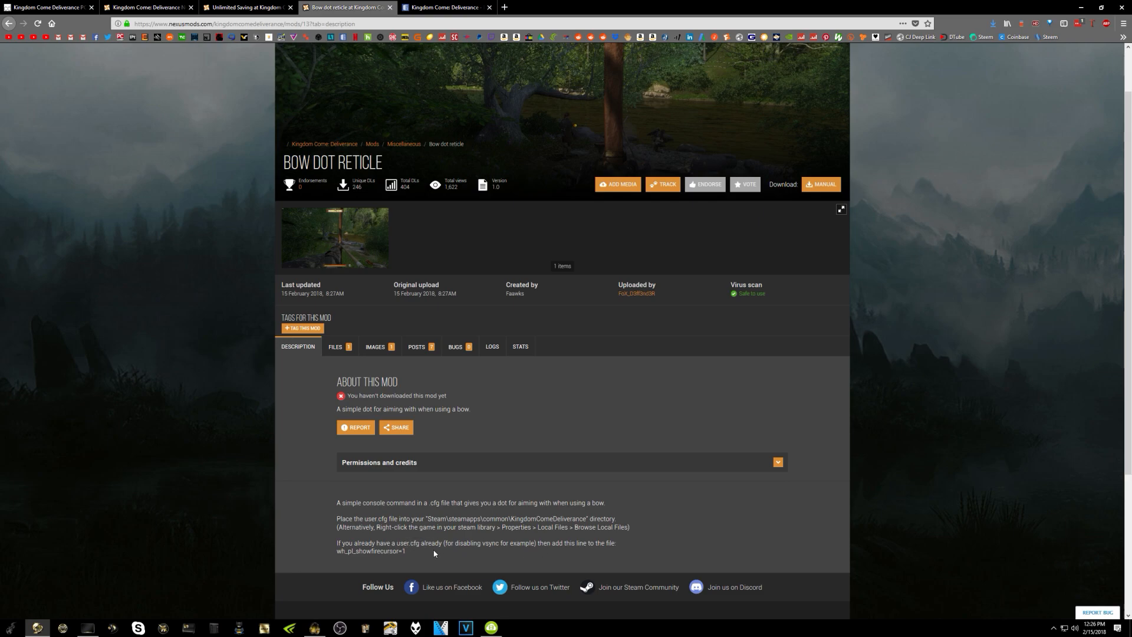
{"action": "mouse_move", "coordinate": [630, 545]}
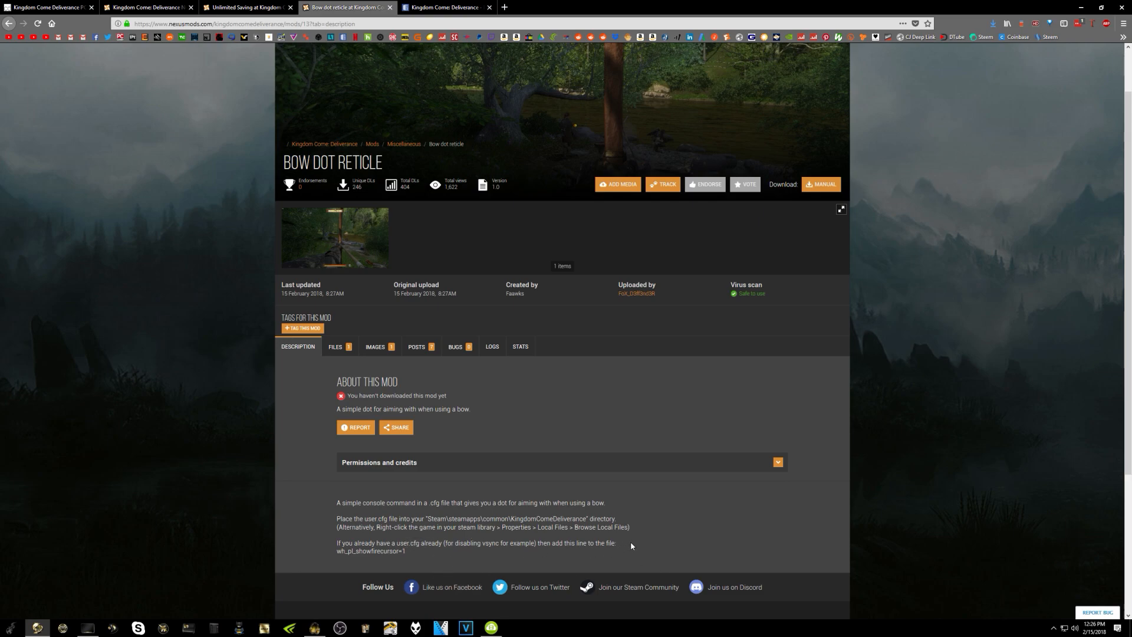
{"action": "mouse_move", "coordinate": [408, 560]}
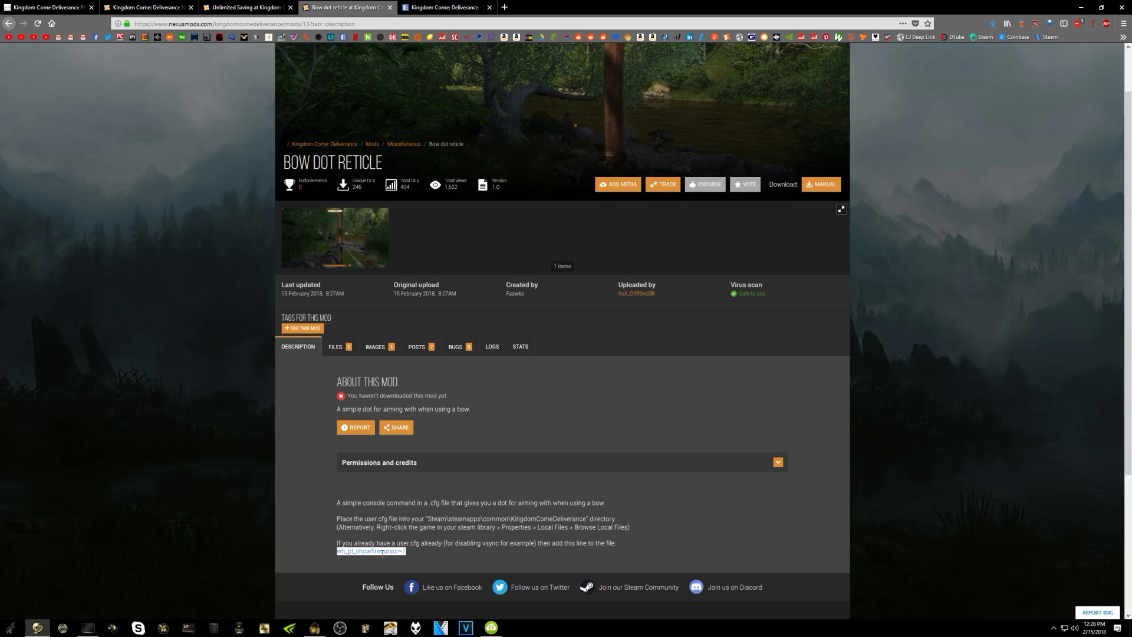
{"action": "right_click", "coordinate": [383, 551]}
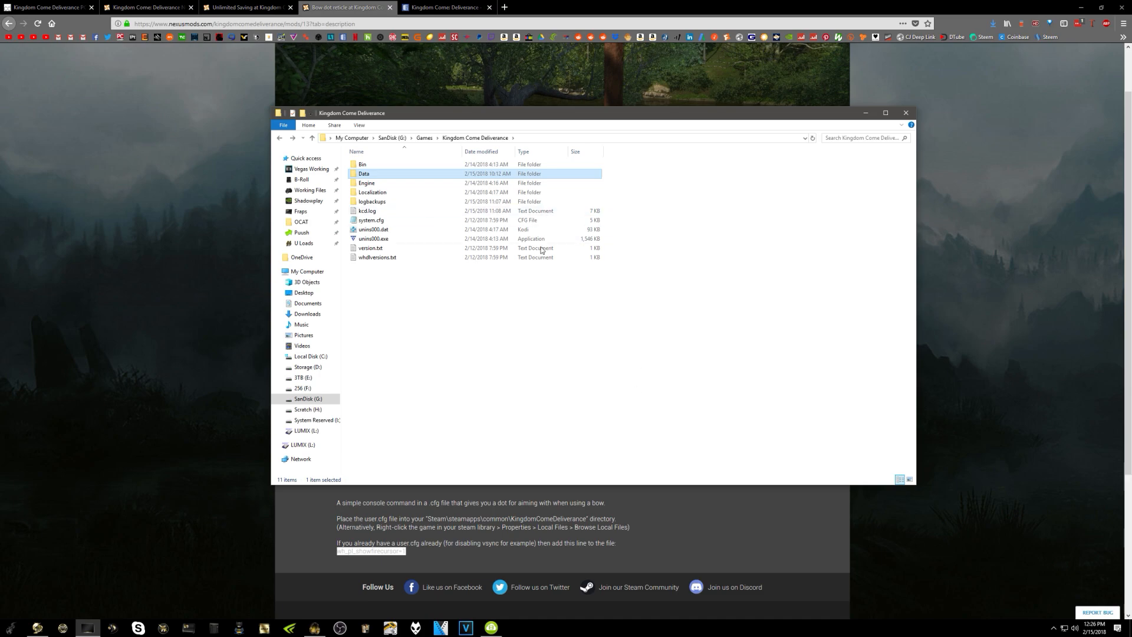
{"action": "mouse_move", "coordinate": [373, 177]}
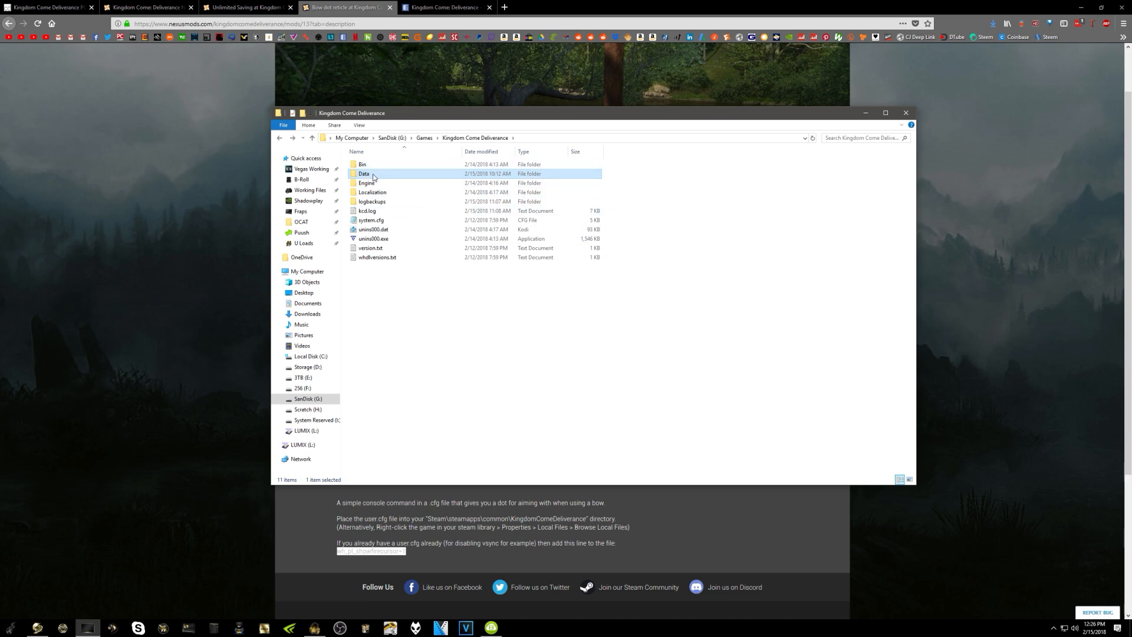
Open the Bin\Win64 folder of Kingdom Come Deliverance.
{"action": "double_click", "coordinate": [361, 164]}
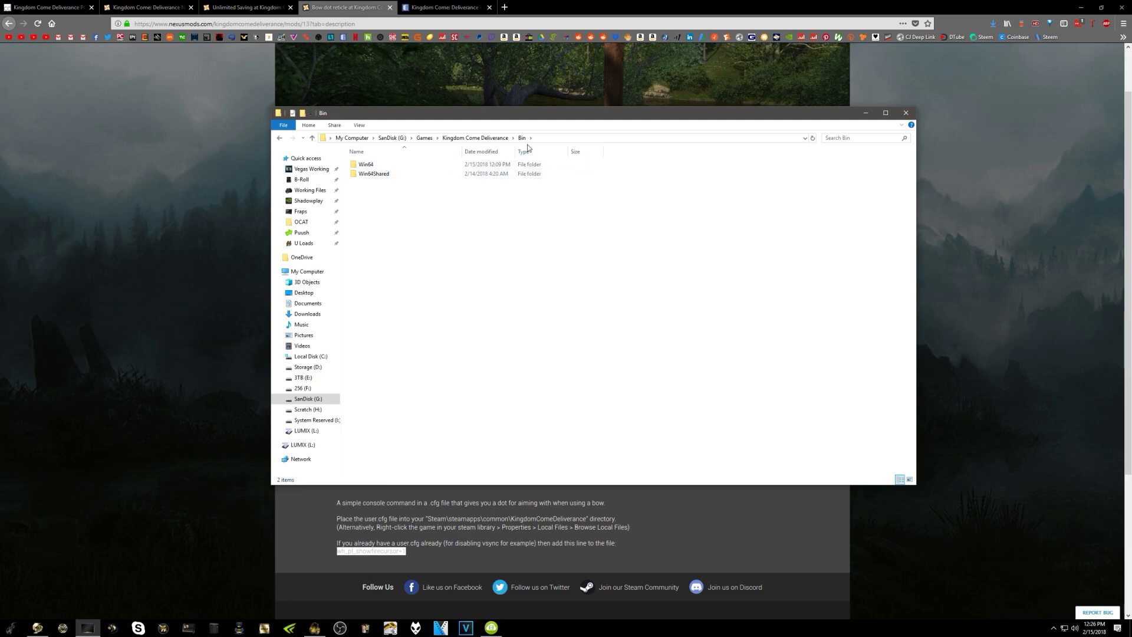
{"action": "double_click", "coordinate": [365, 164]}
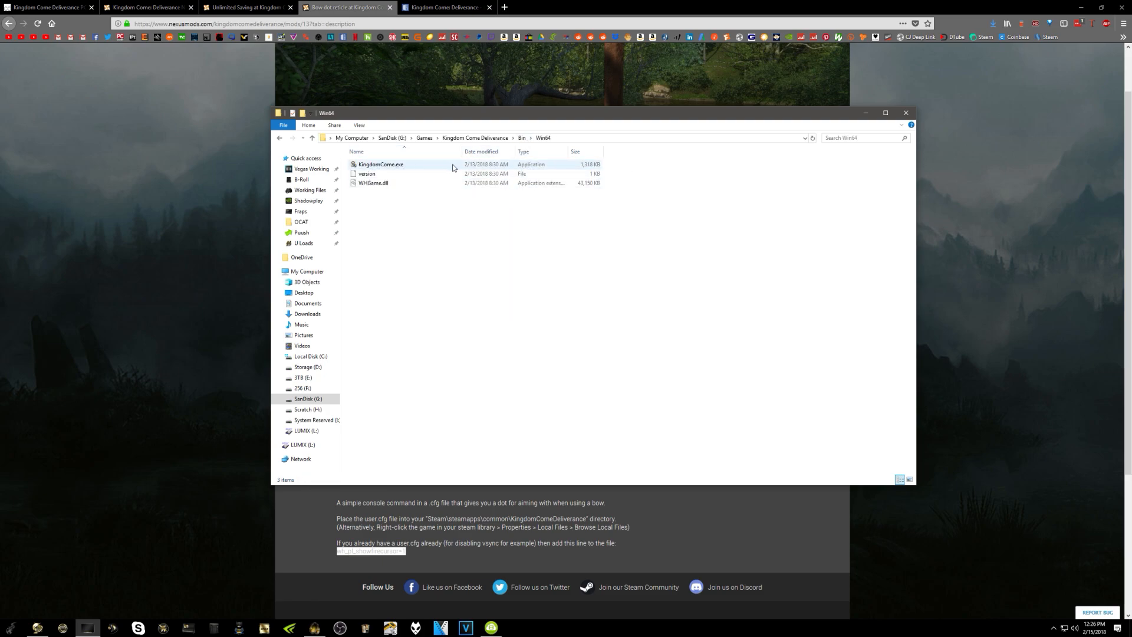
{"action": "left_click", "coordinate": [462, 241]}
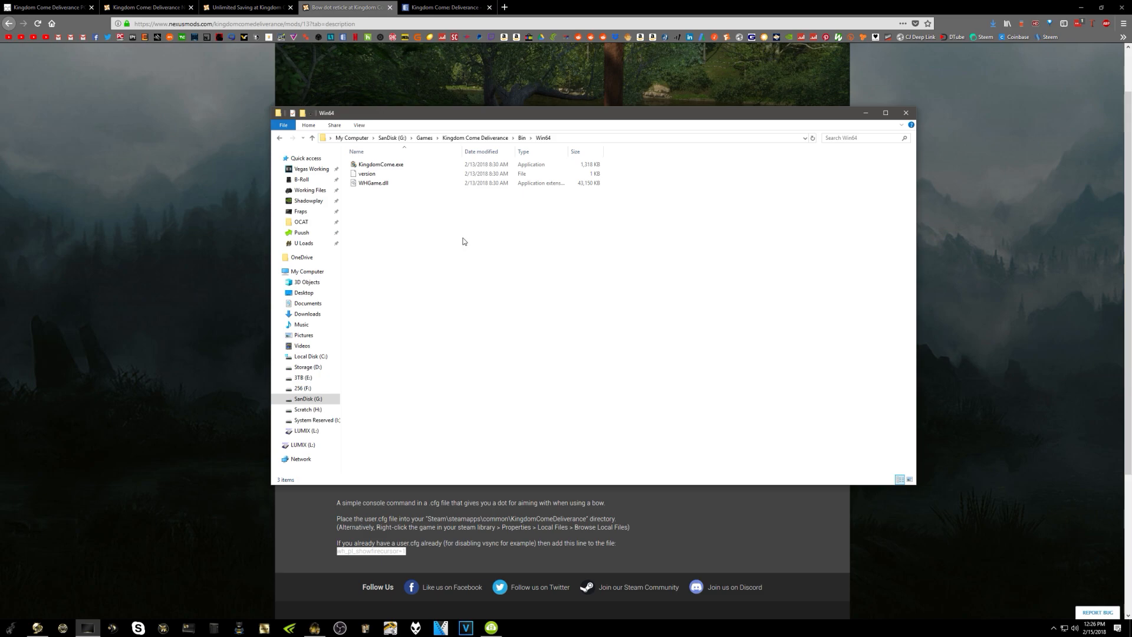
Create a new text document in Win64 renamed to user.cfg, accepting the extension change.
{"action": "right_click", "coordinate": [462, 241]}
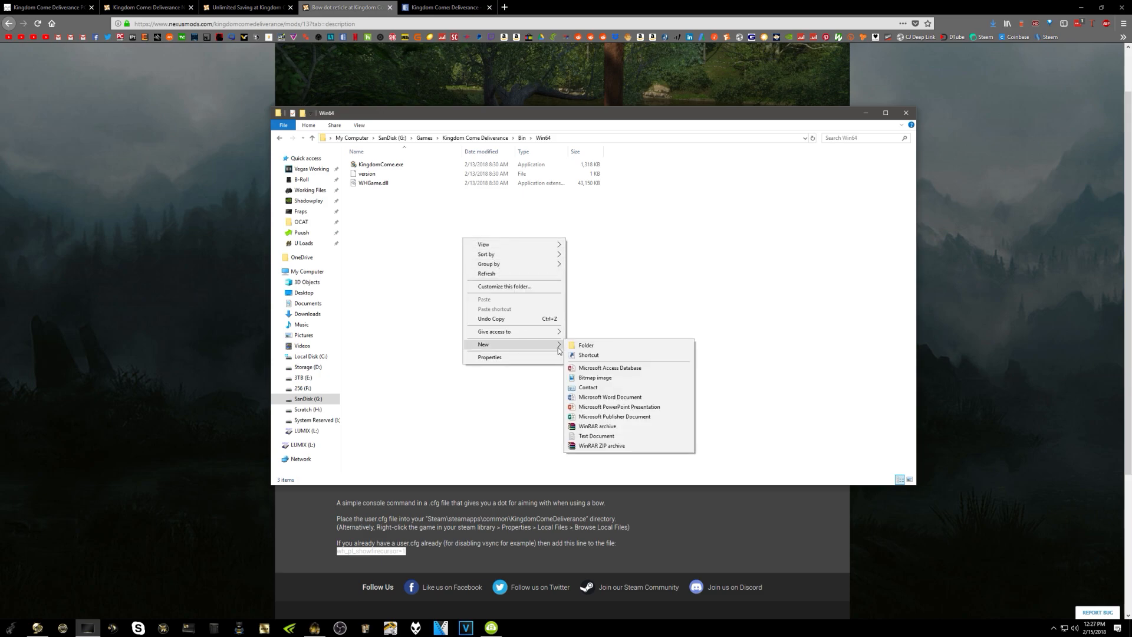
{"action": "mouse_move", "coordinate": [596, 426]}
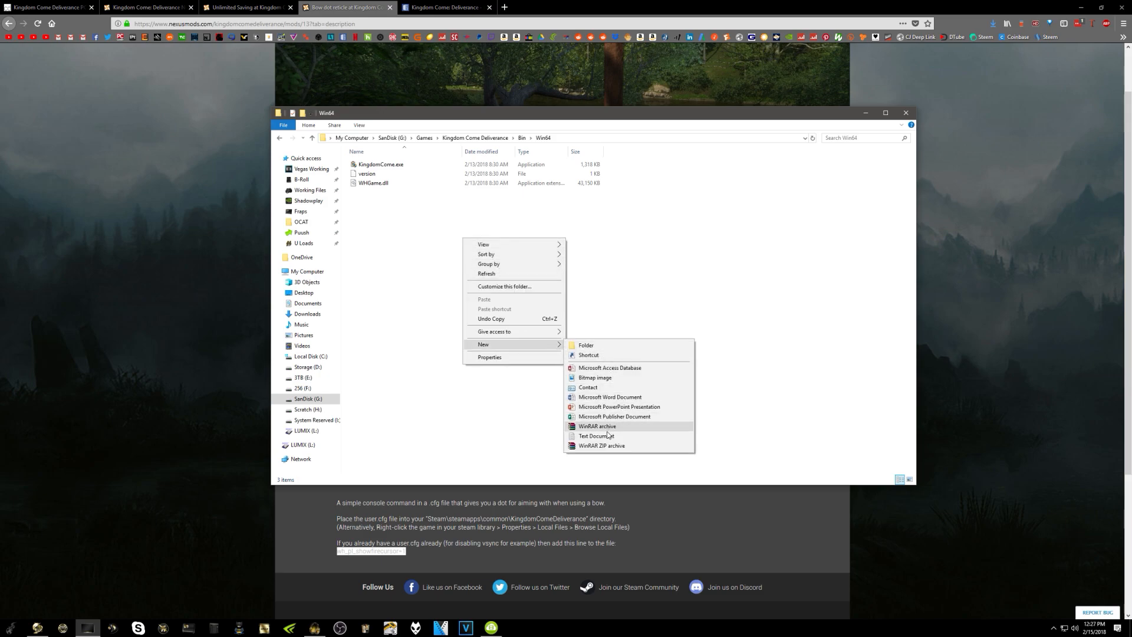
{"action": "left_click", "coordinate": [594, 435]}
{"action": "type", "text": "user"}
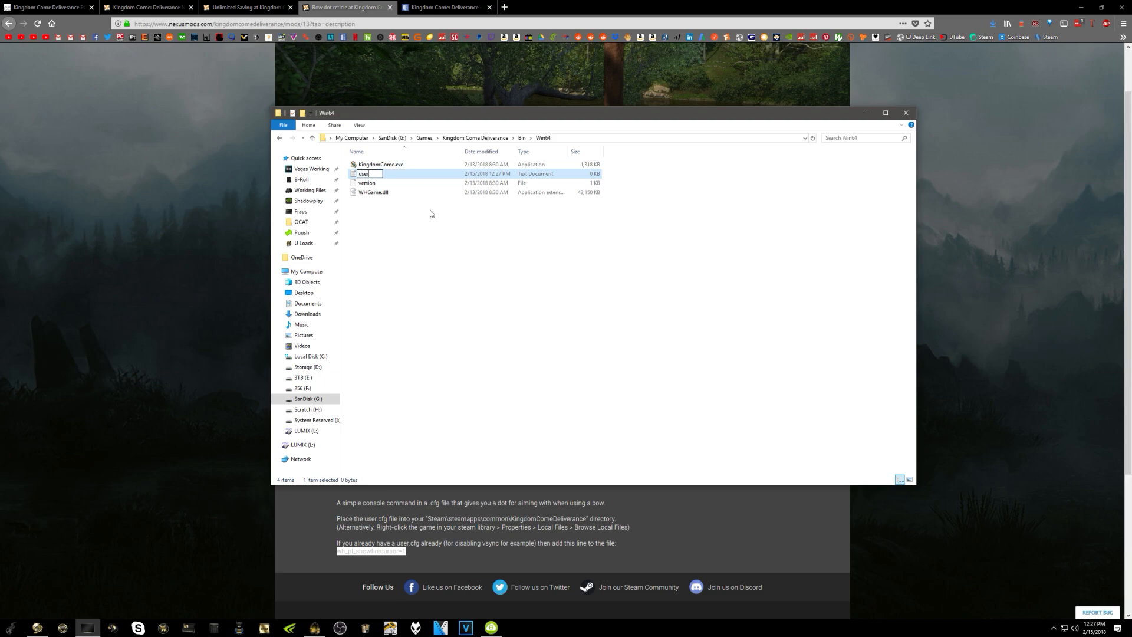
{"action": "type", "text": ".cfg"}
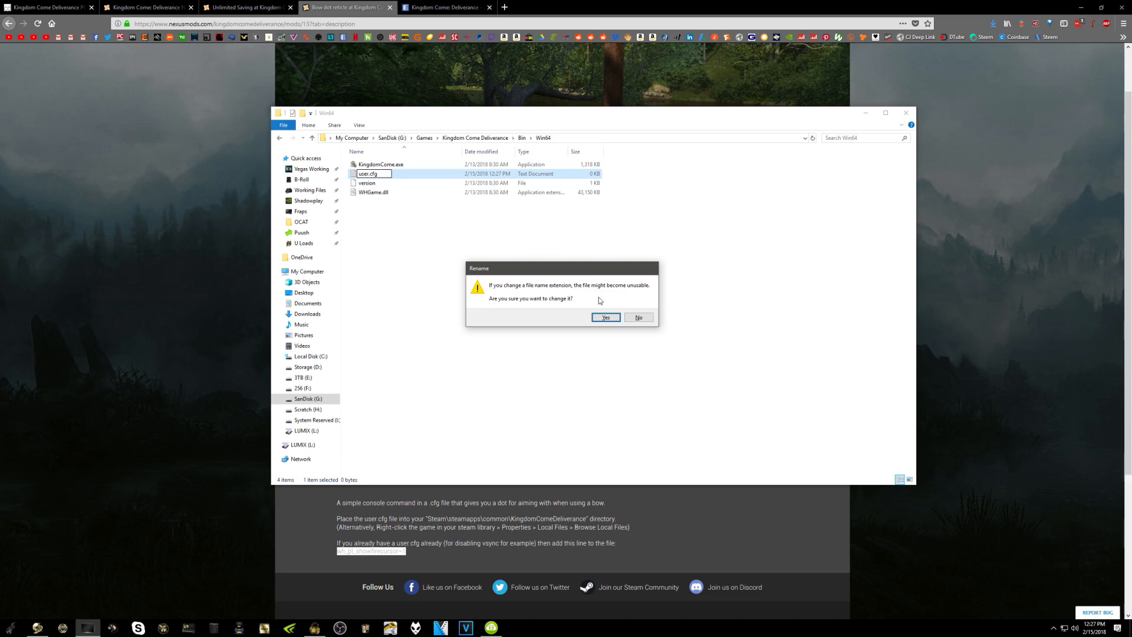
{"action": "mouse_move", "coordinate": [646, 294]}
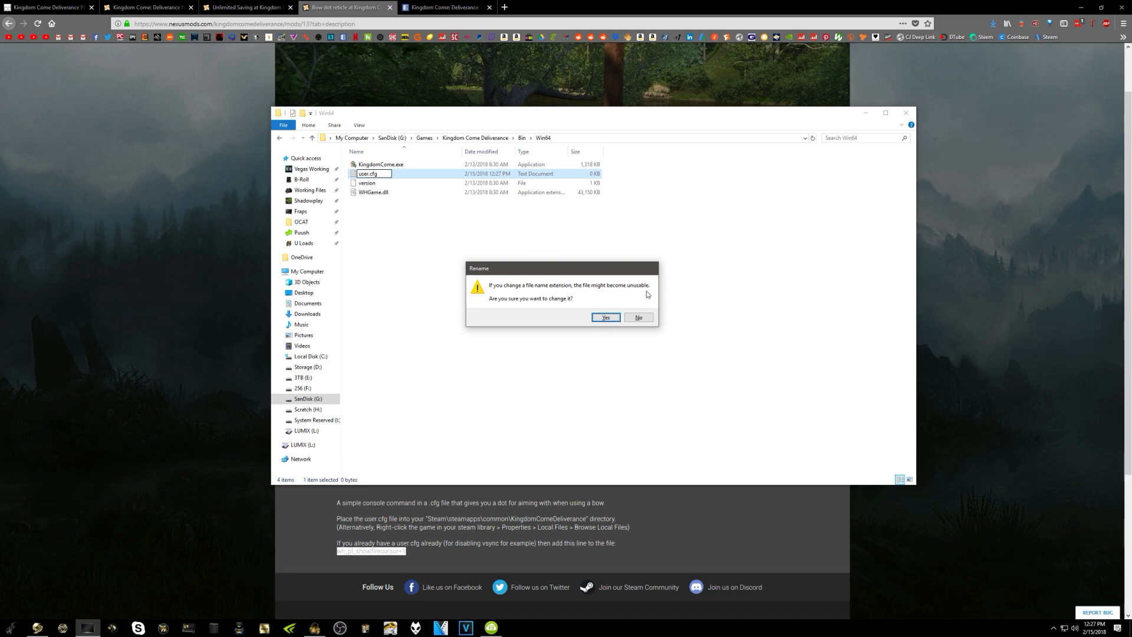
{"action": "mouse_move", "coordinate": [435, 176]}
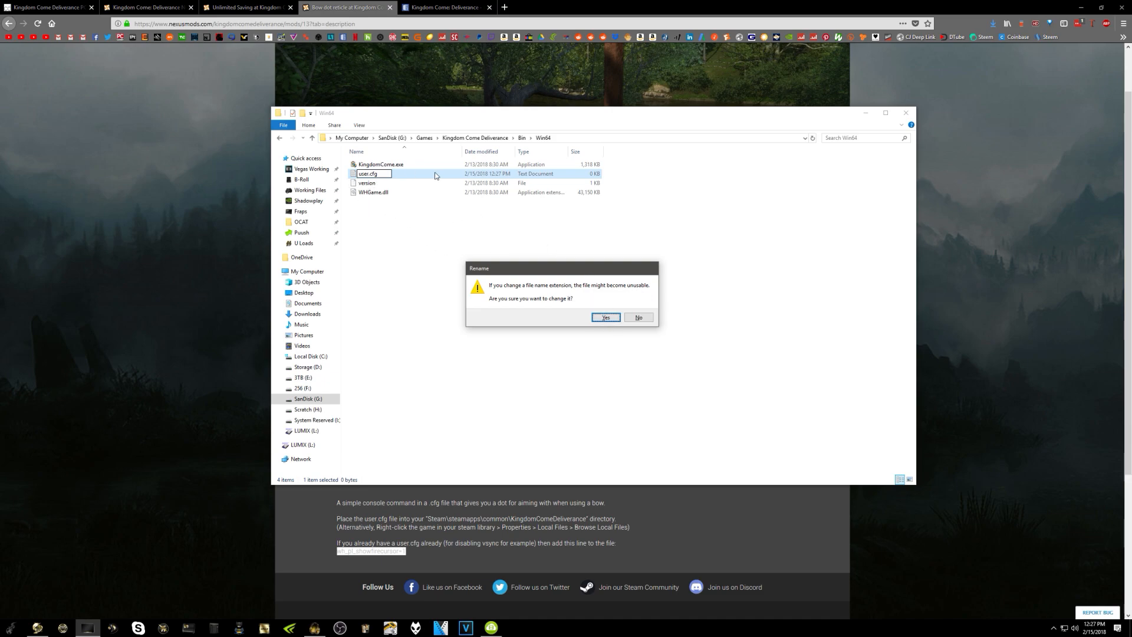
{"action": "left_click", "coordinate": [605, 317]}
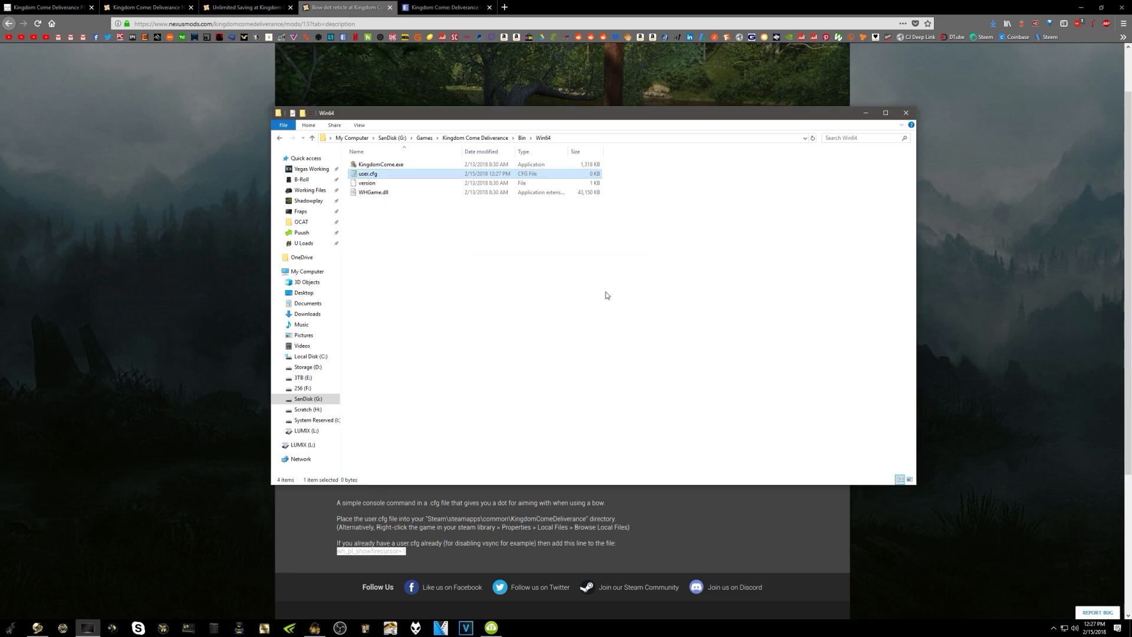
{"action": "mouse_move", "coordinate": [370, 175]}
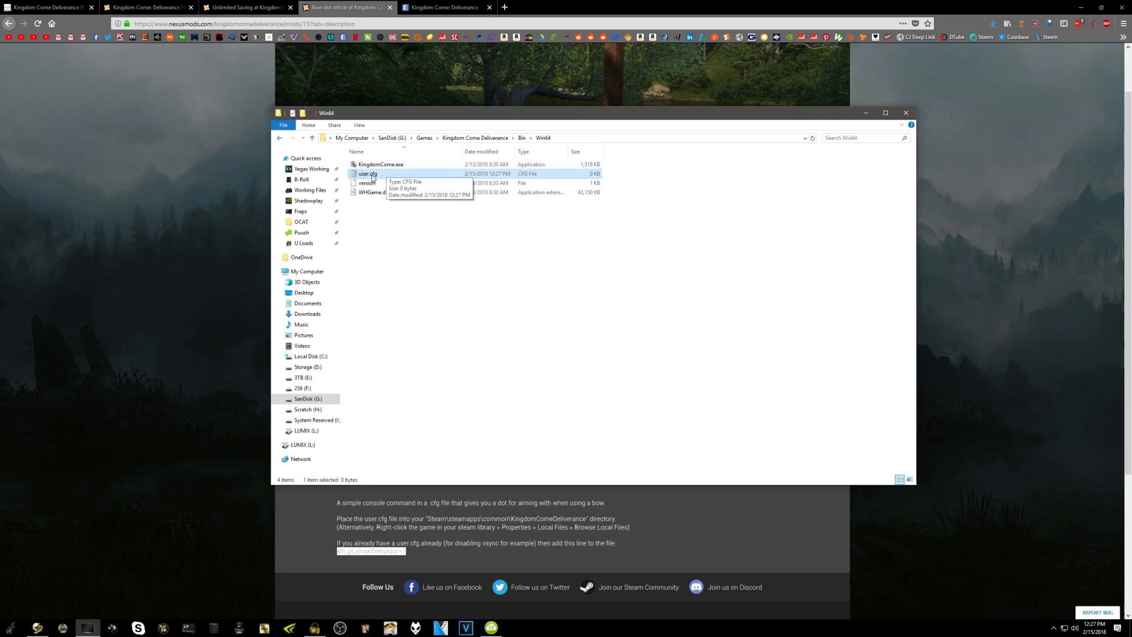
Open user.cfg in Notepad and enter the line wh_pl_showfirecursor=1.
{"action": "double_click", "coordinate": [367, 173]}
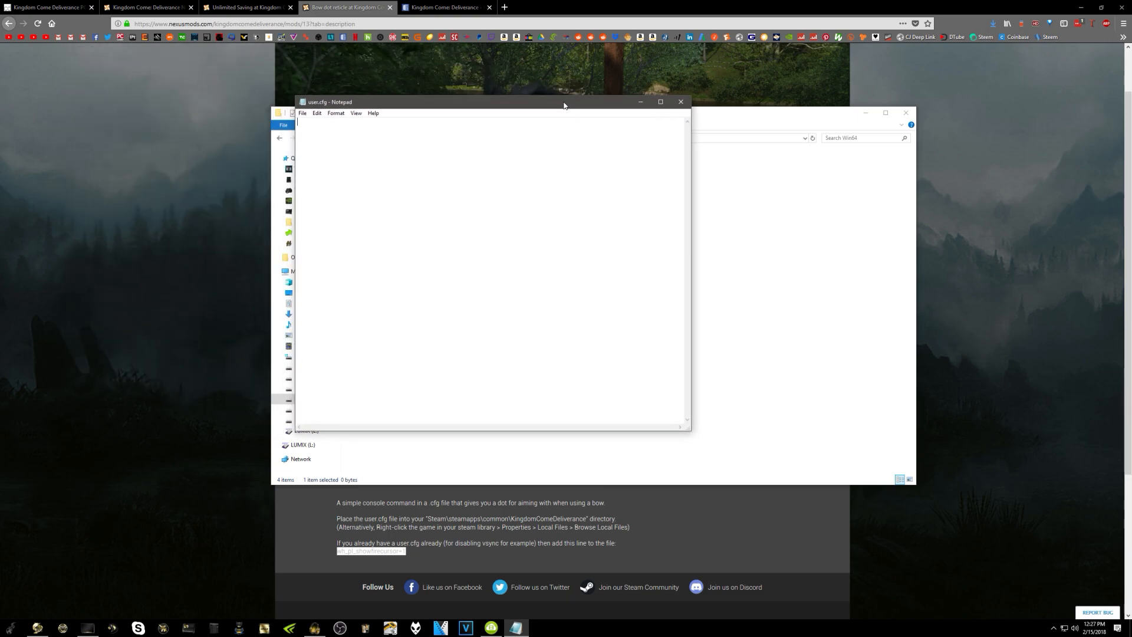
{"action": "mouse_move", "coordinate": [528, 127]}
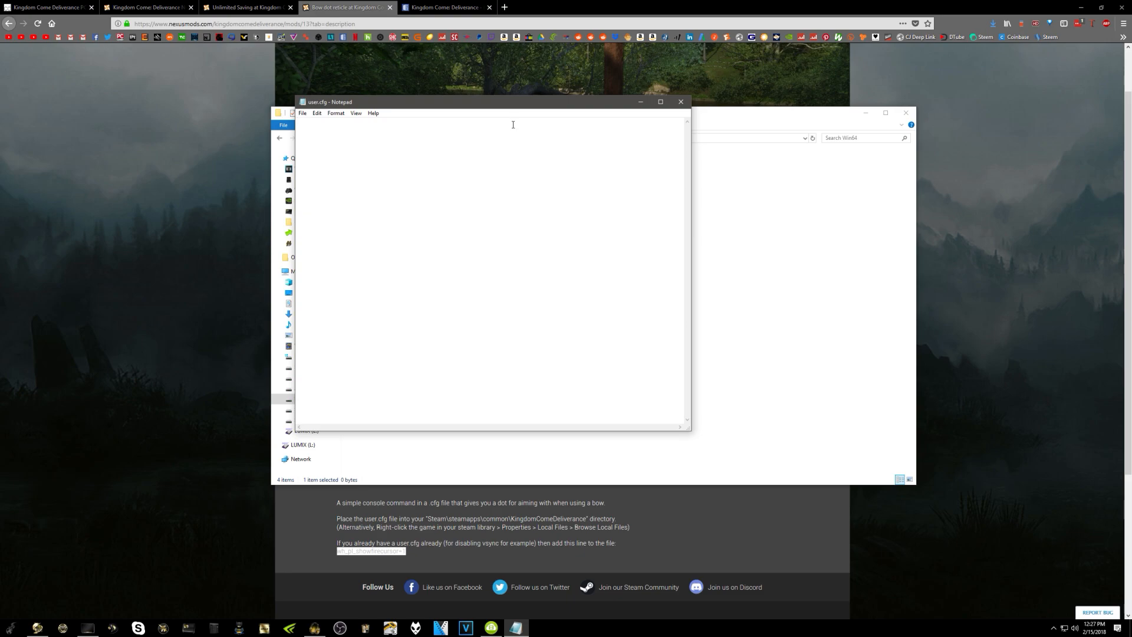
{"action": "type", "text": "wh_pl_showfirecursor=1"}
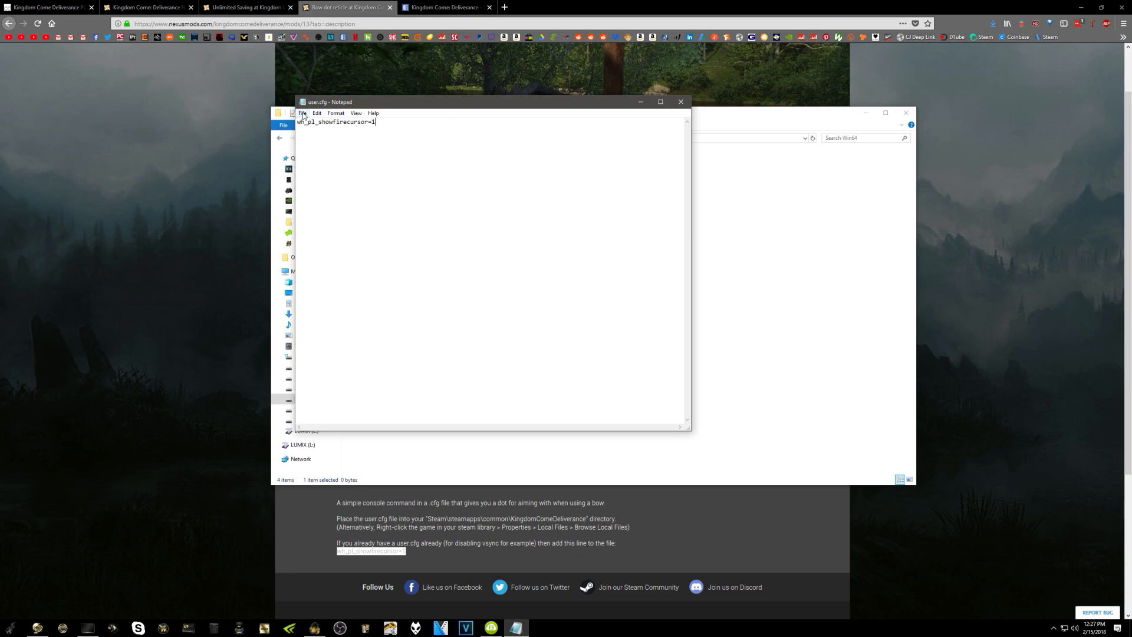
{"action": "mouse_move", "coordinate": [443, 171]}
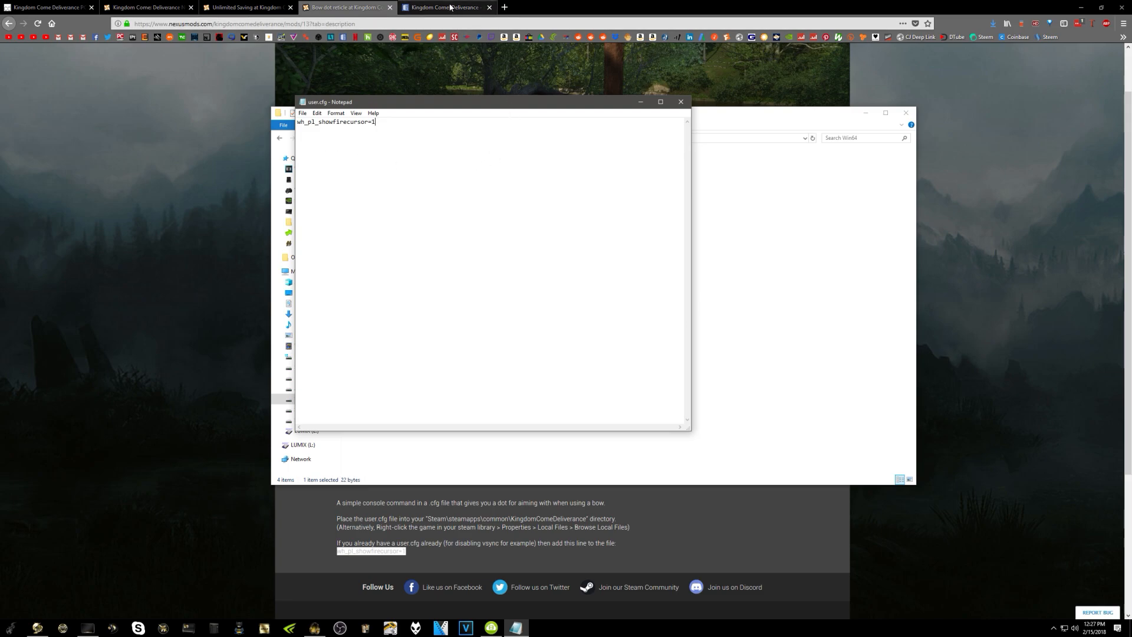
{"action": "mouse_move", "coordinate": [444, 7]}
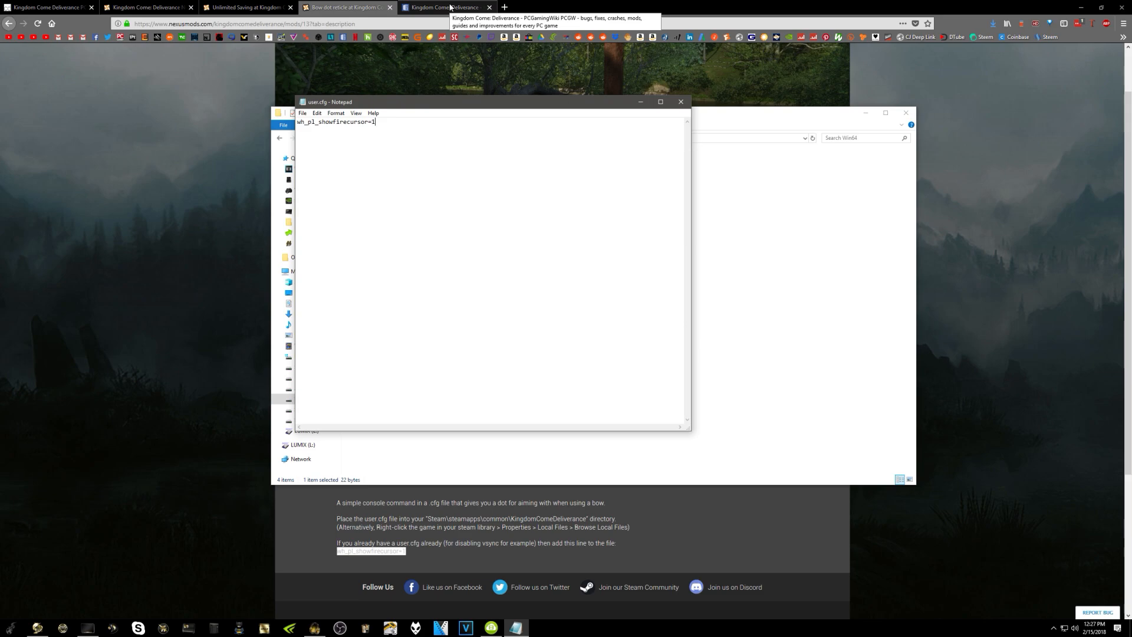
Highlight the r_Vsync = 0 line in PCGamingWiki's Kingdom Come FPS fix.
{"action": "left_click", "coordinate": [445, 7]}
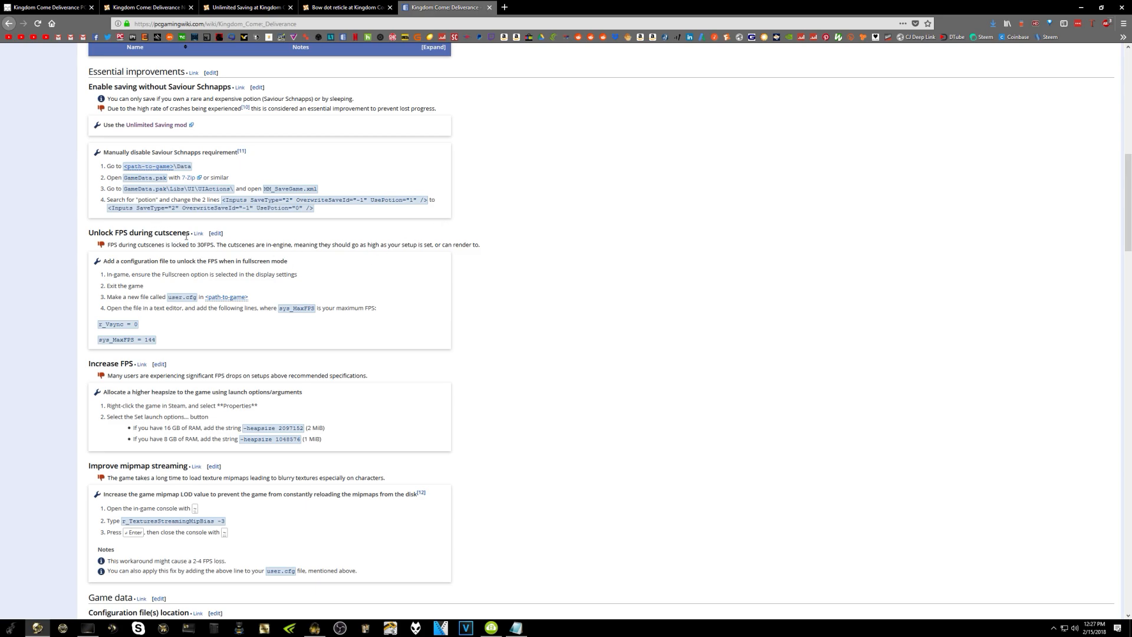
{"action": "mouse_move", "coordinate": [347, 270]}
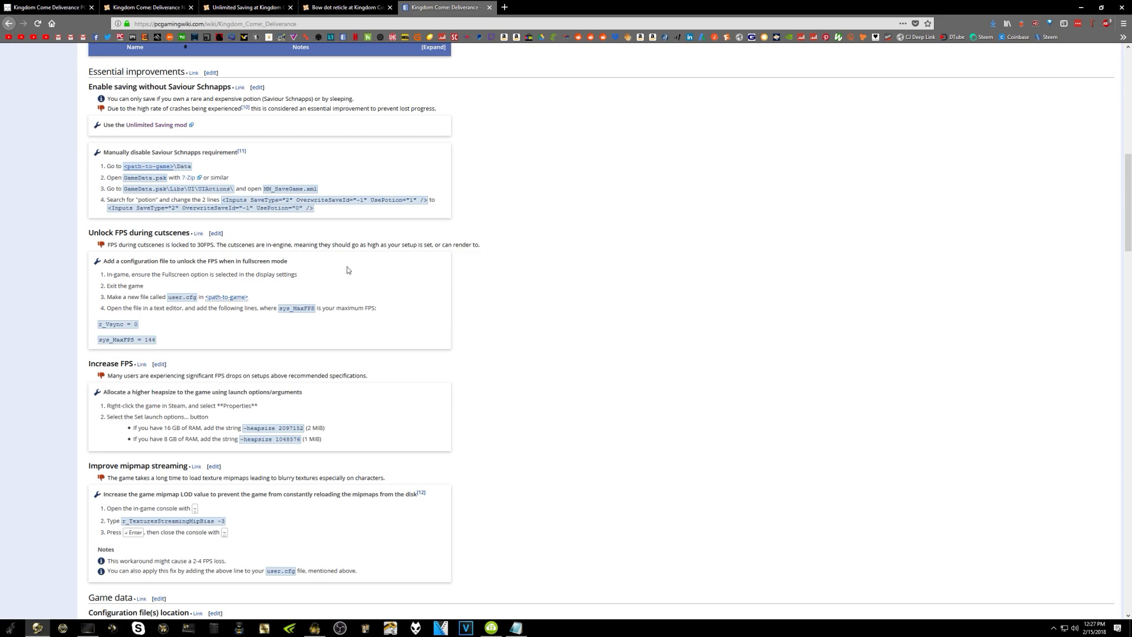
{"action": "mouse_move", "coordinate": [341, 290]}
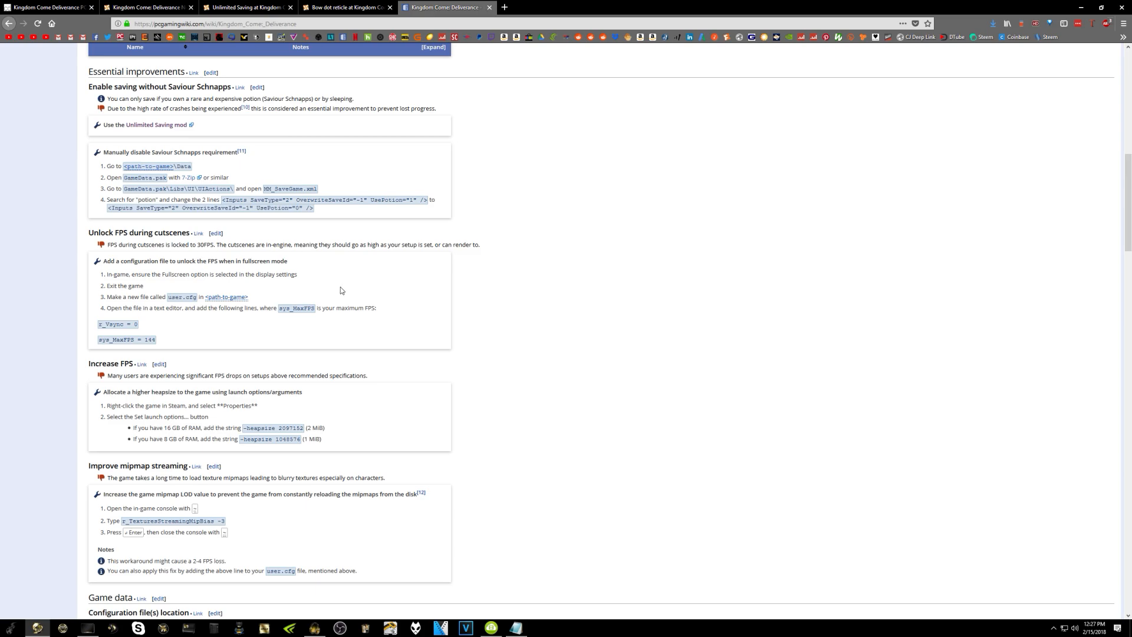
{"action": "mouse_move", "coordinate": [145, 328]}
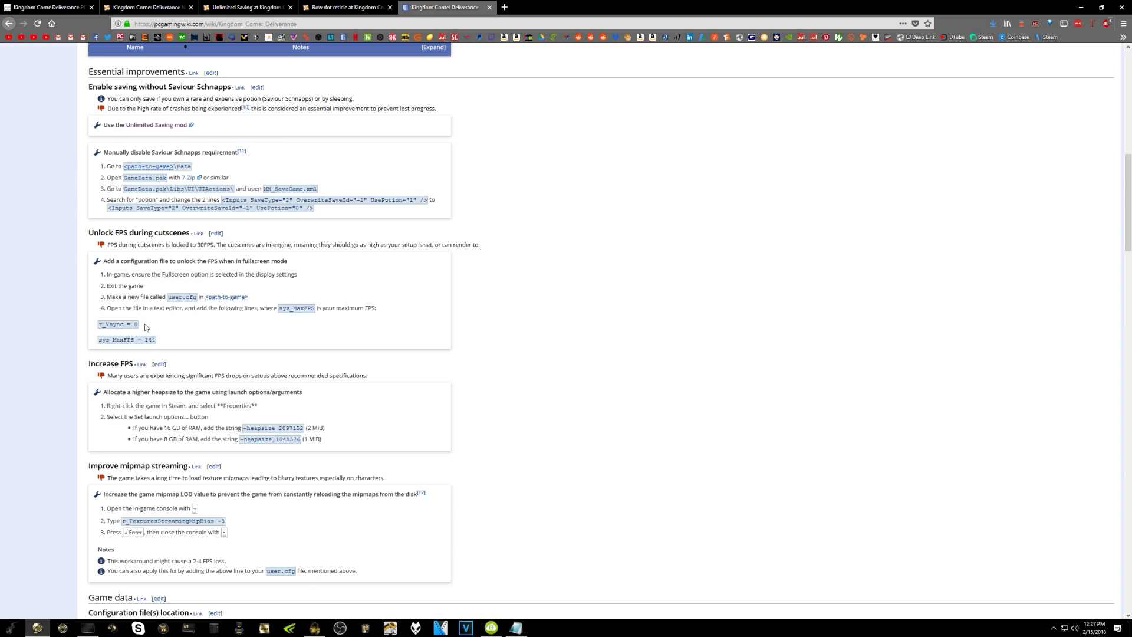
{"action": "double_click", "coordinate": [116, 323]}
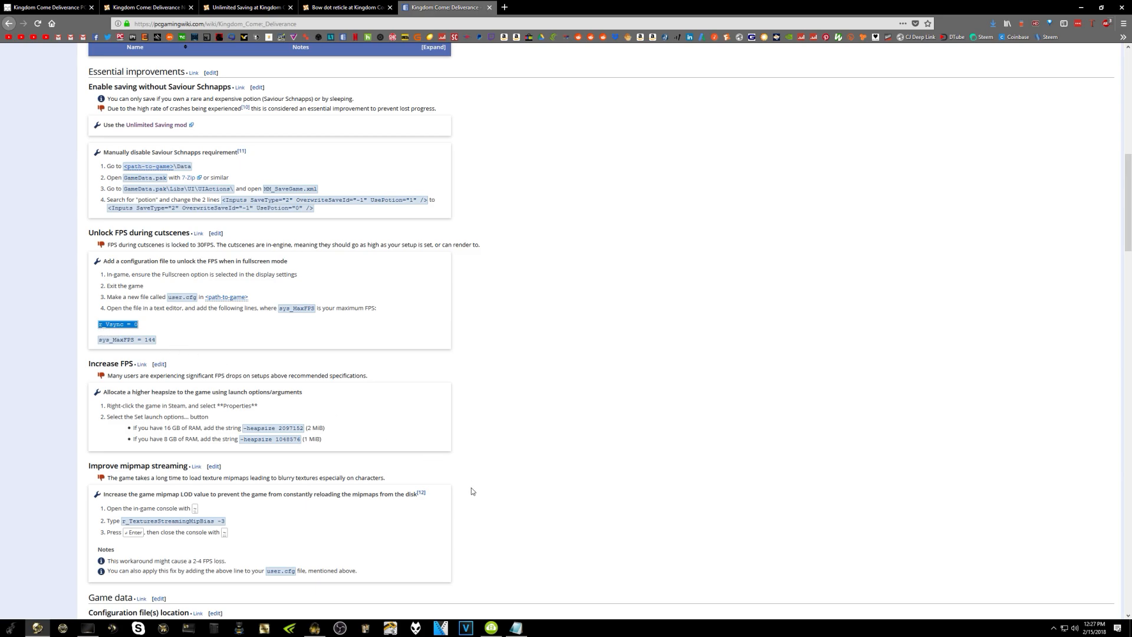
{"action": "left_click", "coordinate": [517, 627]}
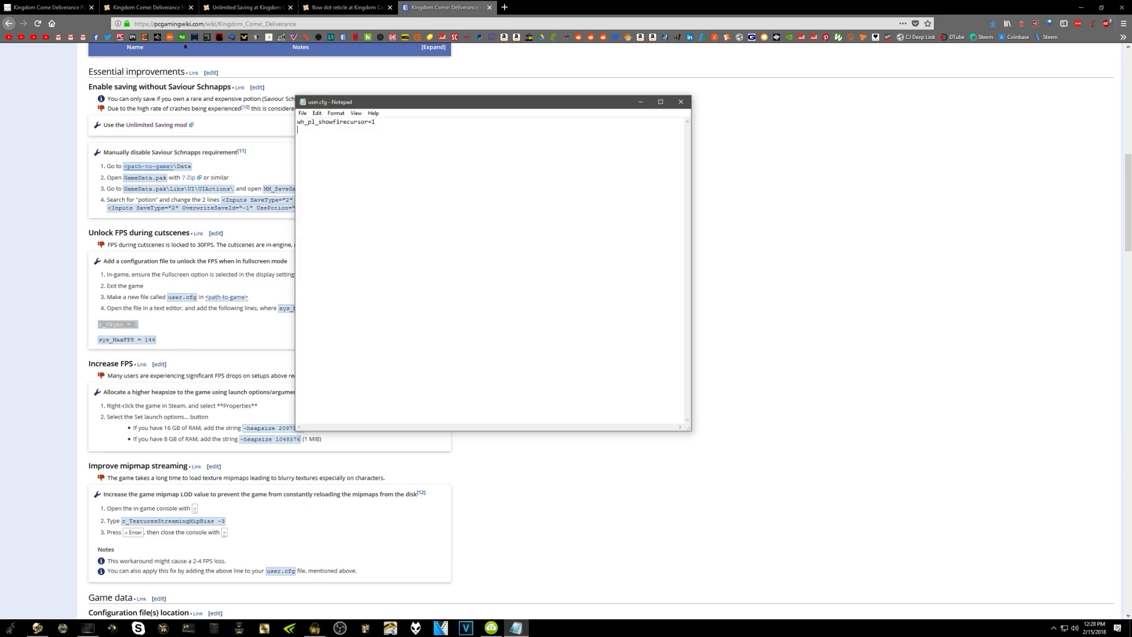
Add r_Vsync = 0 and sys_MaxFPS = 240 to user.cfg, then save and close it.
{"action": "type", "text": "r_Vsync = 0"}
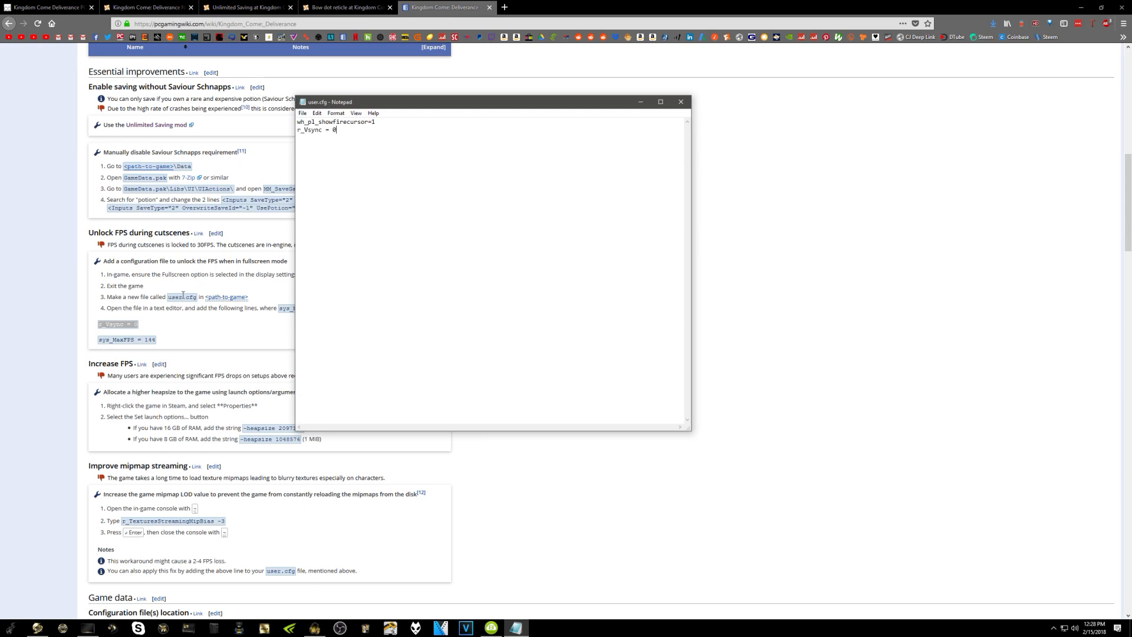
{"action": "left_click", "coordinate": [679, 101]}
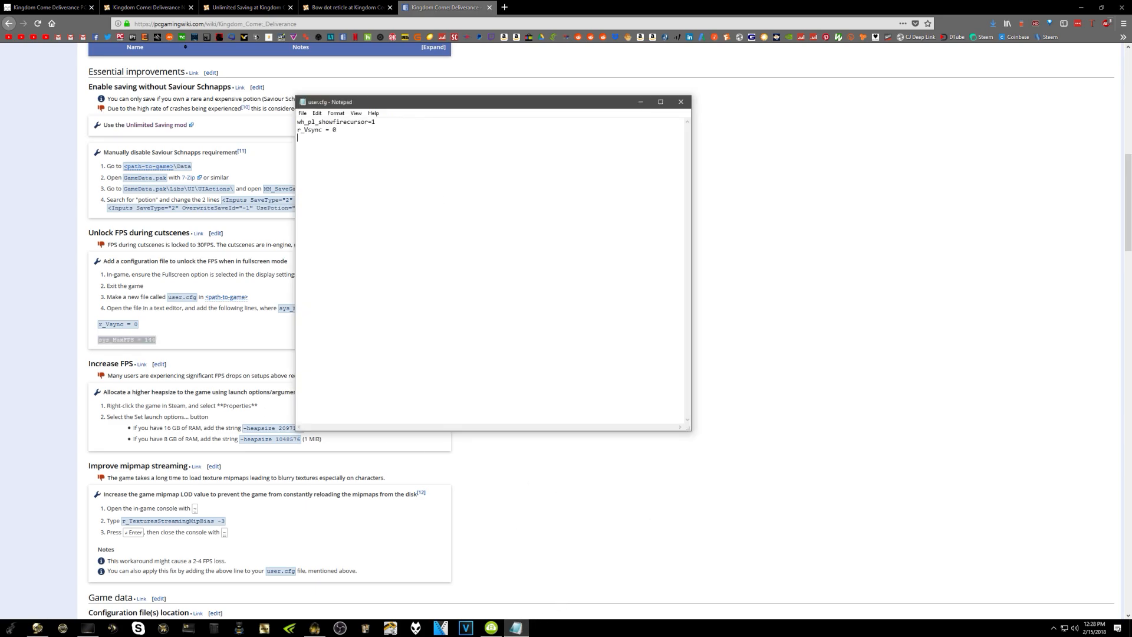
{"action": "type", "text": "sys_MaxFPS = 144"}
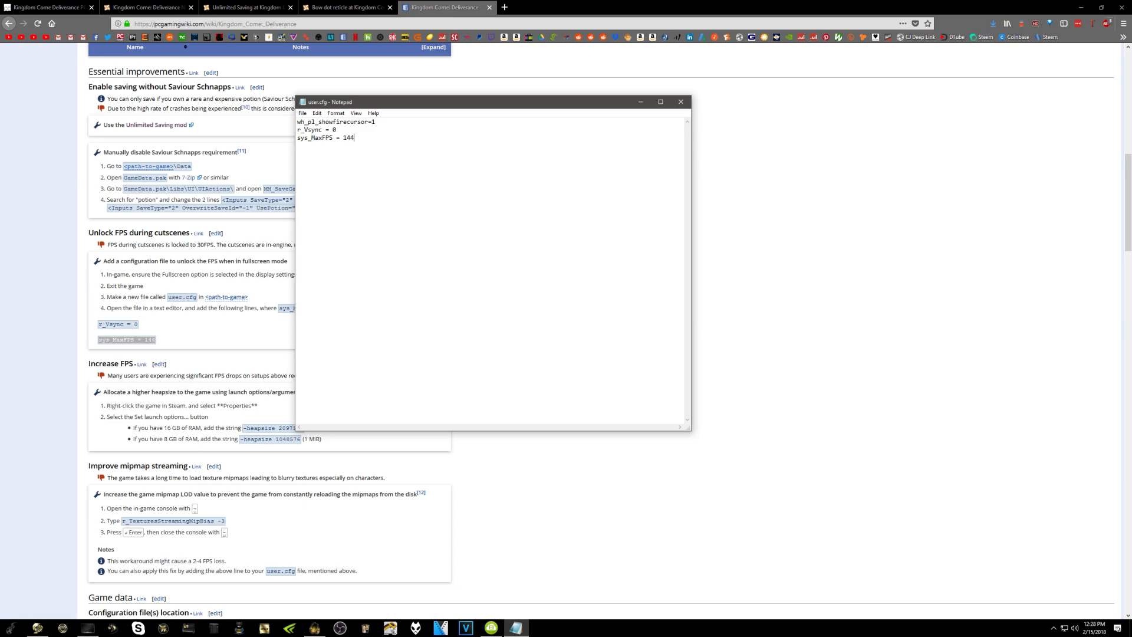
{"action": "key", "text": "Backspace"}
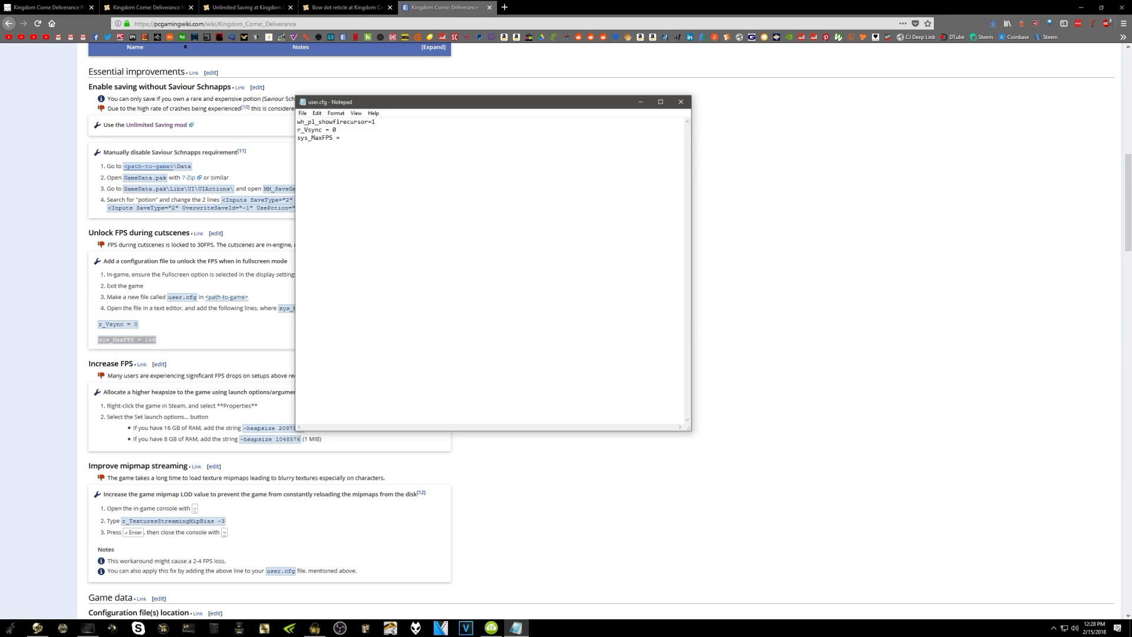
{"action": "type", "text": "240"}
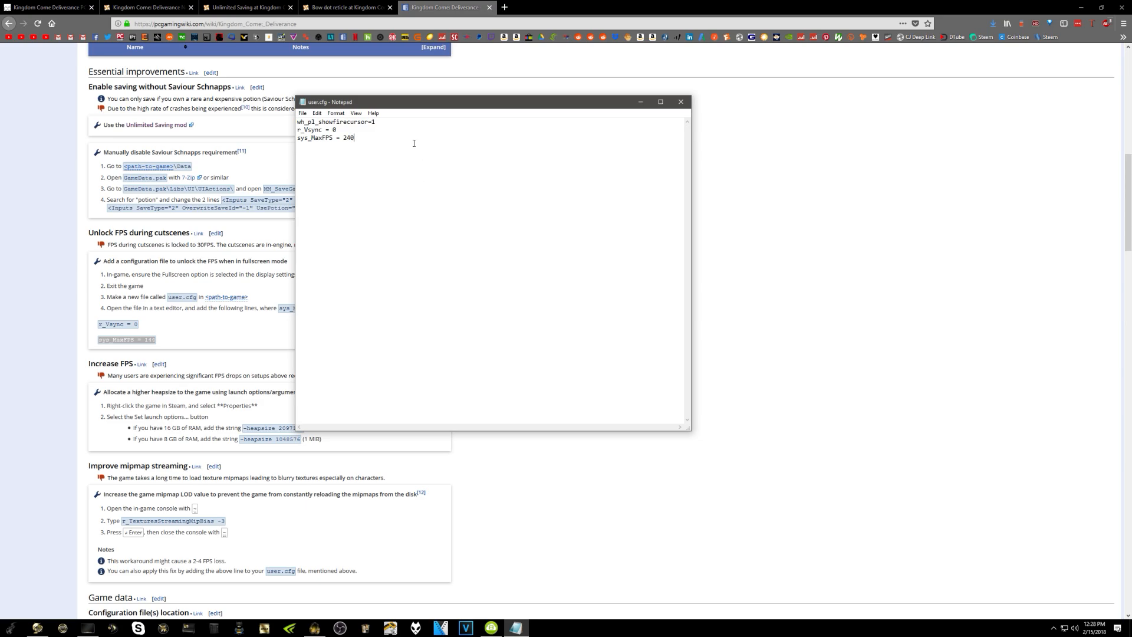
{"action": "mouse_move", "coordinate": [665, 112]}
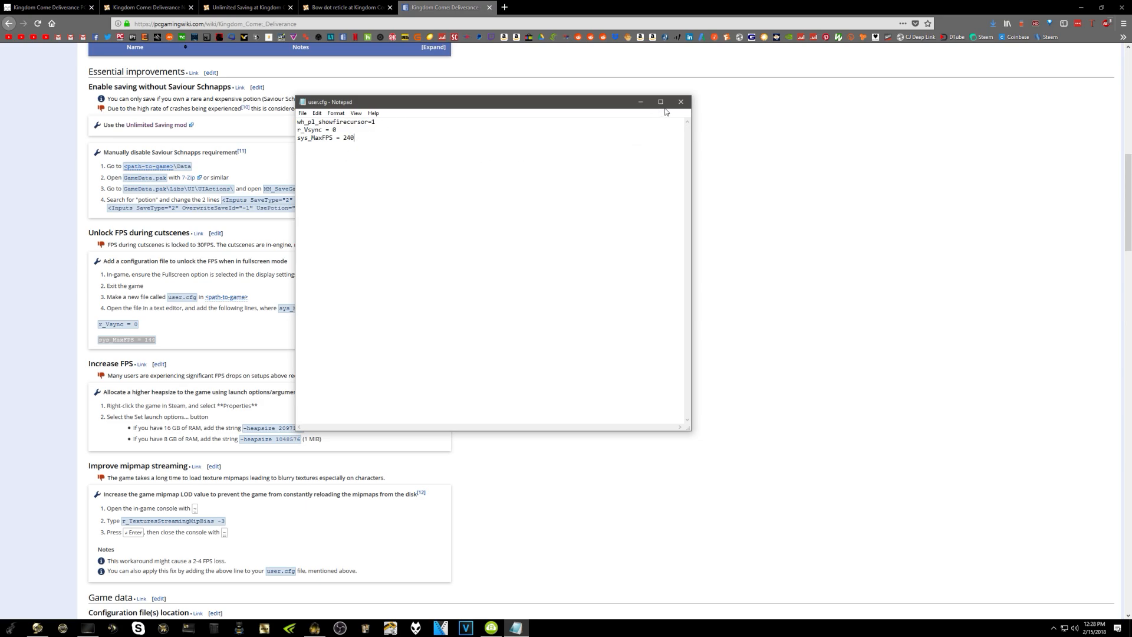
{"action": "left_click", "coordinate": [680, 101]}
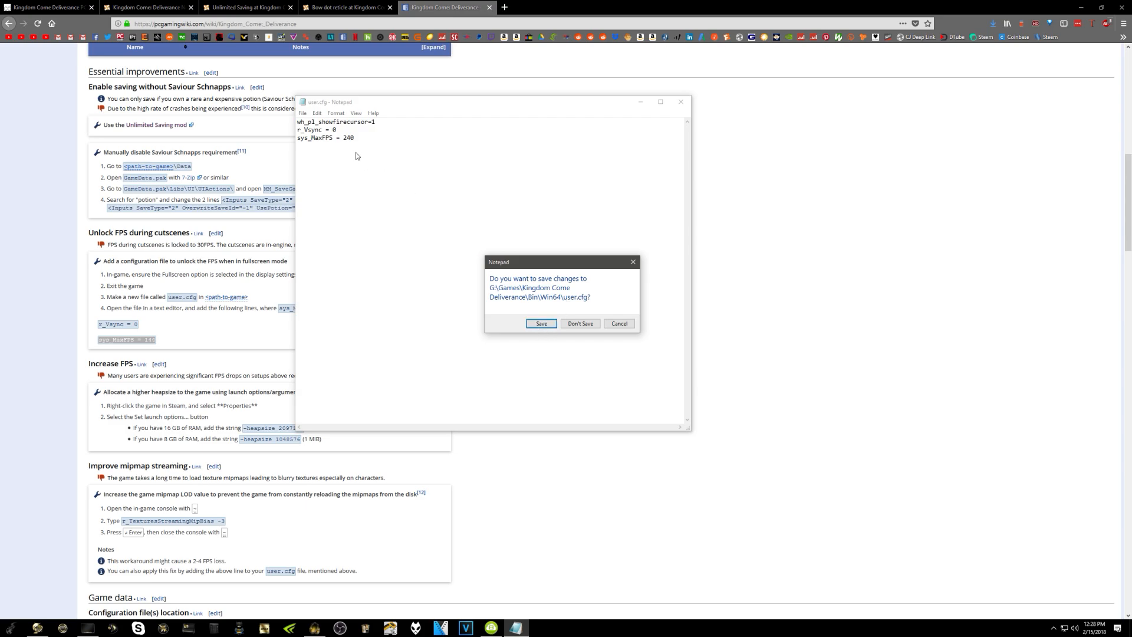
{"action": "mouse_move", "coordinate": [357, 128]}
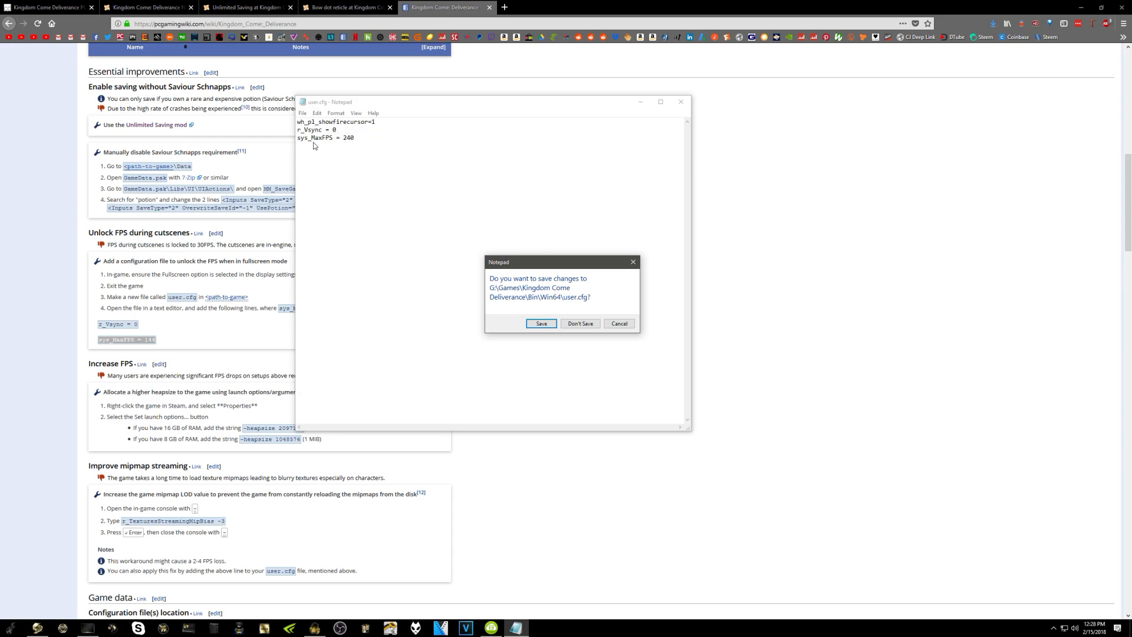
{"action": "mouse_move", "coordinate": [356, 147]}
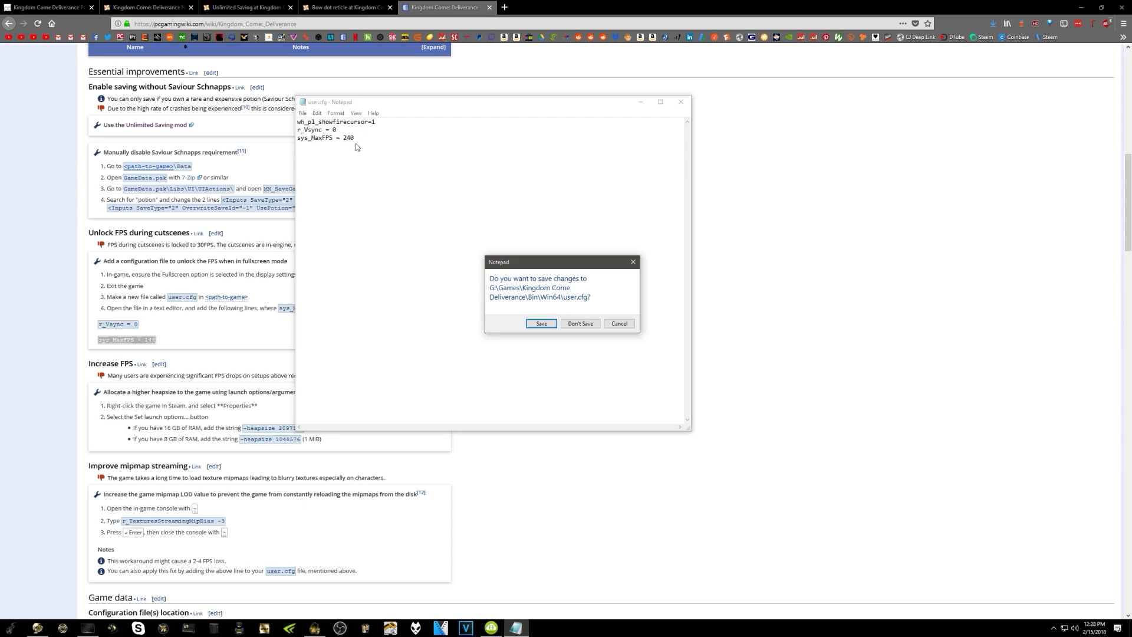
{"action": "mouse_move", "coordinate": [540, 323]}
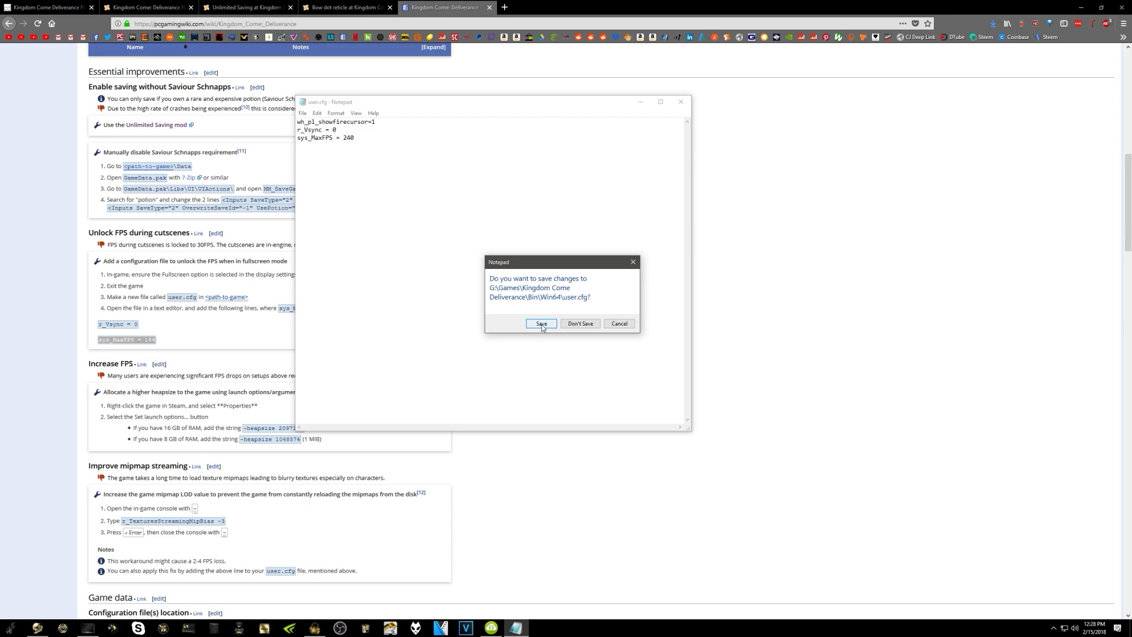
{"action": "left_click", "coordinate": [540, 323]}
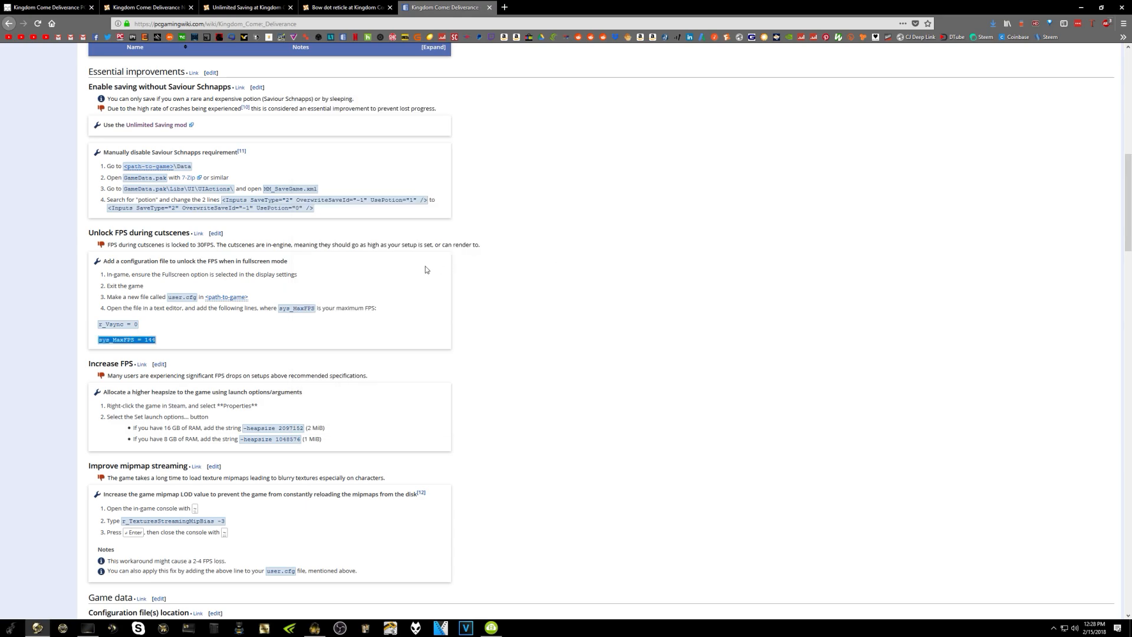
{"action": "mouse_move", "coordinate": [412, 258]}
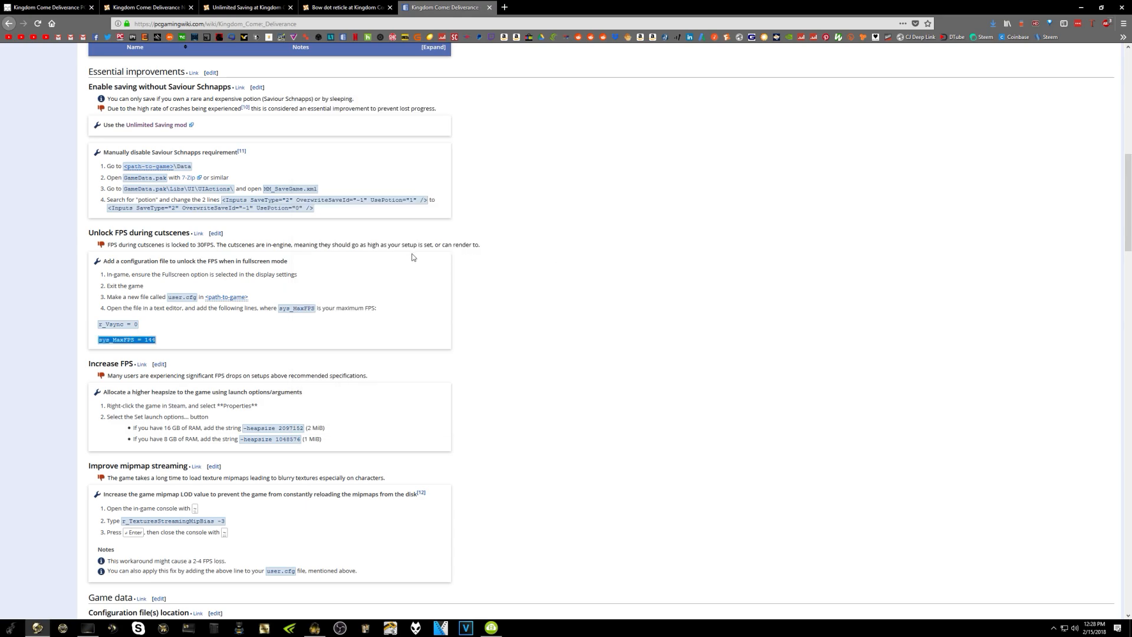
{"action": "scroll", "scroll_direction": "down", "scroll_amount": 3}
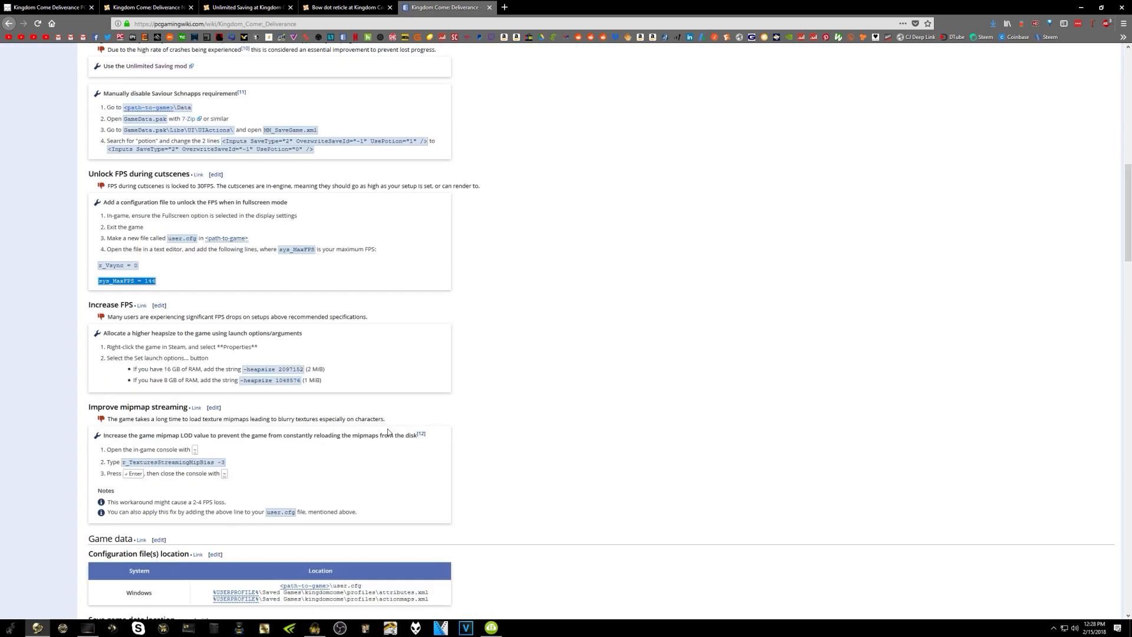
{"action": "scroll", "scroll_direction": "up", "scroll_amount": 3}
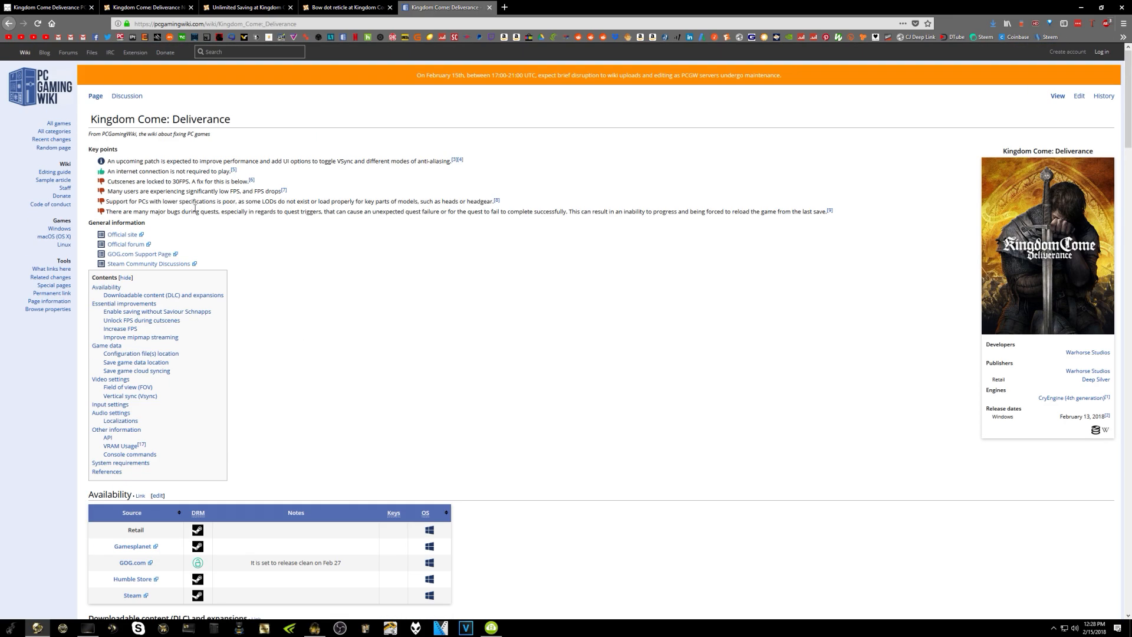
{"action": "mouse_move", "coordinate": [315, 140]}
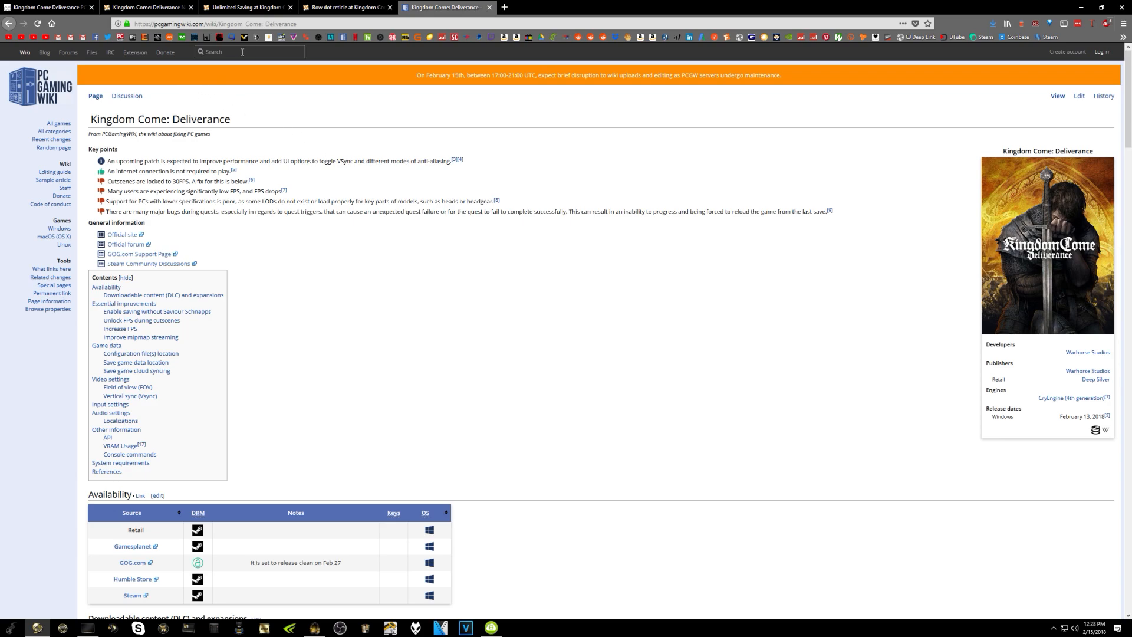
{"action": "scroll", "scroll_direction": "down", "scroll_amount": 3}
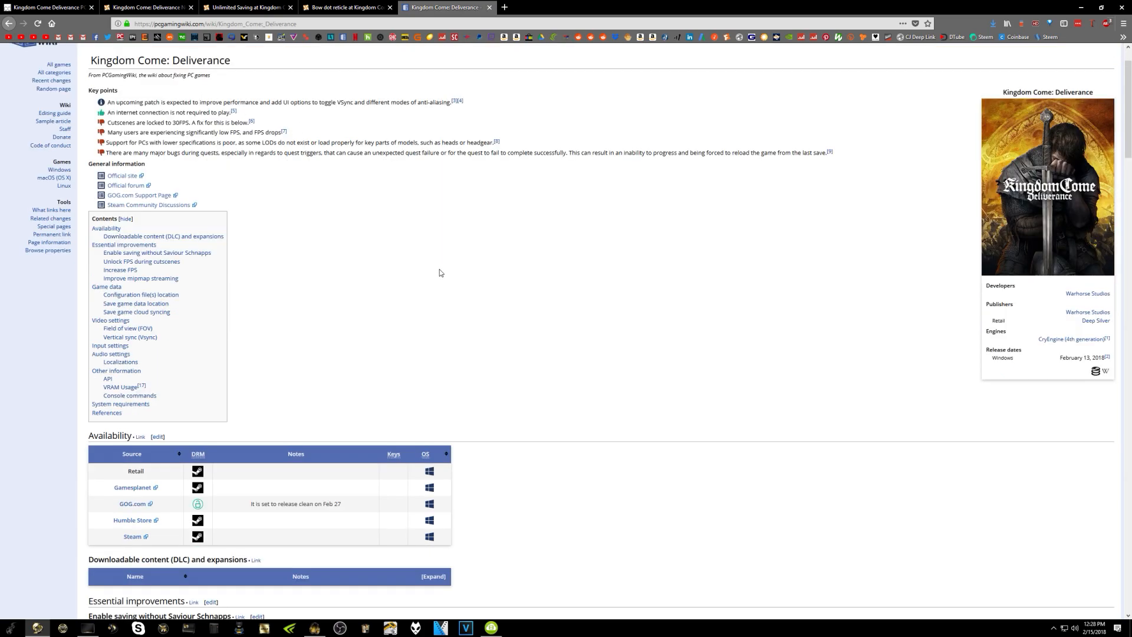
{"action": "mouse_move", "coordinate": [428, 262]}
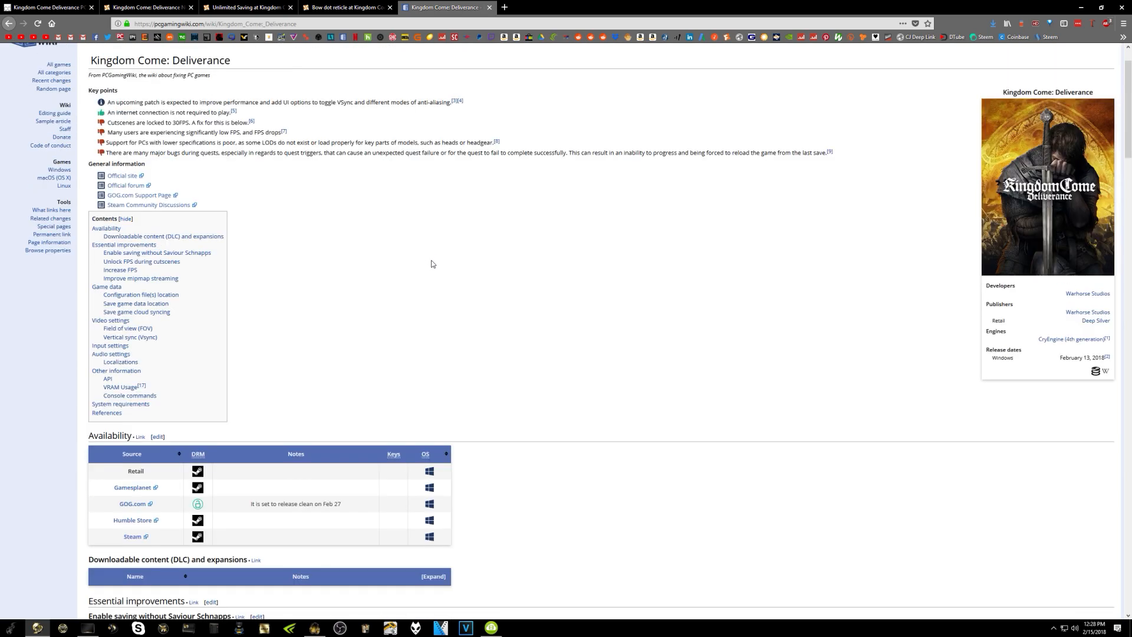
{"action": "scroll", "scroll_direction": "down", "scroll_amount": 3}
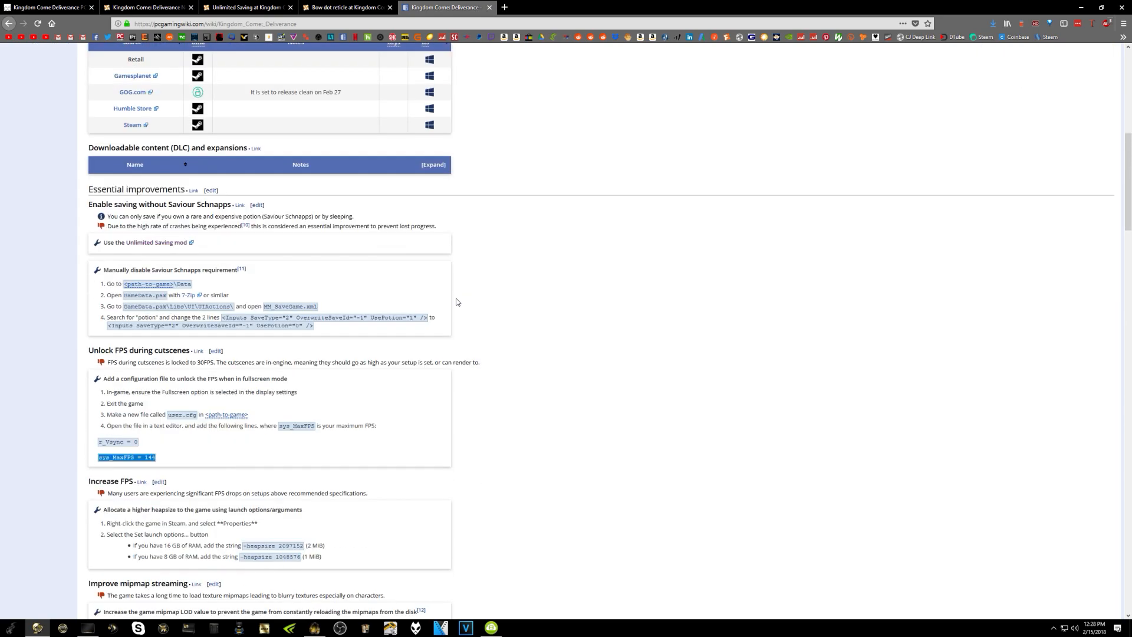
{"action": "mouse_move", "coordinate": [448, 306]}
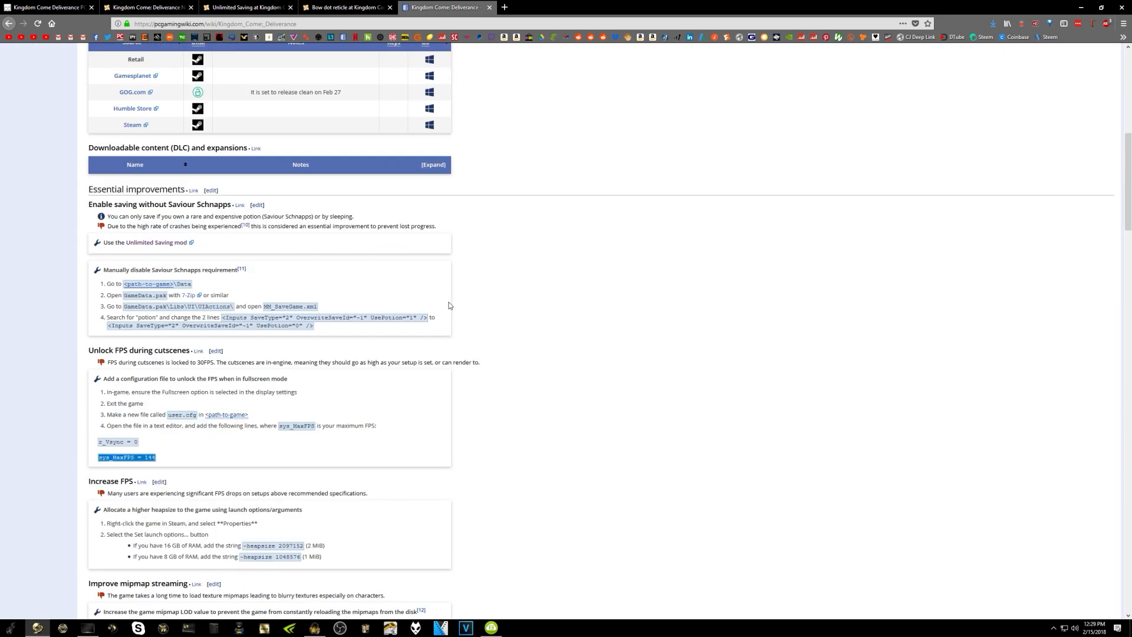
{"action": "scroll", "scroll_direction": "down", "scroll_amount": 3}
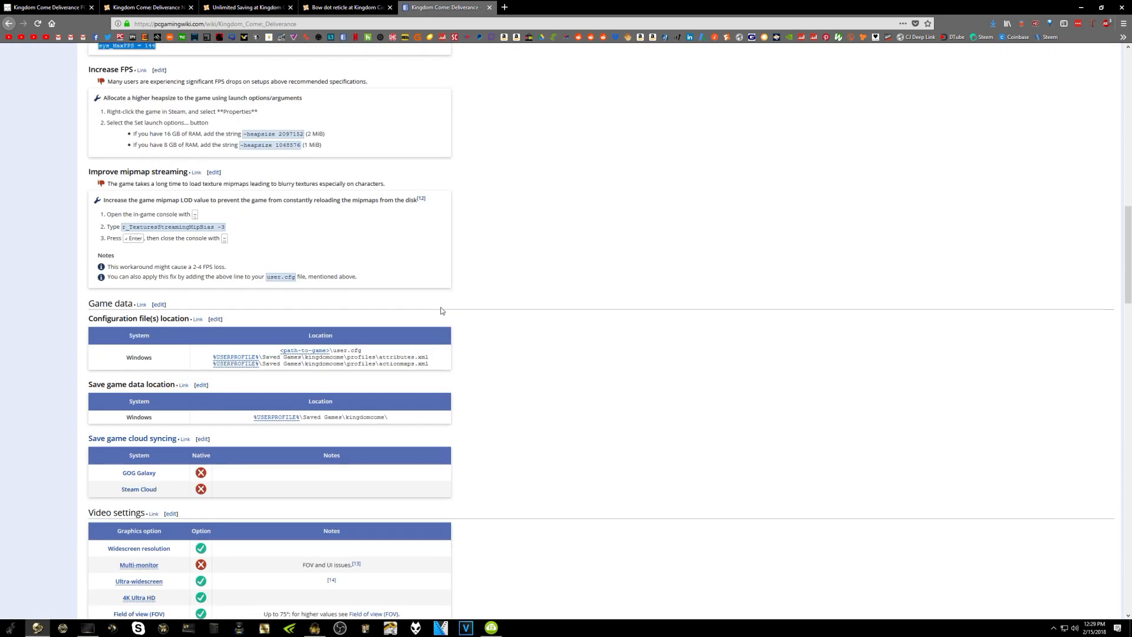
{"action": "scroll", "scroll_direction": "up", "scroll_amount": 3}
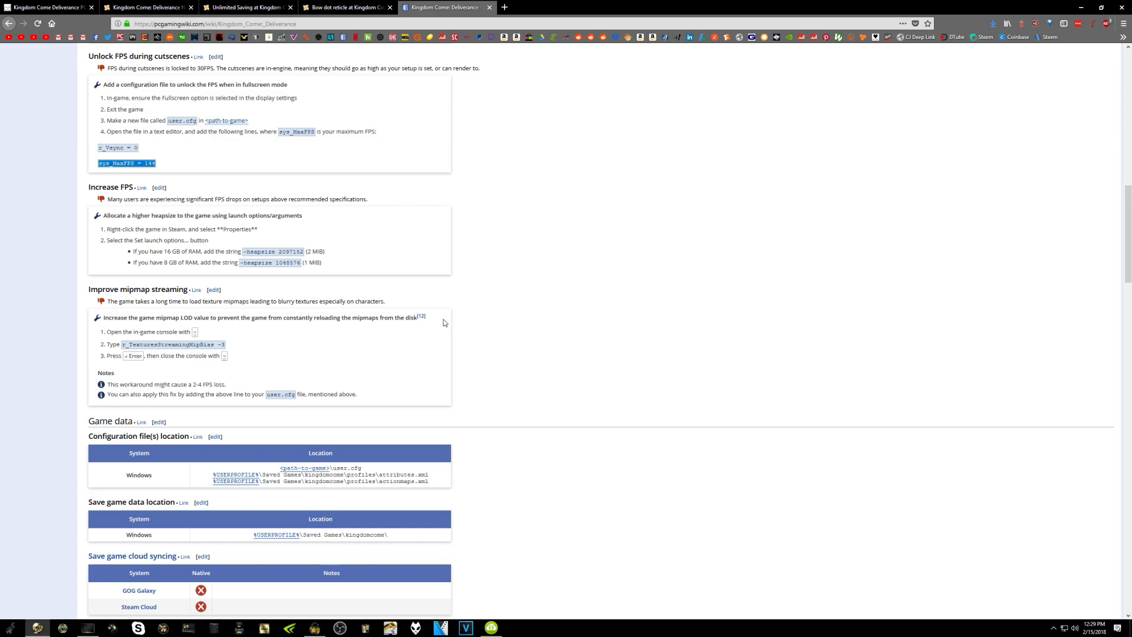
{"action": "scroll", "scroll_direction": "up", "scroll_amount": 3}
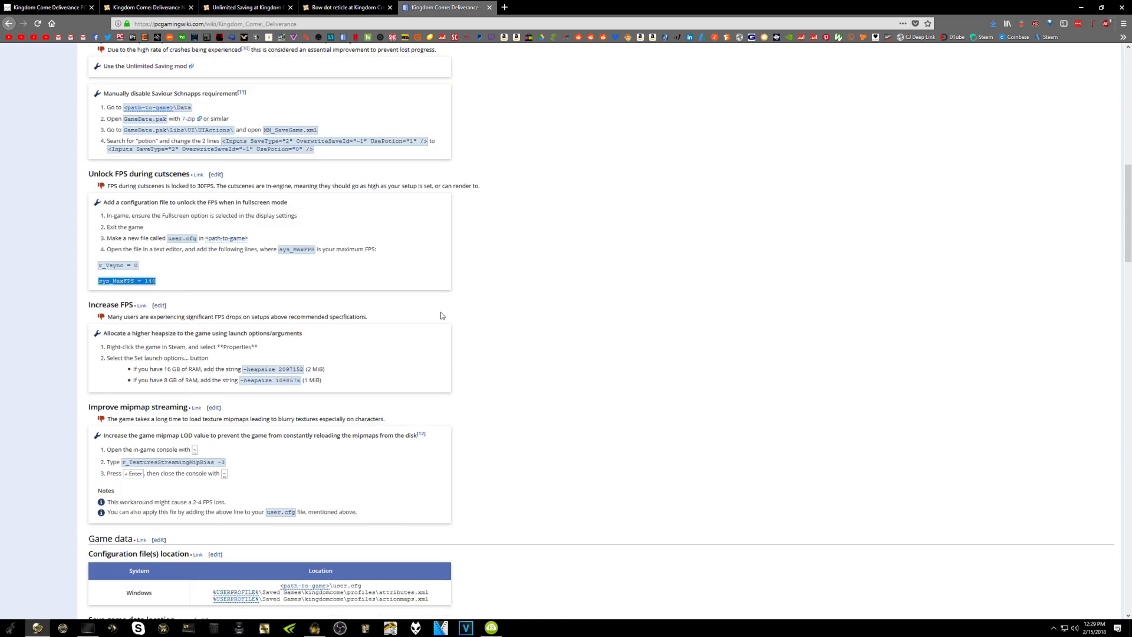
{"action": "mouse_move", "coordinate": [100, 322]}
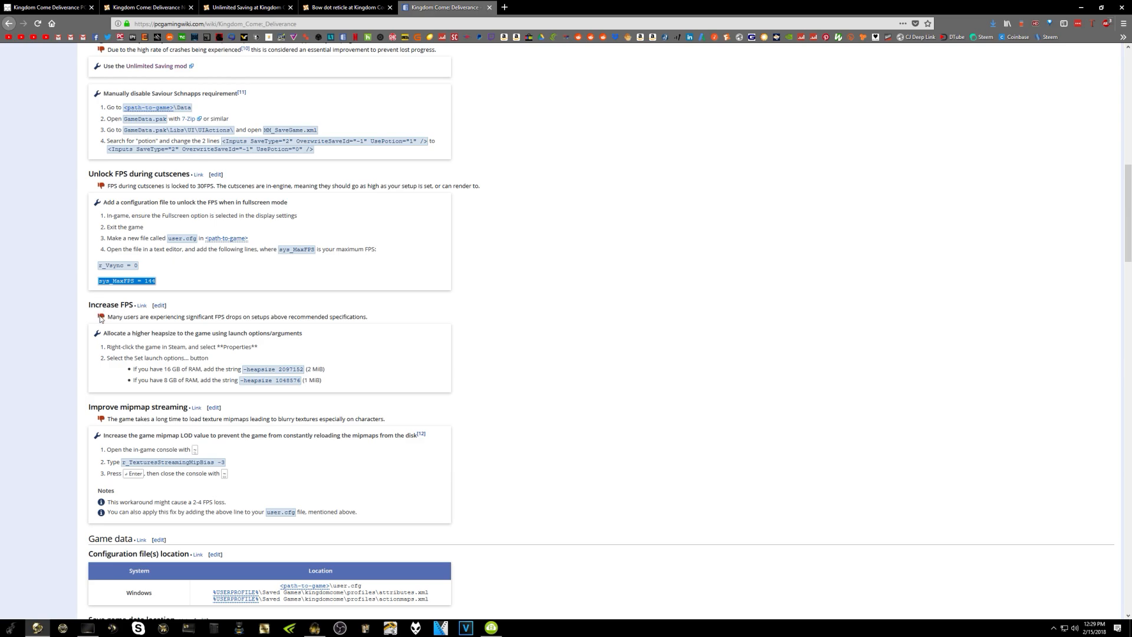
{"action": "mouse_move", "coordinate": [171, 377]}
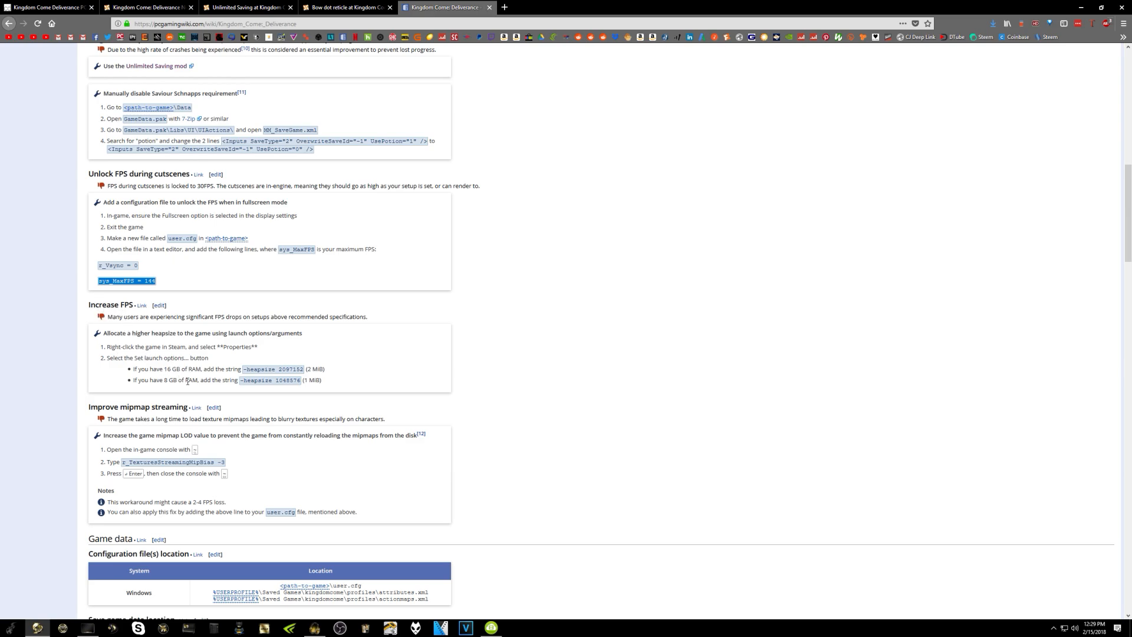
{"action": "mouse_move", "coordinate": [219, 370]}
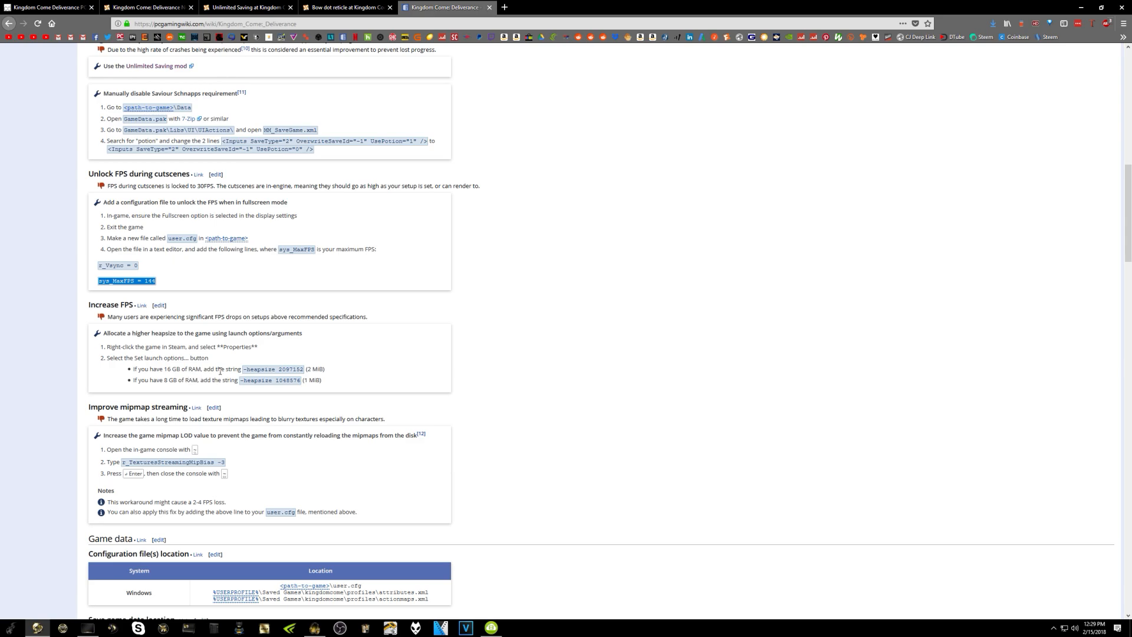
{"action": "mouse_move", "coordinate": [197, 390]}
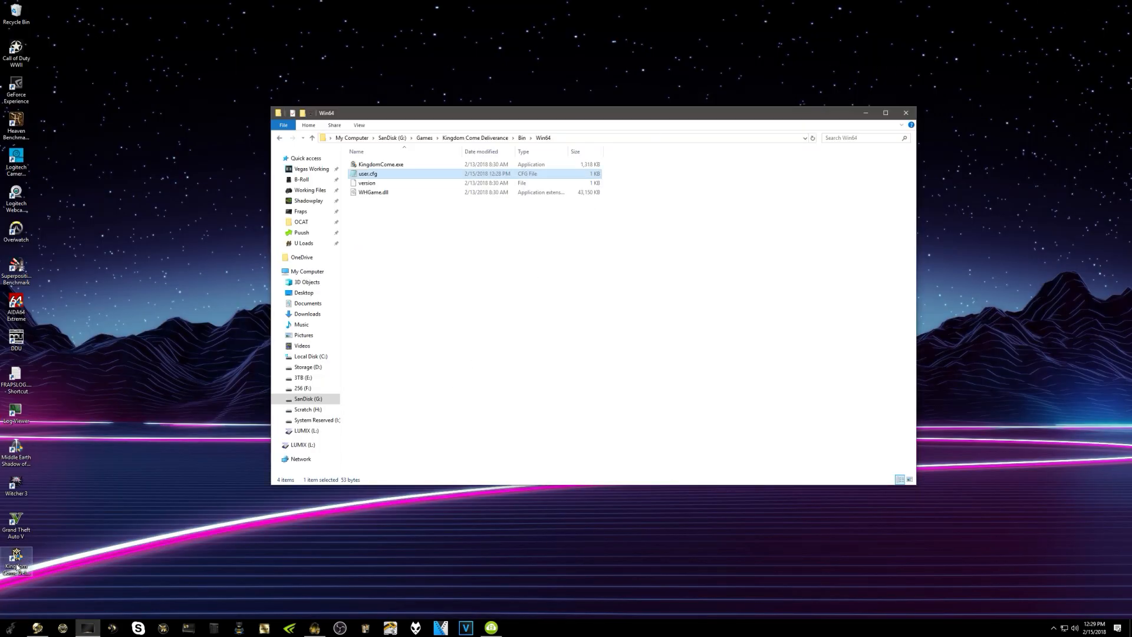
Open the Kingdom Come Deliverance shortcut's Properties and edit its Target for -heapsize 2097152.
{"action": "right_click", "coordinate": [16, 559]}
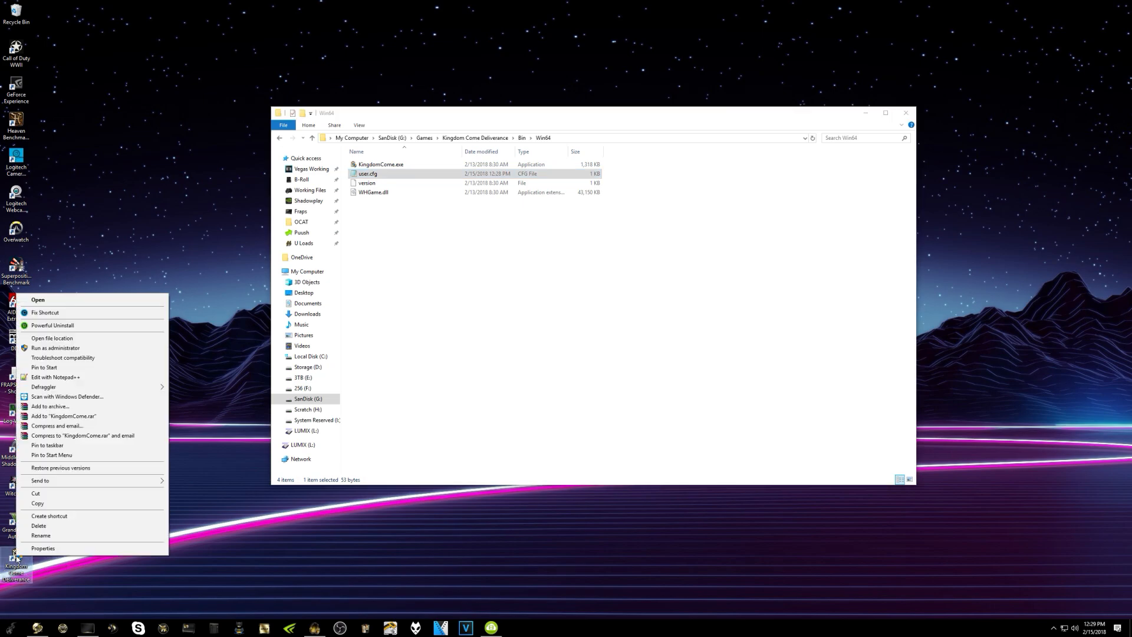
{"action": "left_click", "coordinate": [42, 548]}
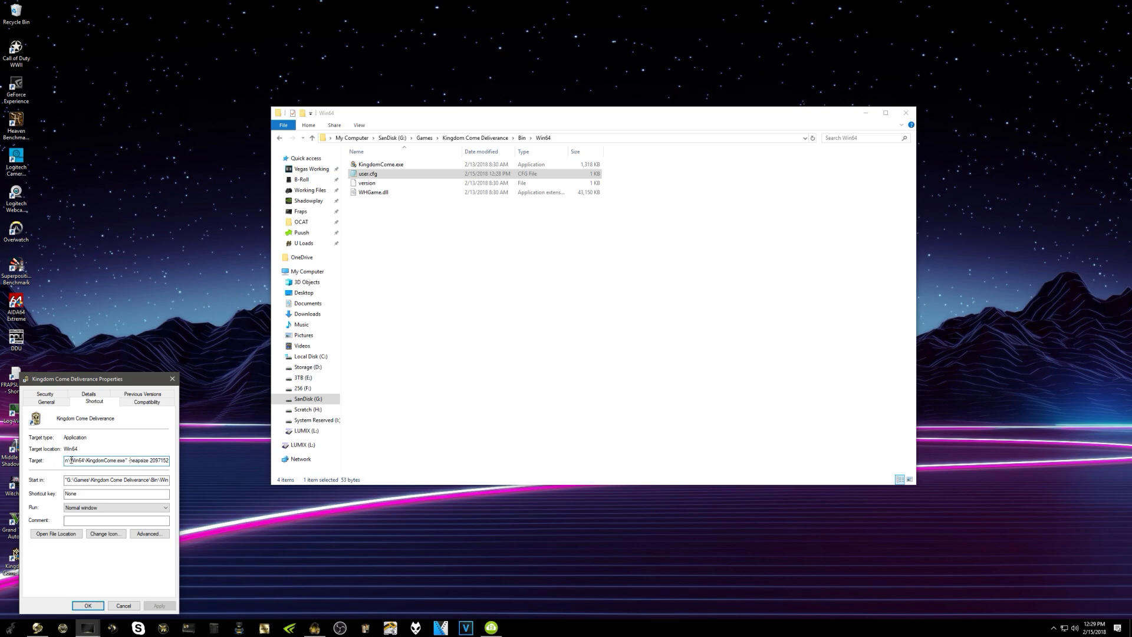
{"action": "double_click", "coordinate": [152, 460]}
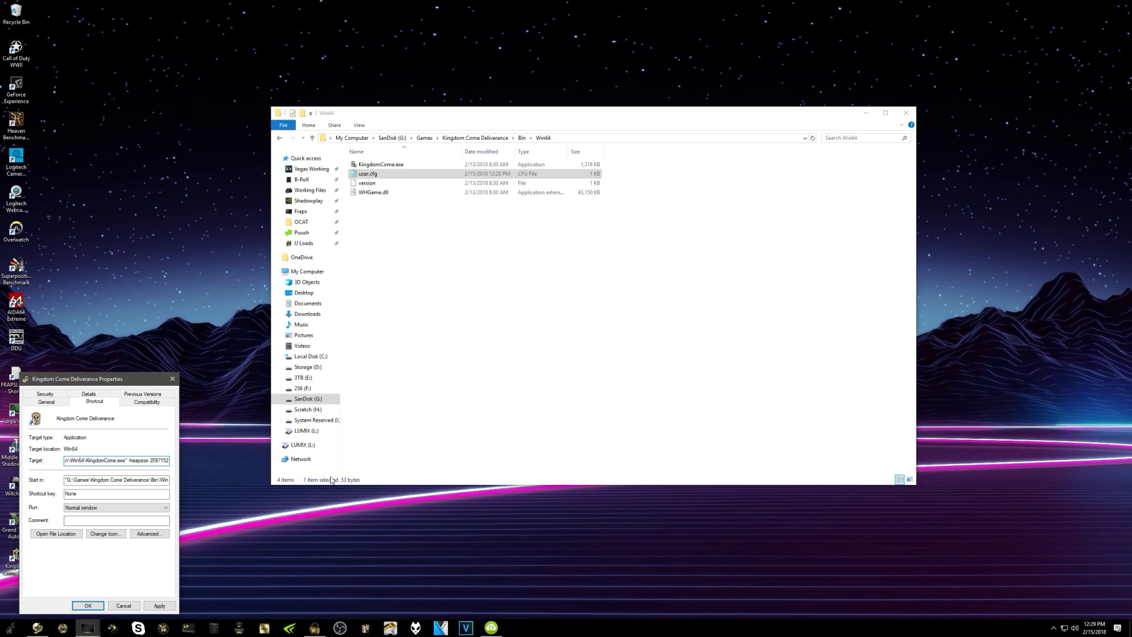
{"action": "mouse_move", "coordinate": [179, 512]}
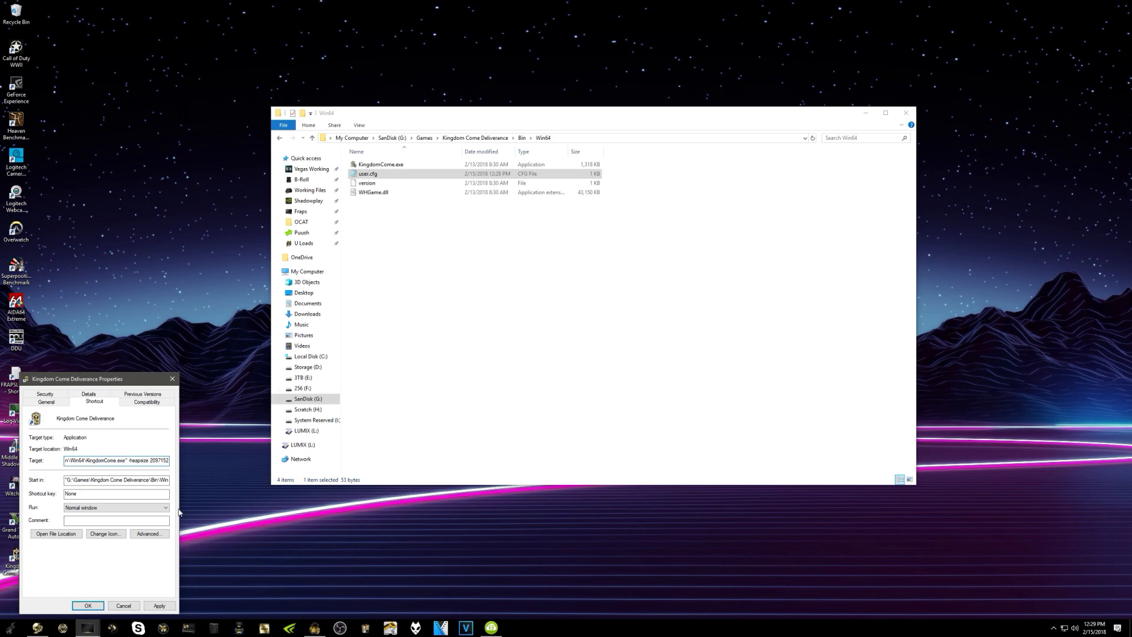
{"action": "mouse_move", "coordinate": [161, 492]}
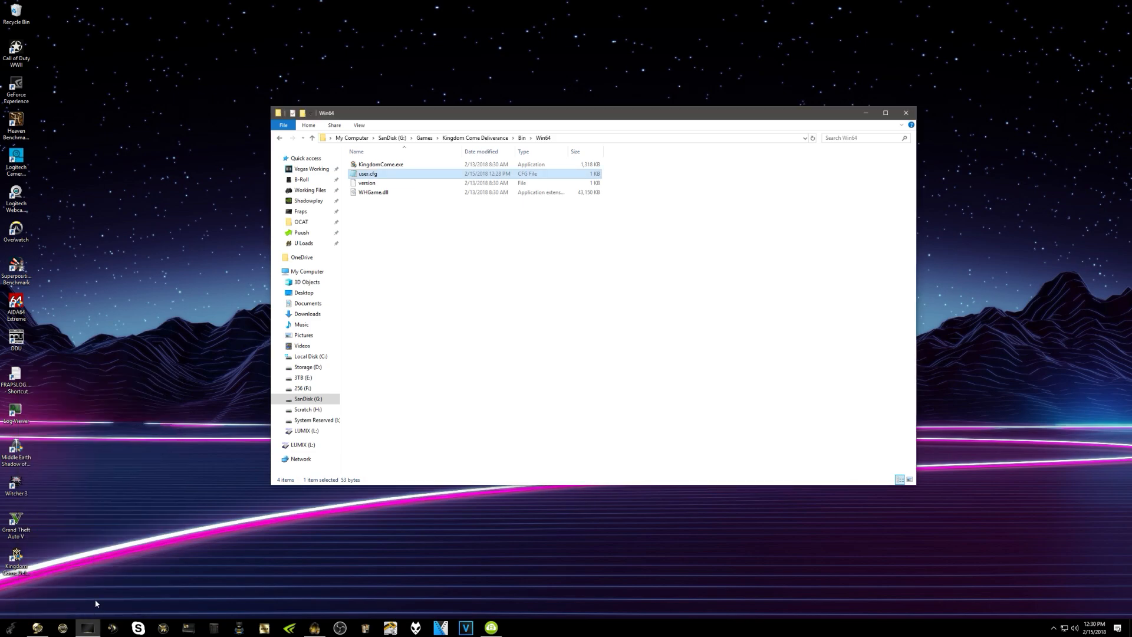
{"action": "mouse_move", "coordinate": [353, 346]}
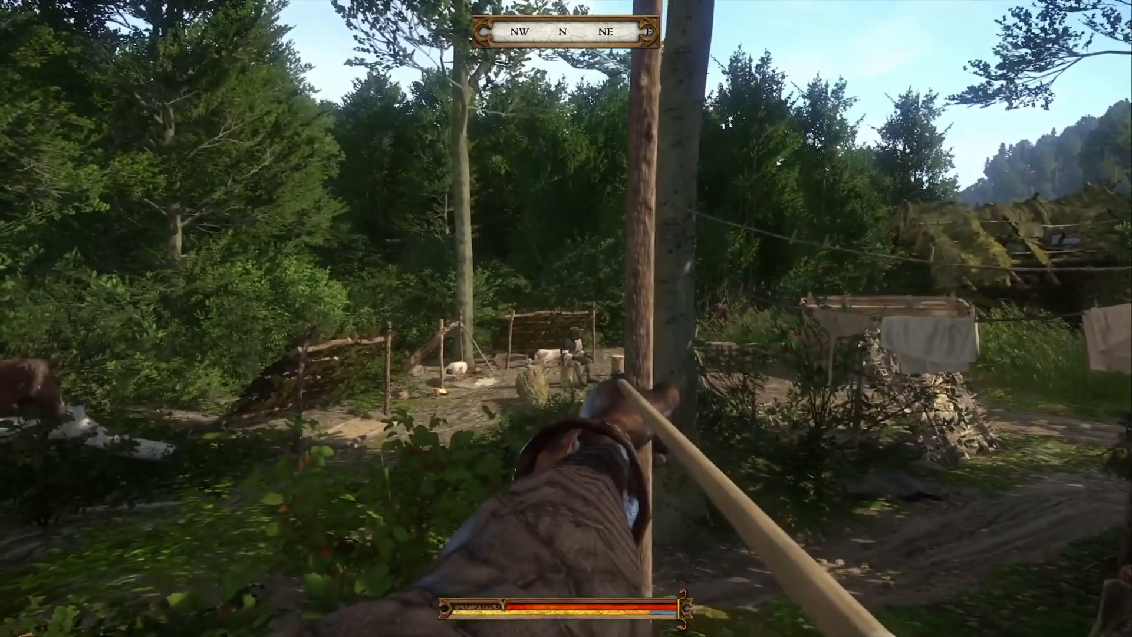
{"action": "mouse_move", "coordinate": [565, 318]}
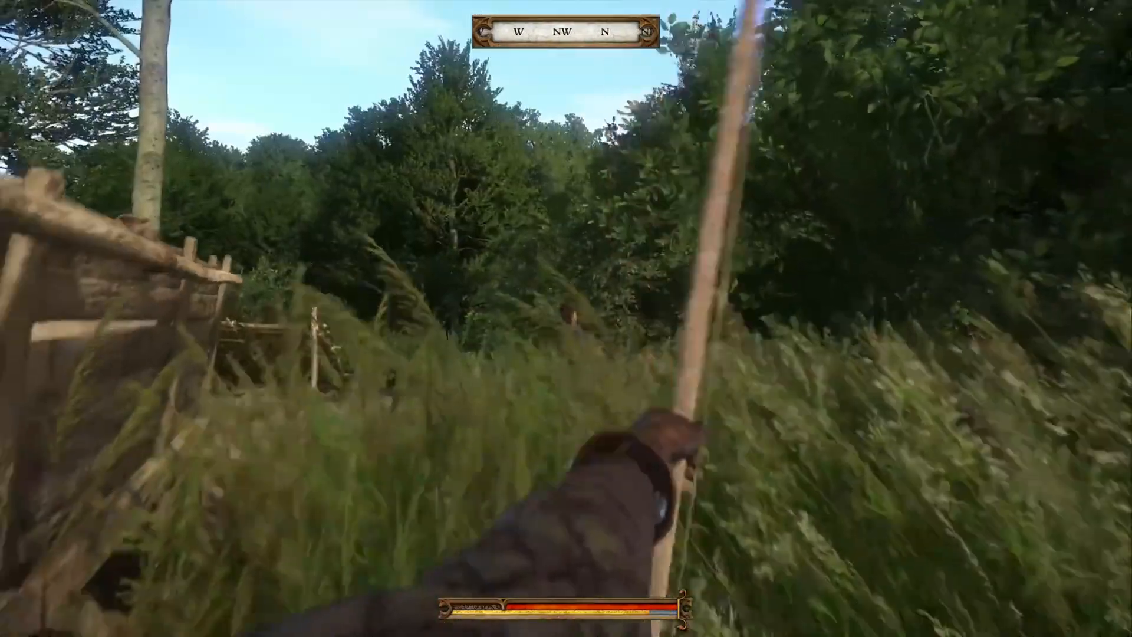
{"action": "mouse_move", "coordinate": [566, 318]}
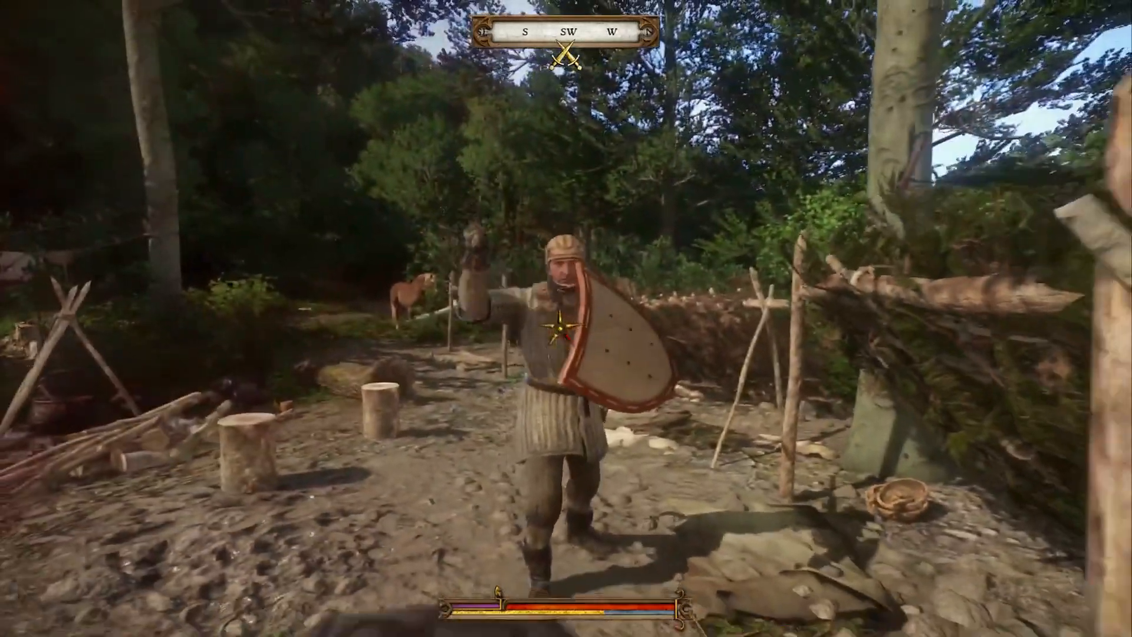
{"action": "mouse_move", "coordinate": [566, 318]}
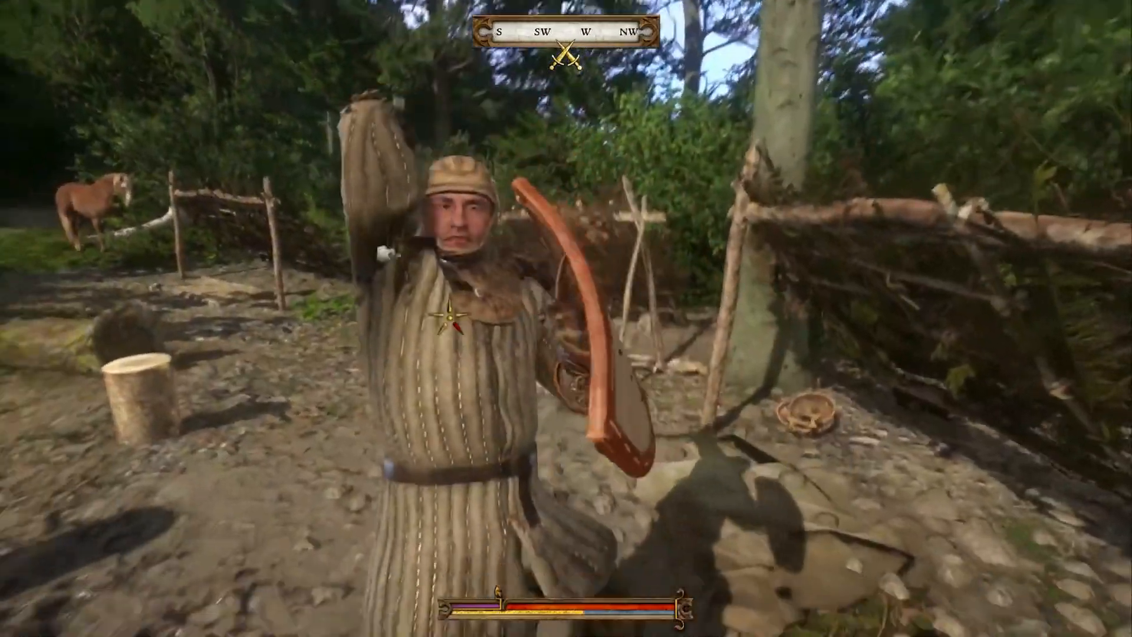